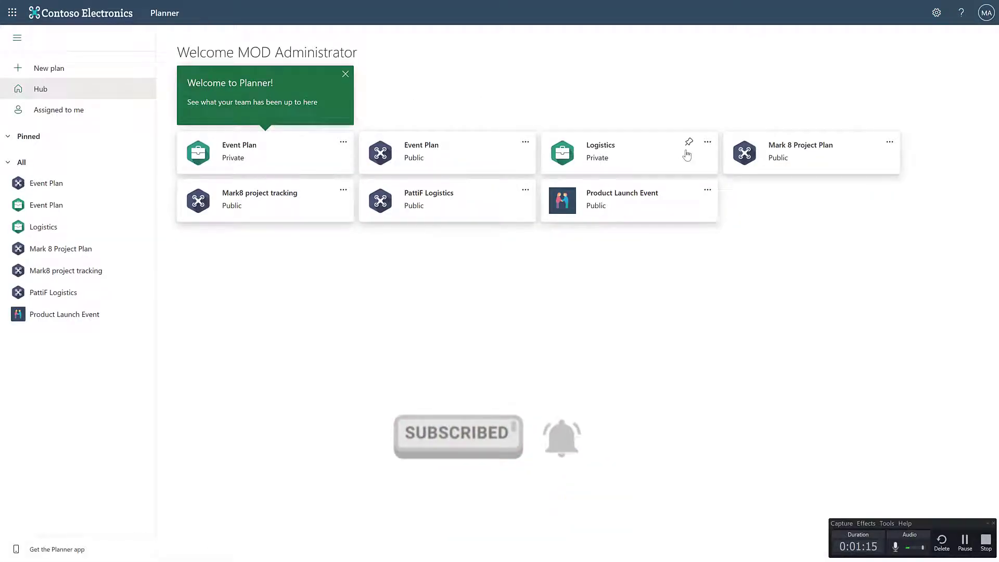
# Create a Planner plan titled 'Business Plan 1' from the Business Plan template
pyautogui.click(346, 74)
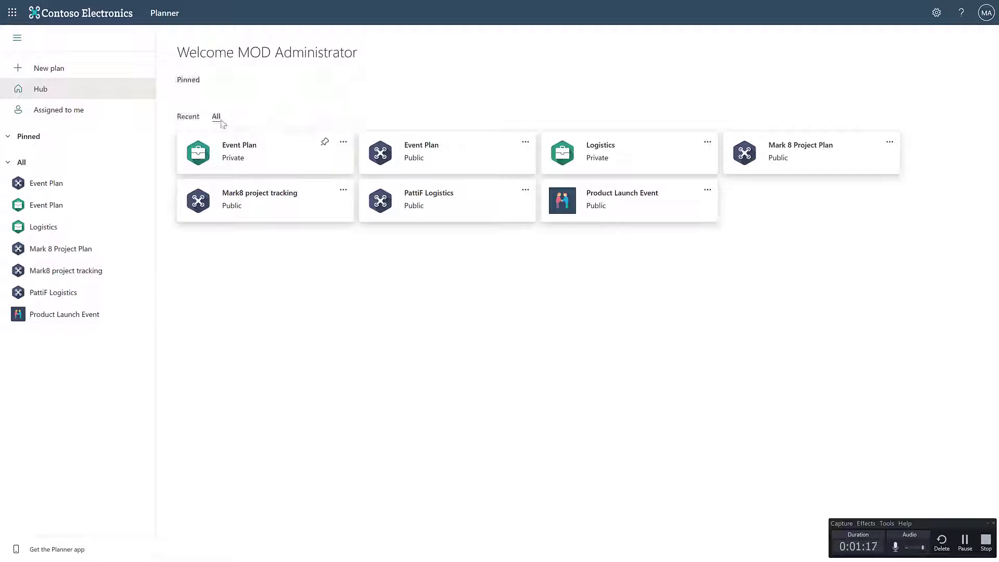
pyautogui.click(49, 69)
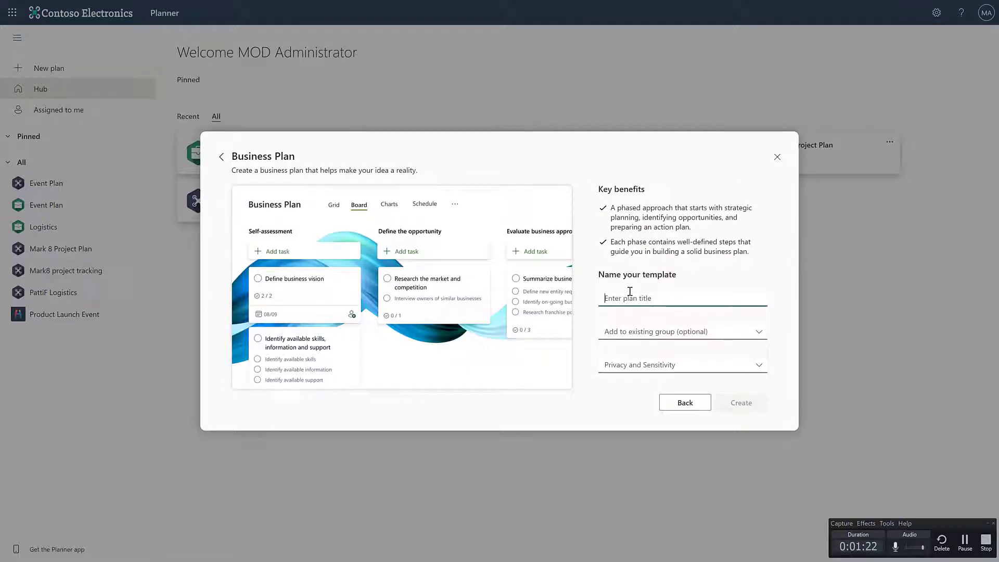
pyautogui.write('Business Plan 1')
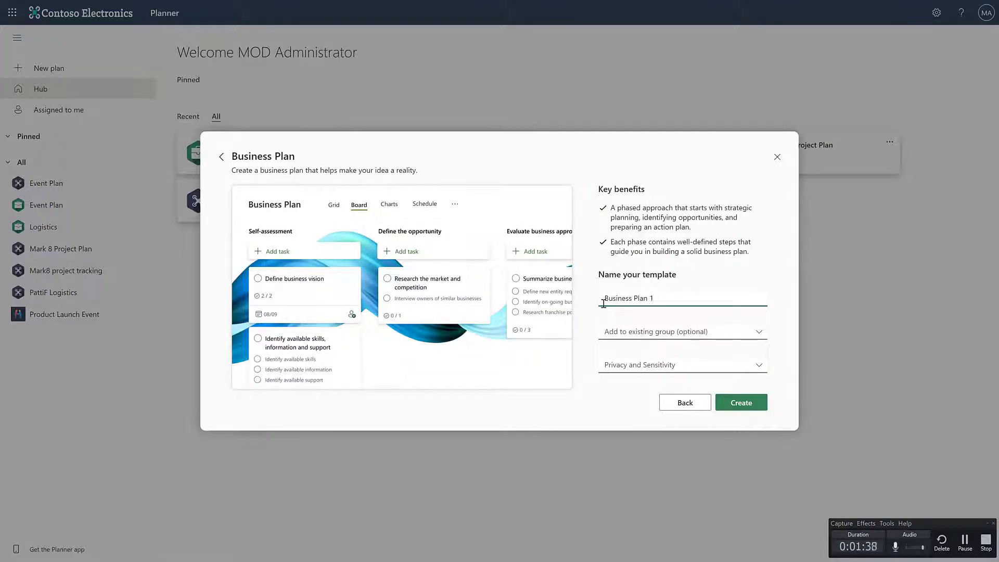
pyautogui.click(741, 402)
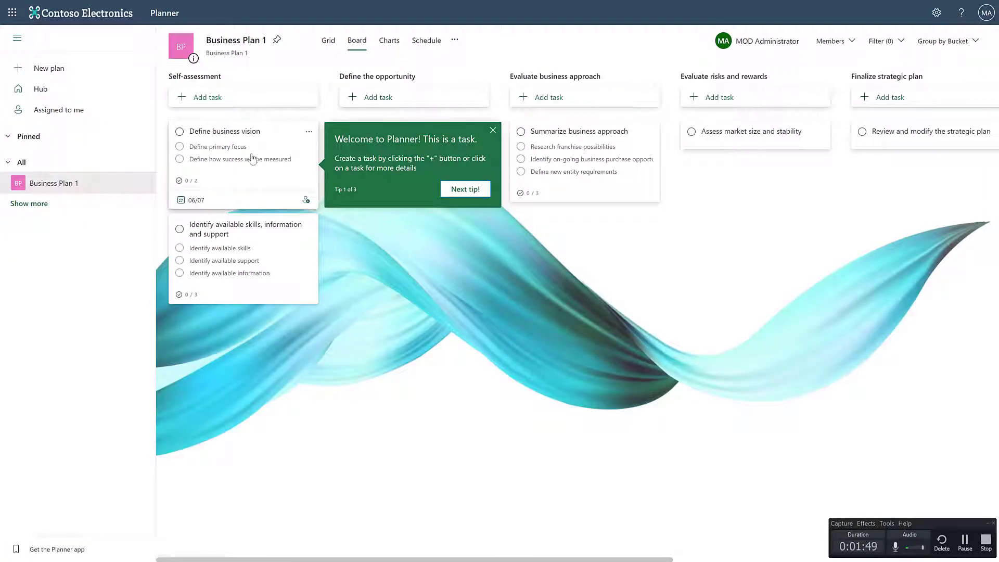
# Date the tasks: Identify available skills from March 28 to May 25, Summarize business approach due 06/01
pyautogui.click(226, 131)
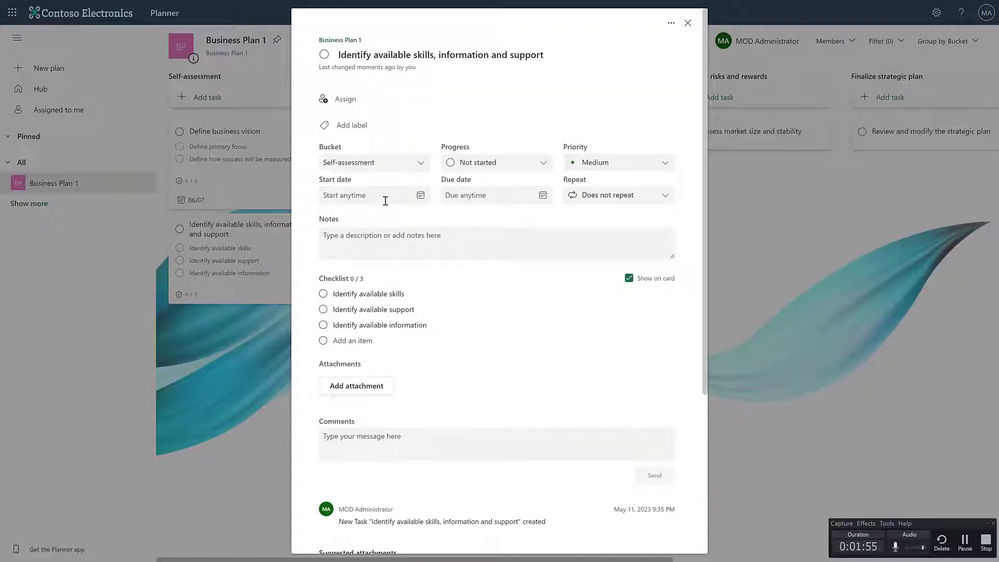
pyautogui.click(370, 195)
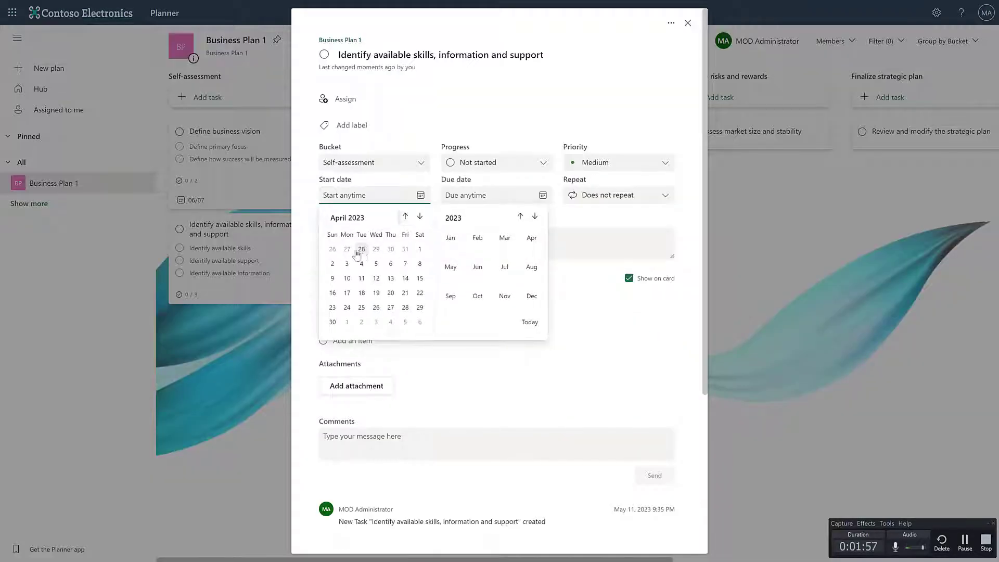
pyautogui.click(361, 249)
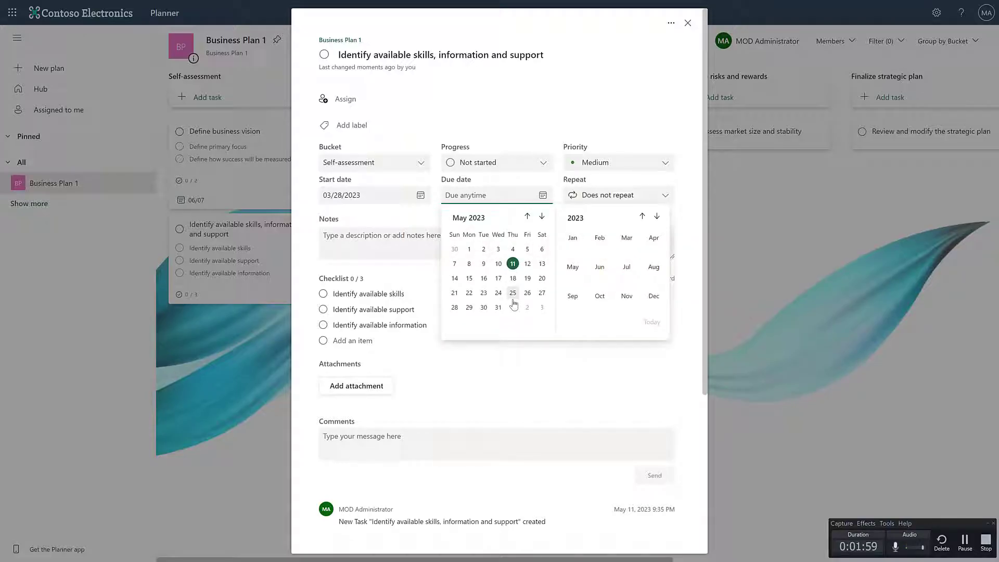
pyautogui.click(688, 23)
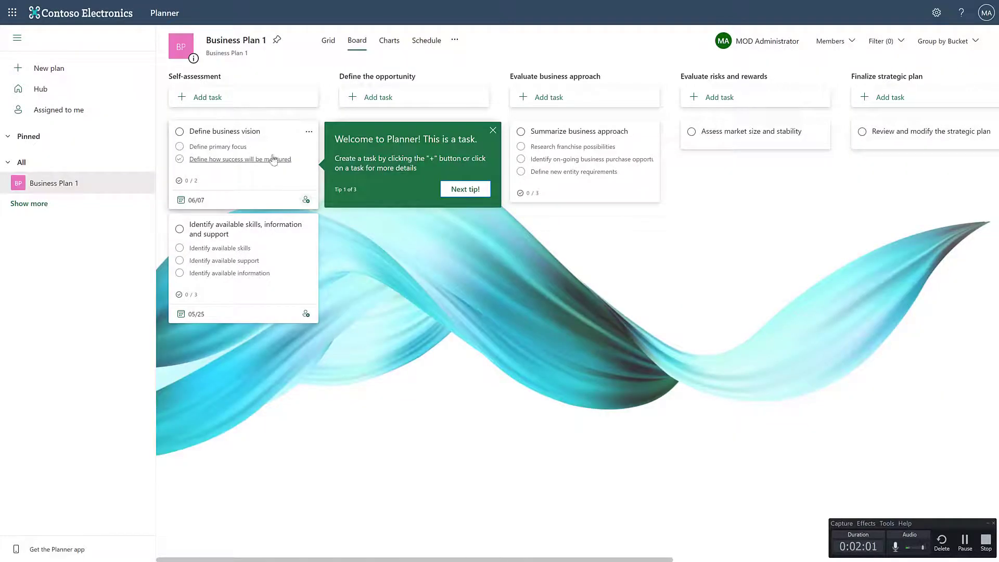
pyautogui.click(492, 130)
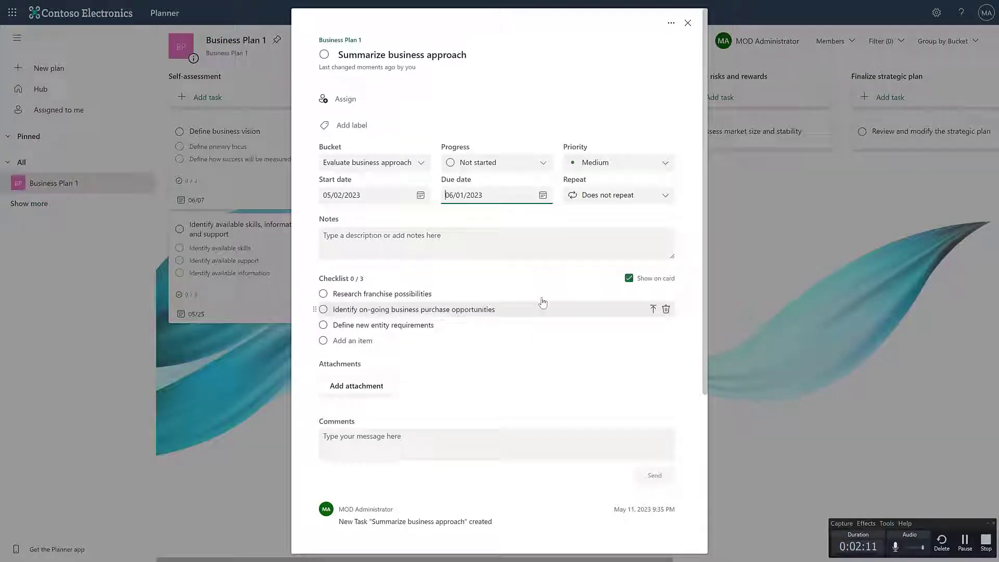
pyautogui.click(687, 23)
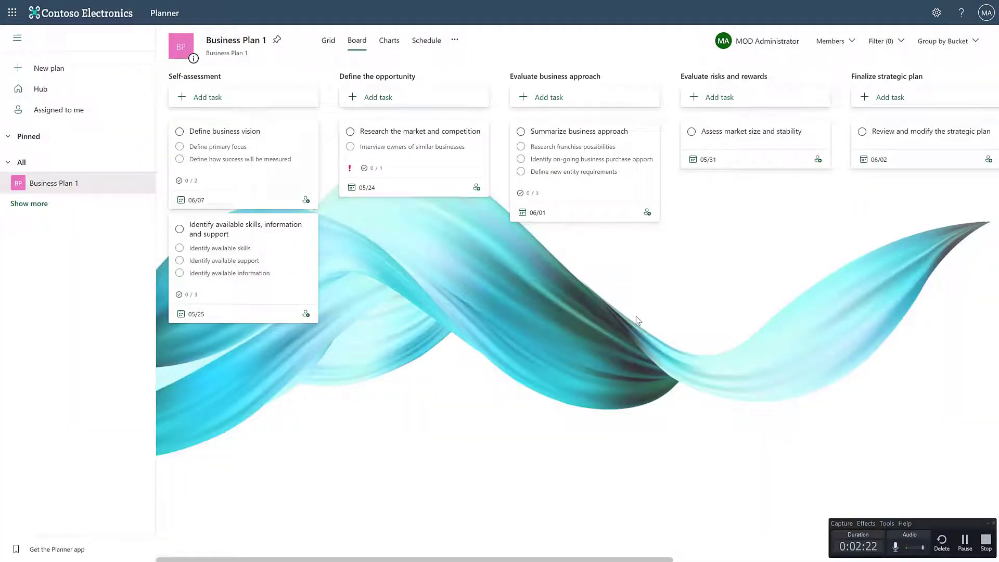
pyautogui.moveTo(561, 279)
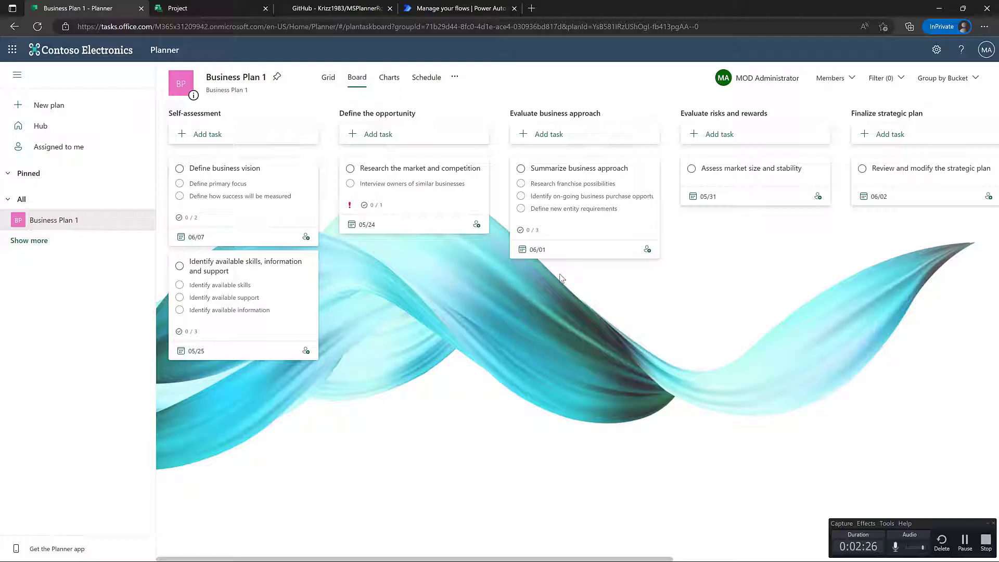
# Create a new roadmap in Project for the web and add its first untitled row
pyautogui.click(183, 9)
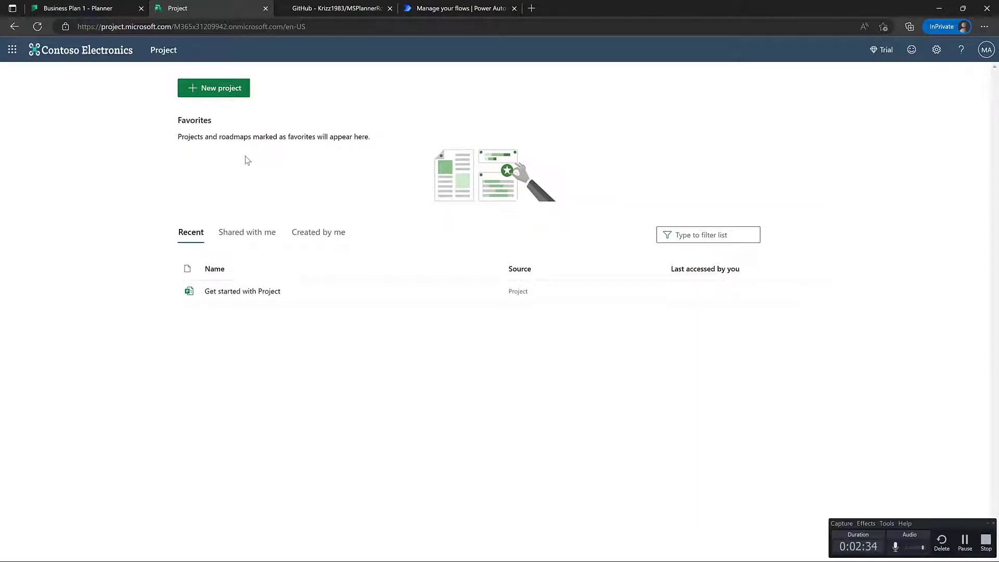
pyautogui.click(214, 88)
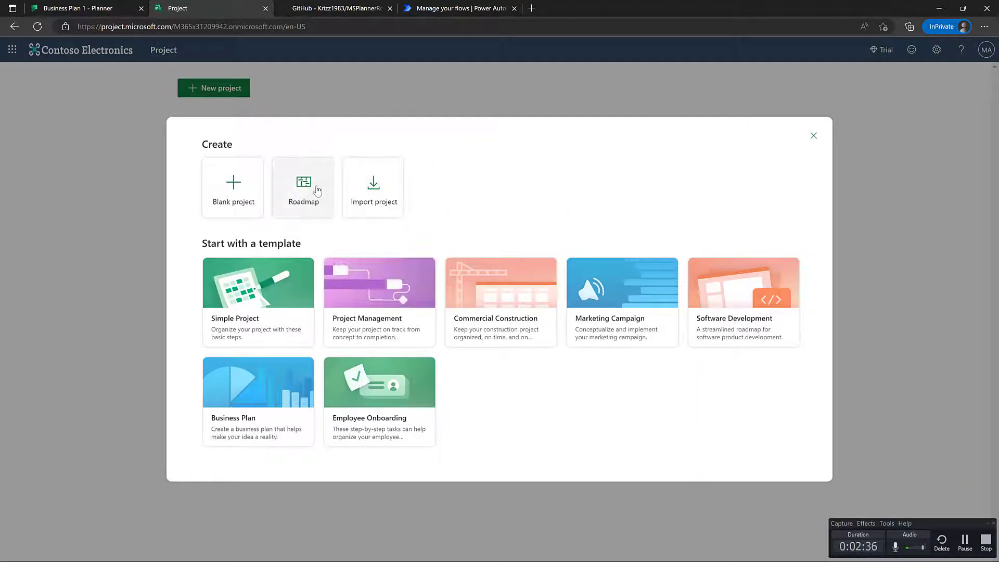
pyautogui.click(303, 187)
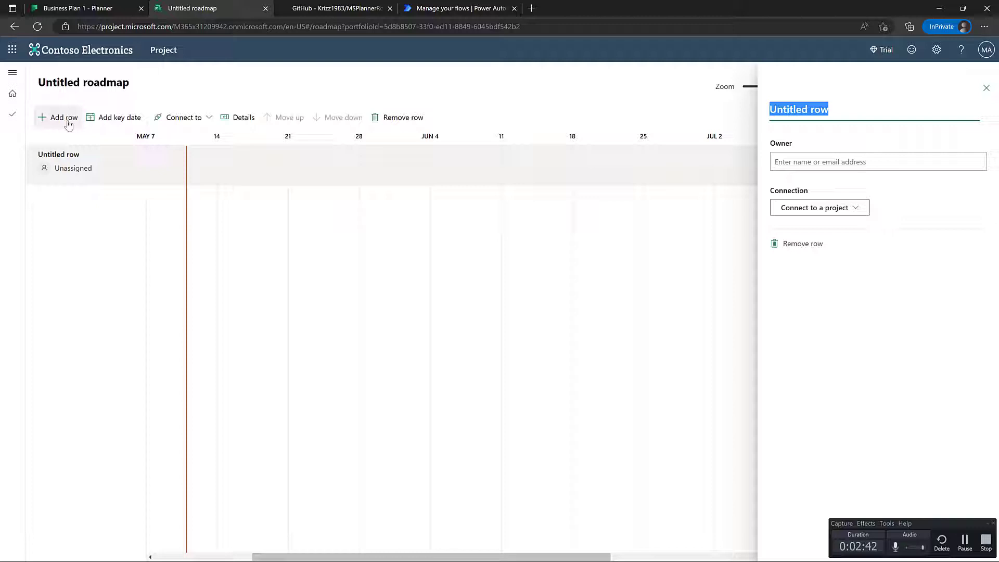
pyautogui.moveTo(846, 208)
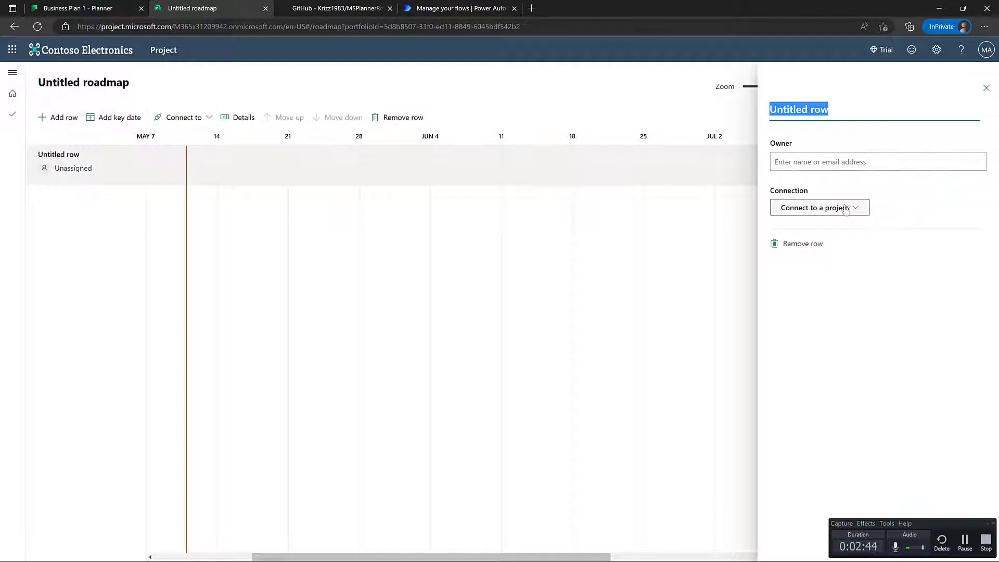
# Rename the roadmap row to 'Business Plan 1 (Planner)' and close its details pane
pyautogui.click(820, 208)
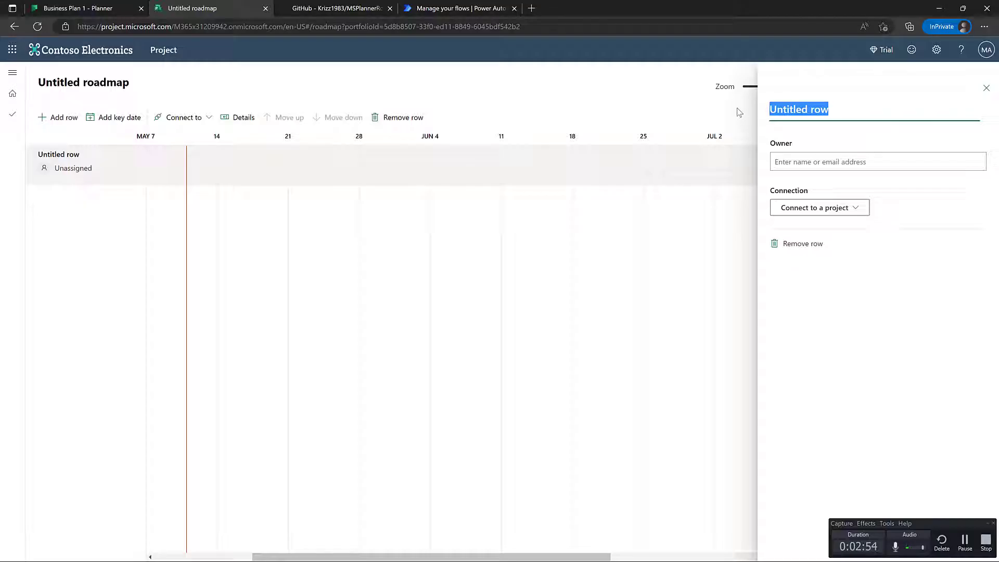
pyautogui.write('Business Plan 1 (Planner')
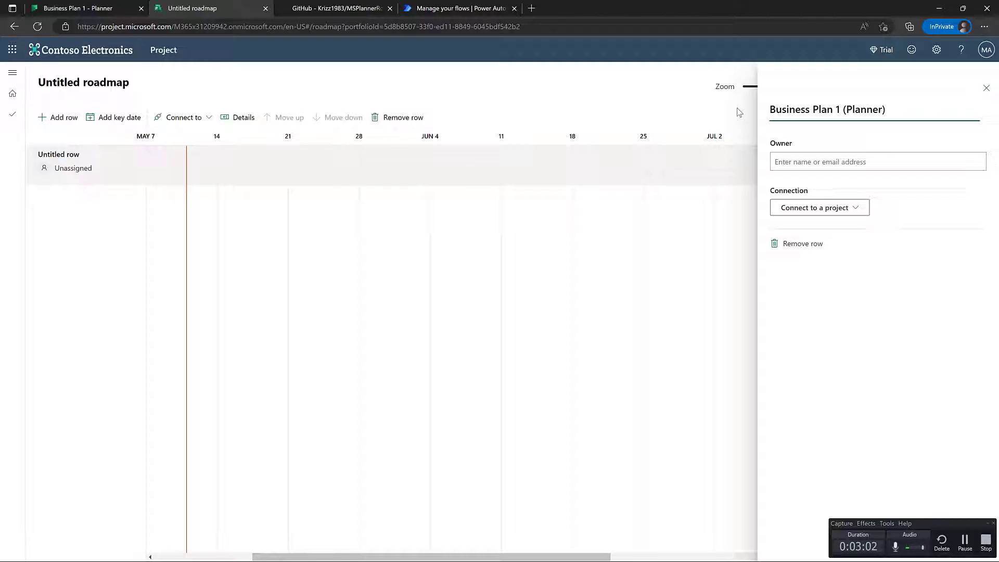
pyautogui.click(847, 110)
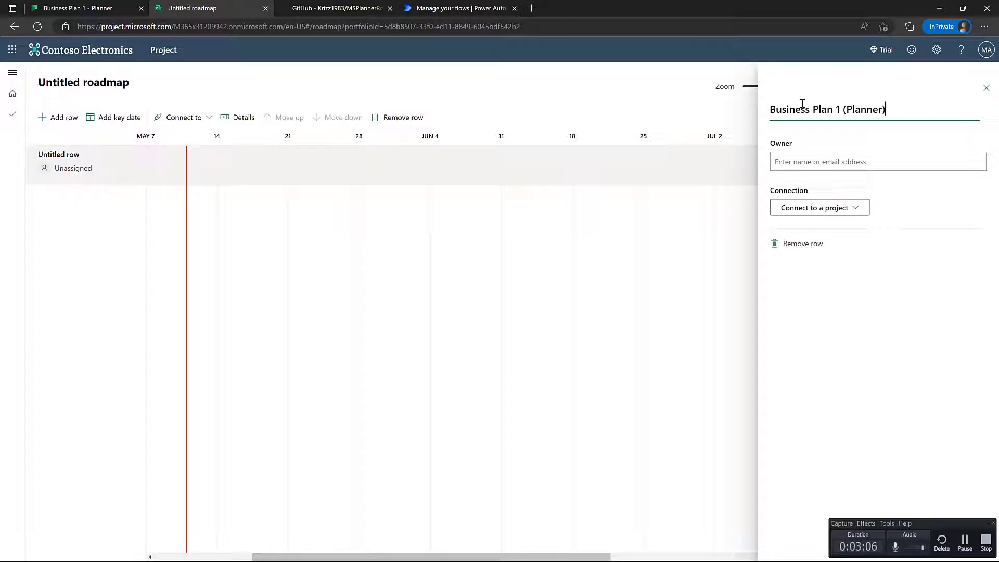
pyautogui.moveTo(986, 88)
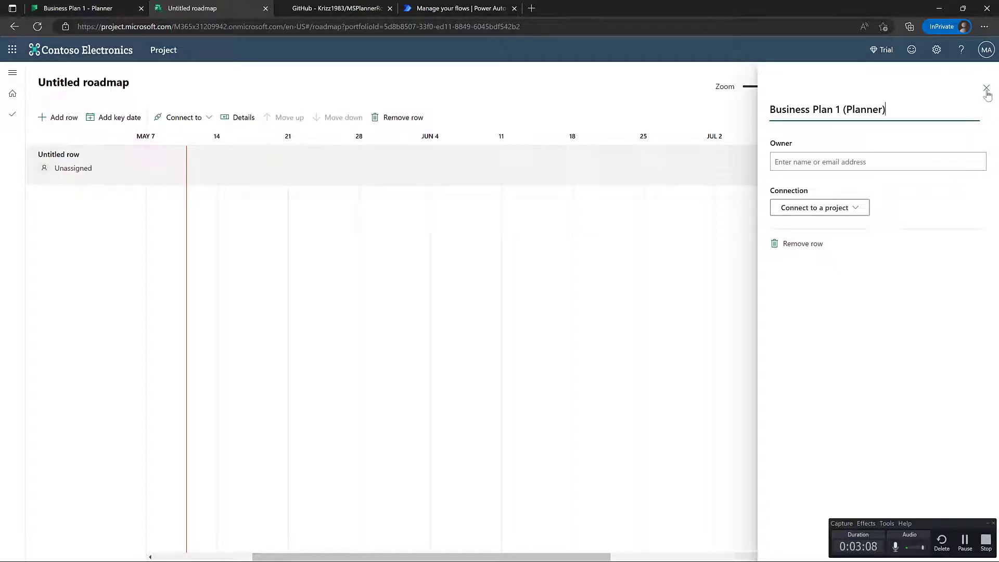
pyautogui.click(986, 87)
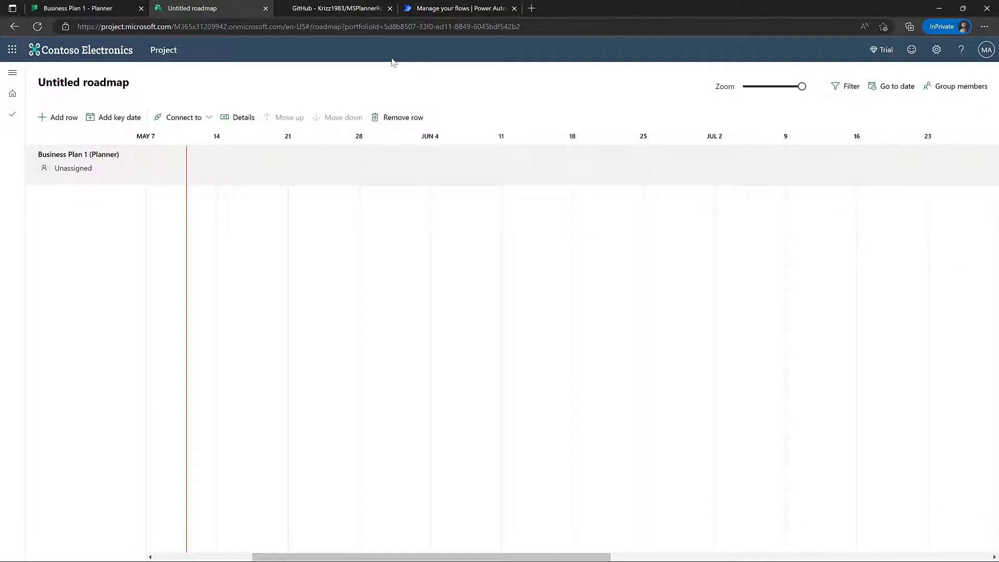
# Download the MSPlannerRoadmap GitHub repository as a ZIP
pyautogui.click(339, 9)
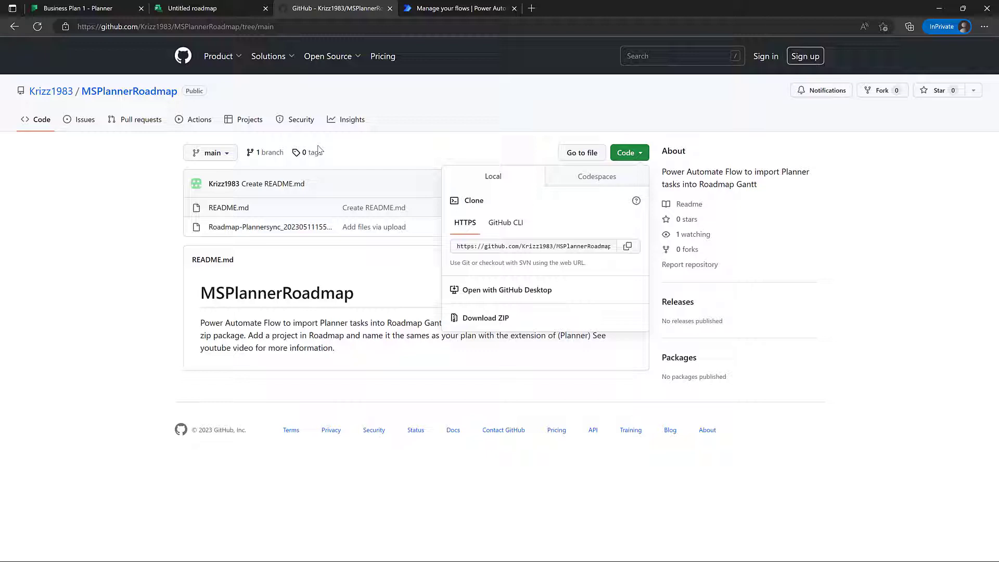
pyautogui.moveTo(193, 110)
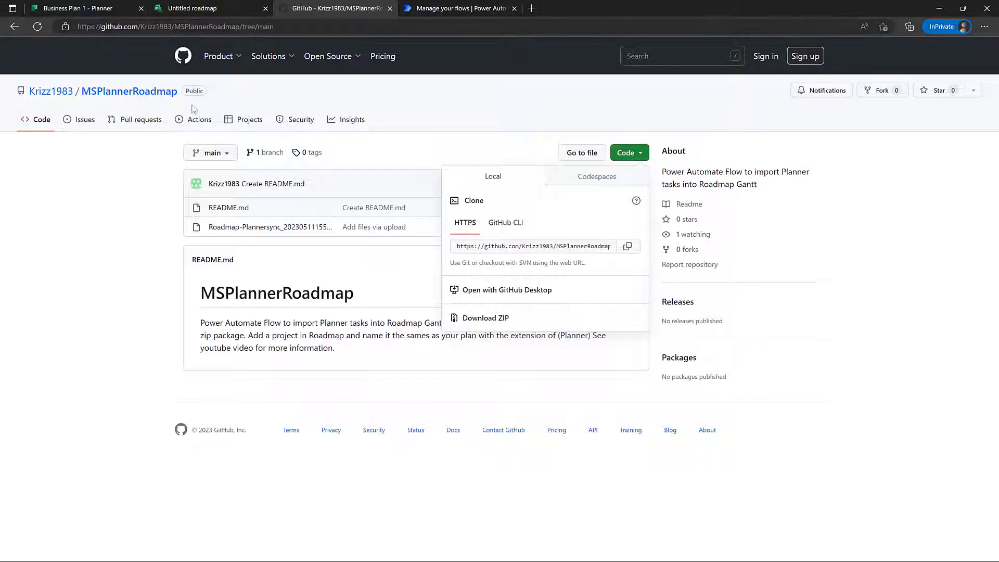
pyautogui.moveTo(284, 172)
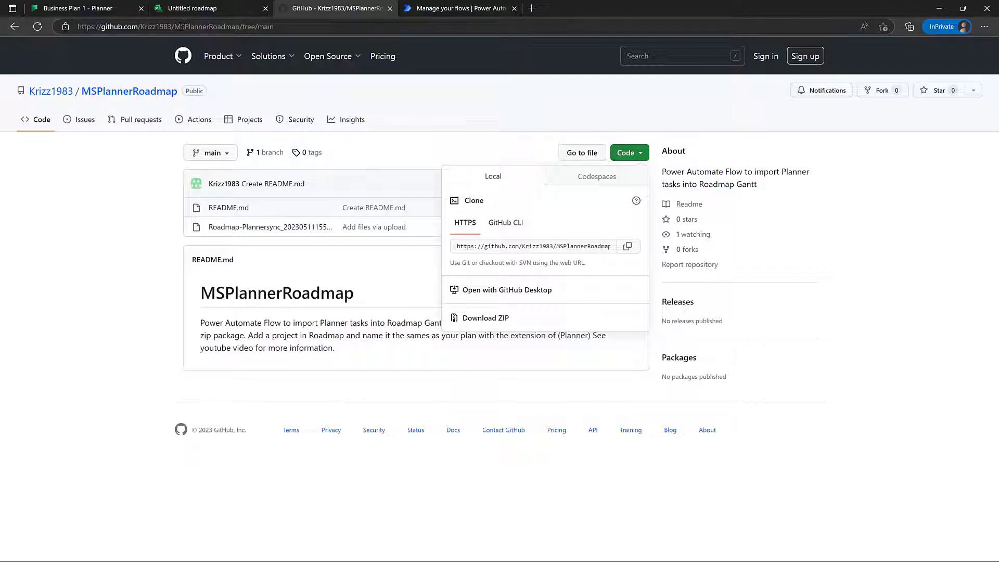
pyautogui.moveTo(481, 138)
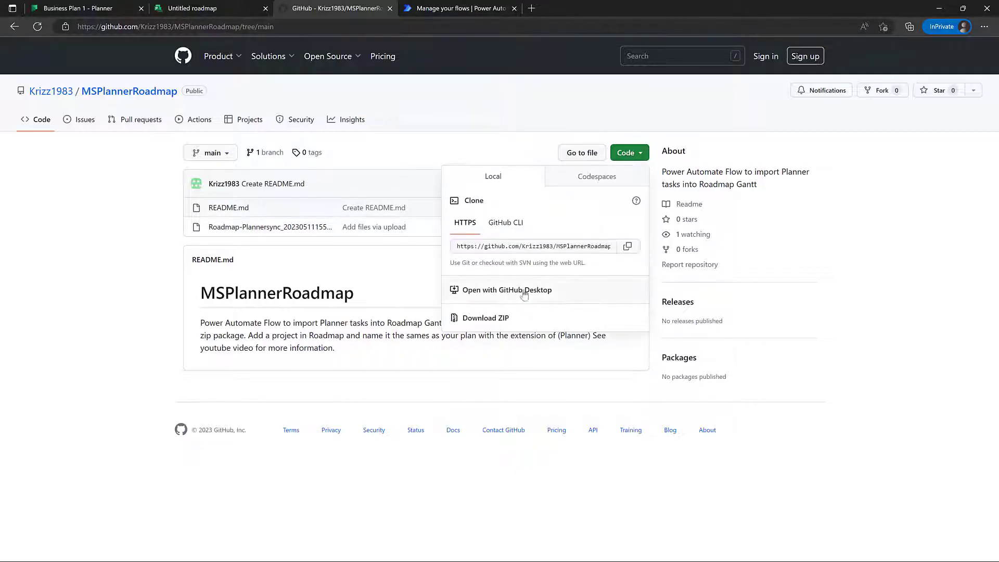
pyautogui.click(486, 317)
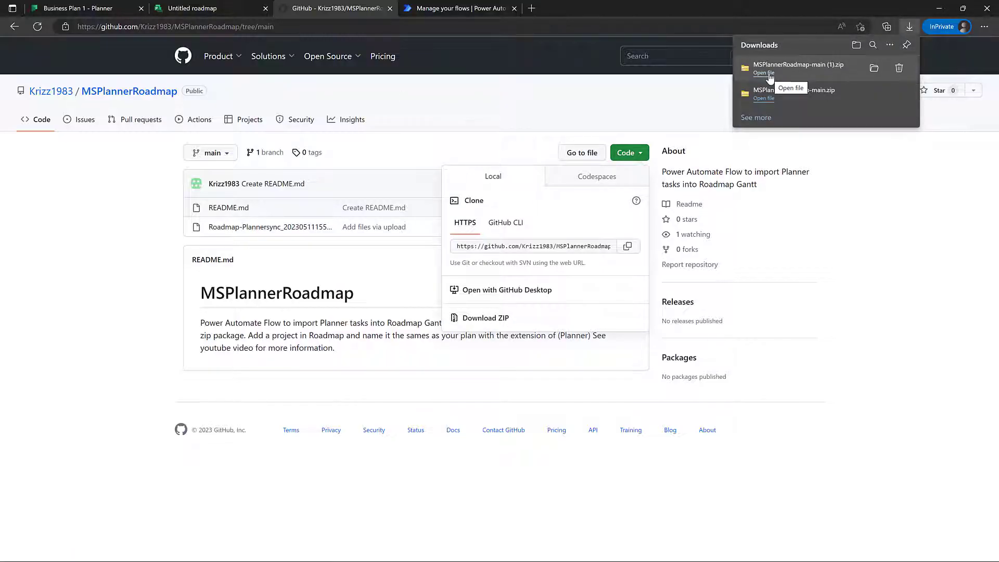
# Take Roadmap-Plannersync_20230511155000.zip from MSPlannerRoadmap-main into the Desktop Planner folder
pyautogui.click(763, 72)
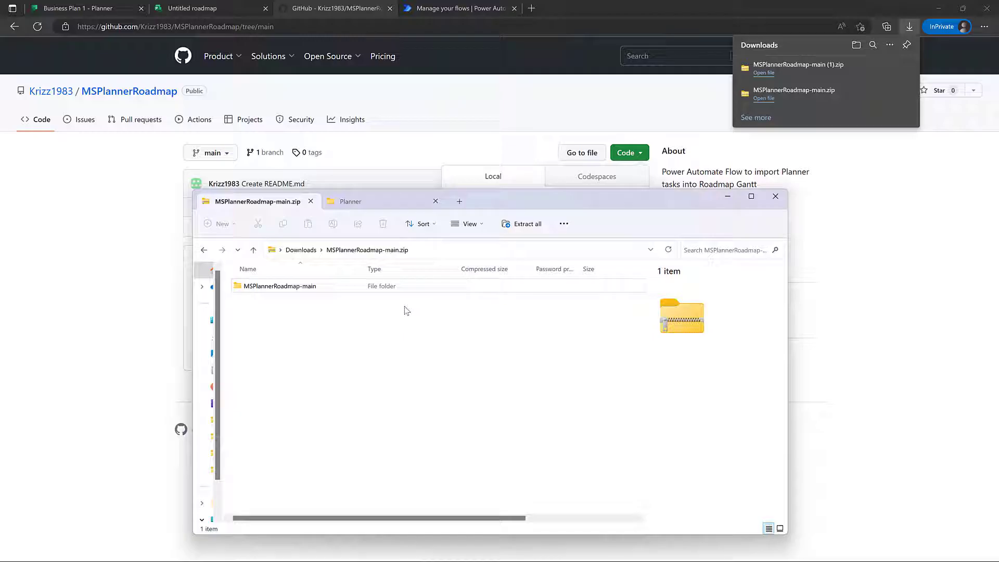
pyautogui.doubleClick(279, 286)
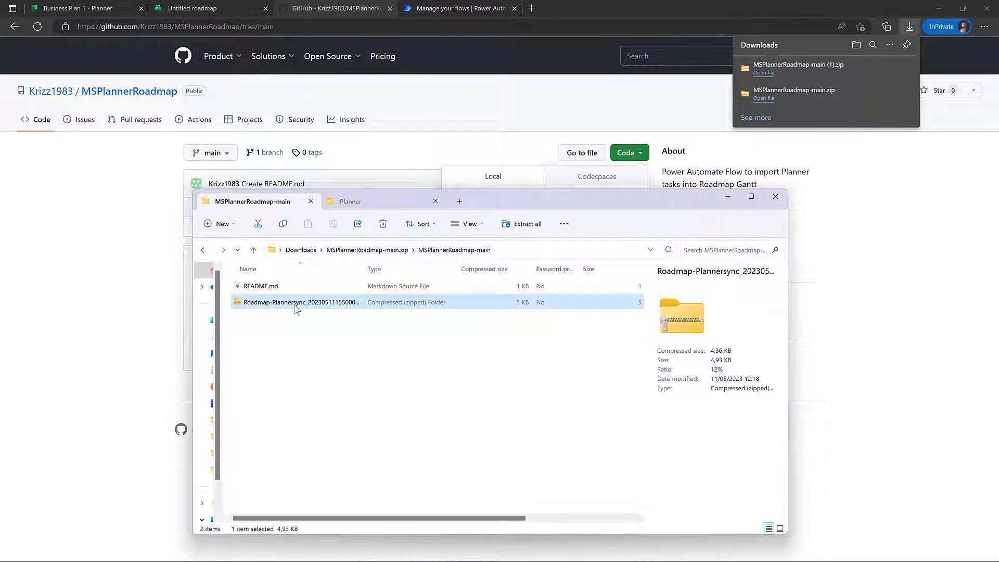
pyautogui.click(351, 201)
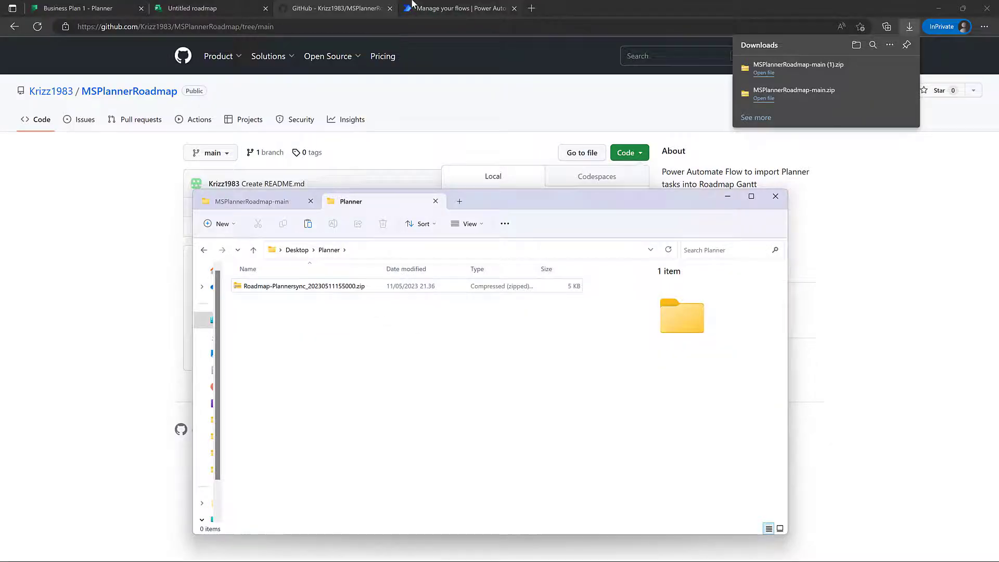
# Start a legacy flow package import in Power Automate and browse for the package file
pyautogui.click(463, 8)
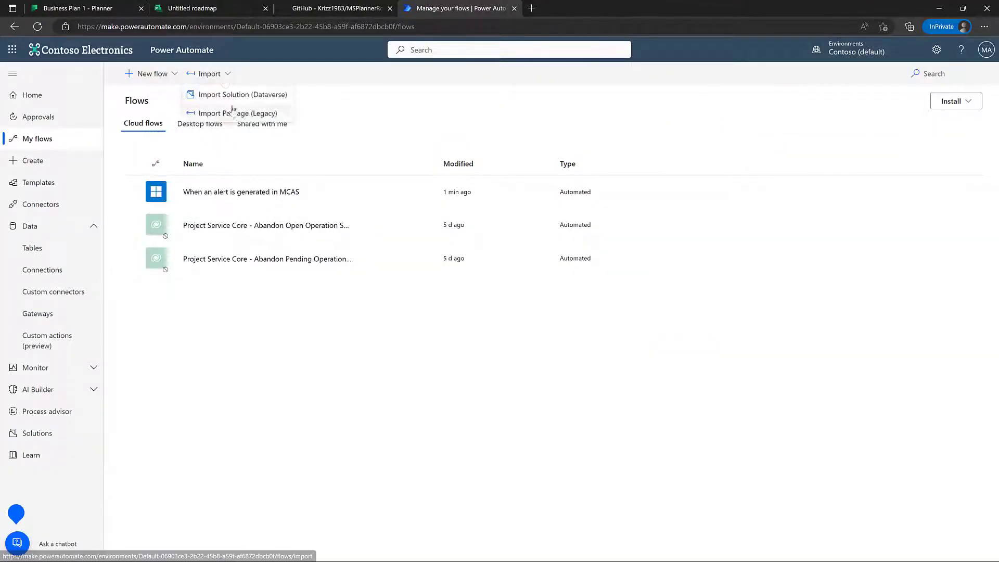
pyautogui.click(236, 113)
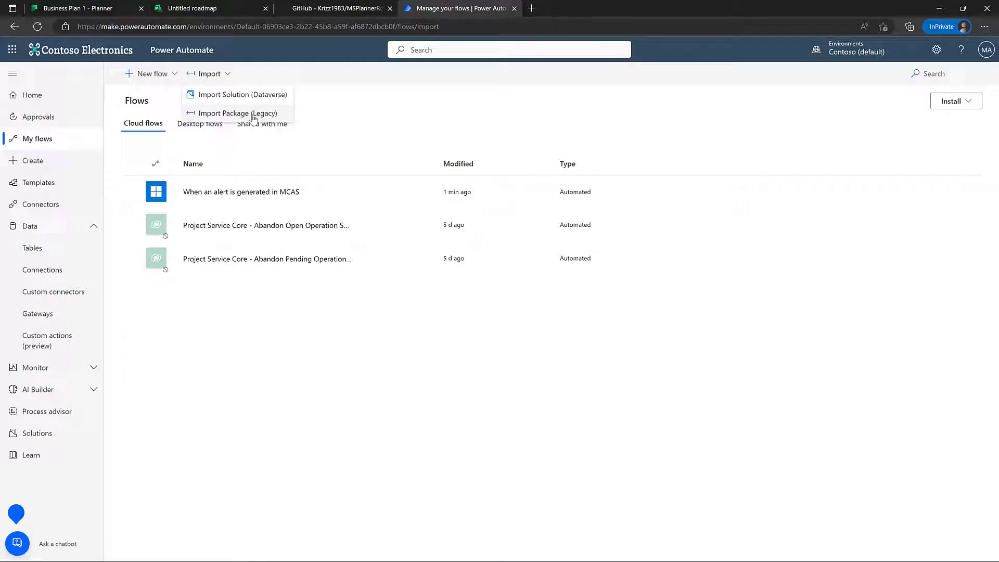
pyautogui.click(236, 113)
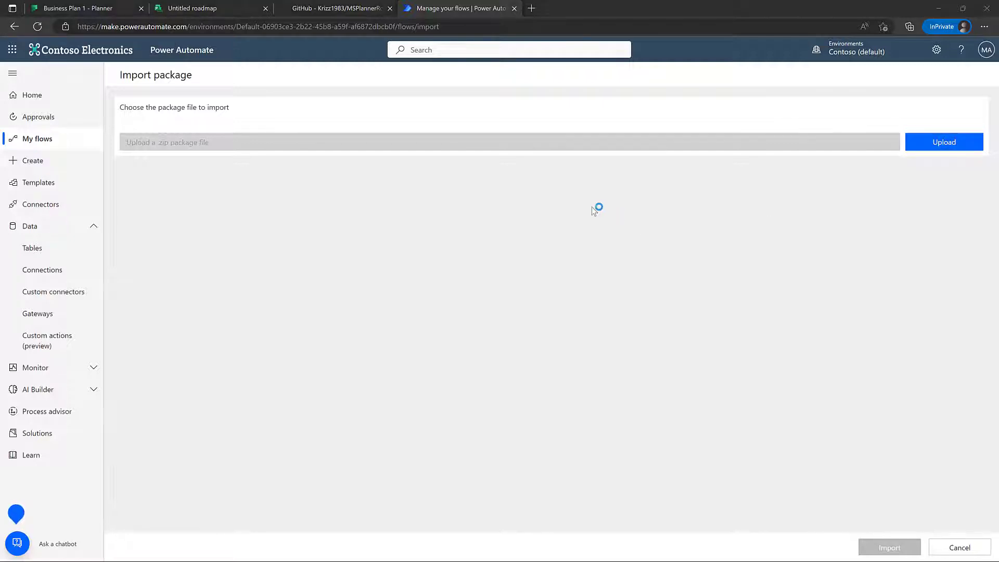
pyautogui.click(943, 142)
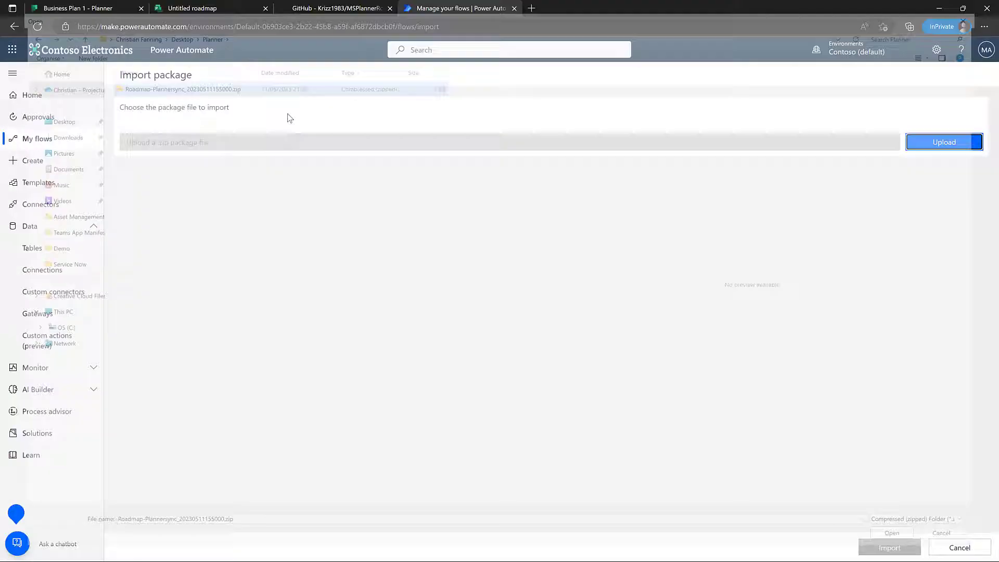
# Upload the Roadmap-Plannersync zip package and start creating a connection for its import
pyautogui.click(892, 533)
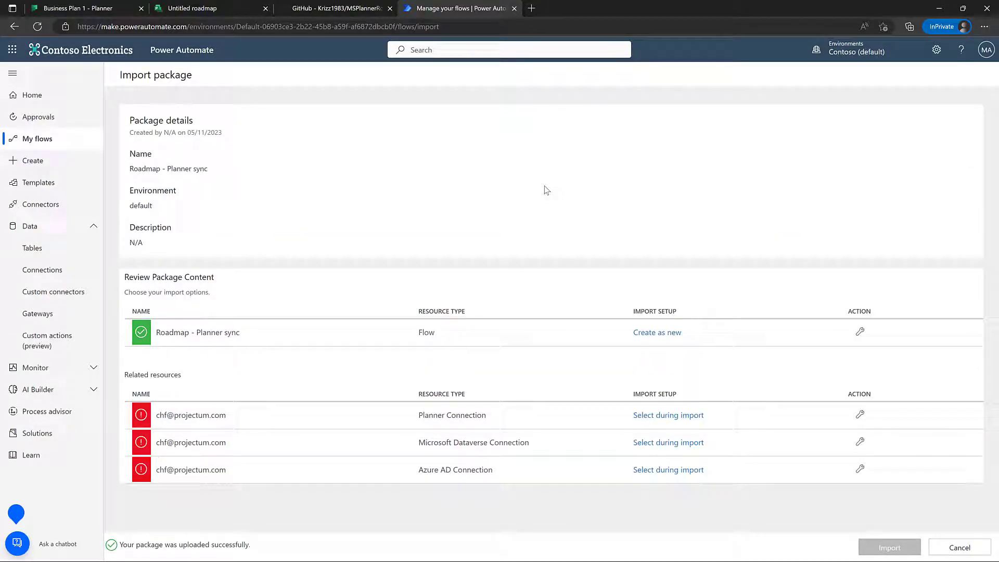
pyautogui.moveTo(568, 208)
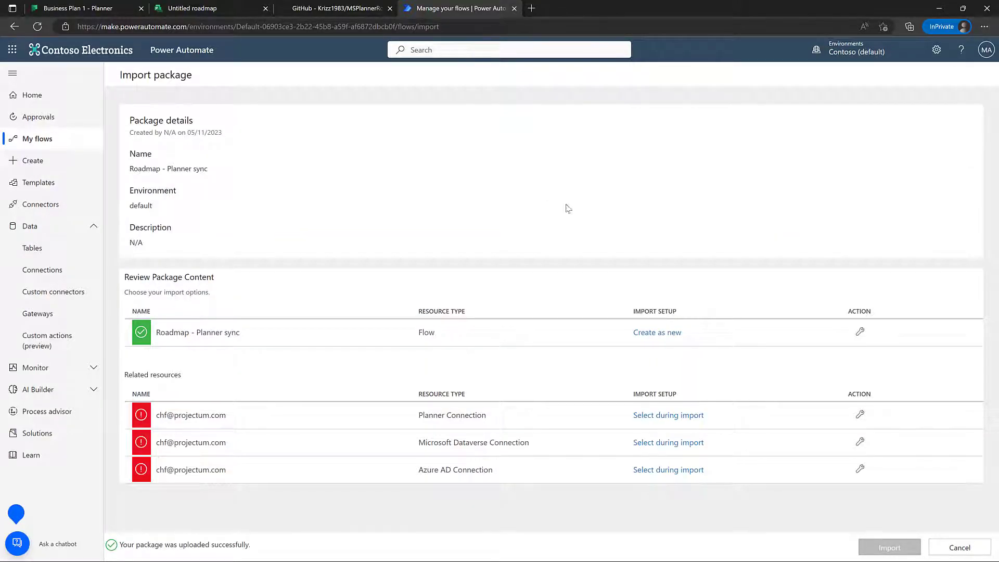
pyautogui.moveTo(241, 339)
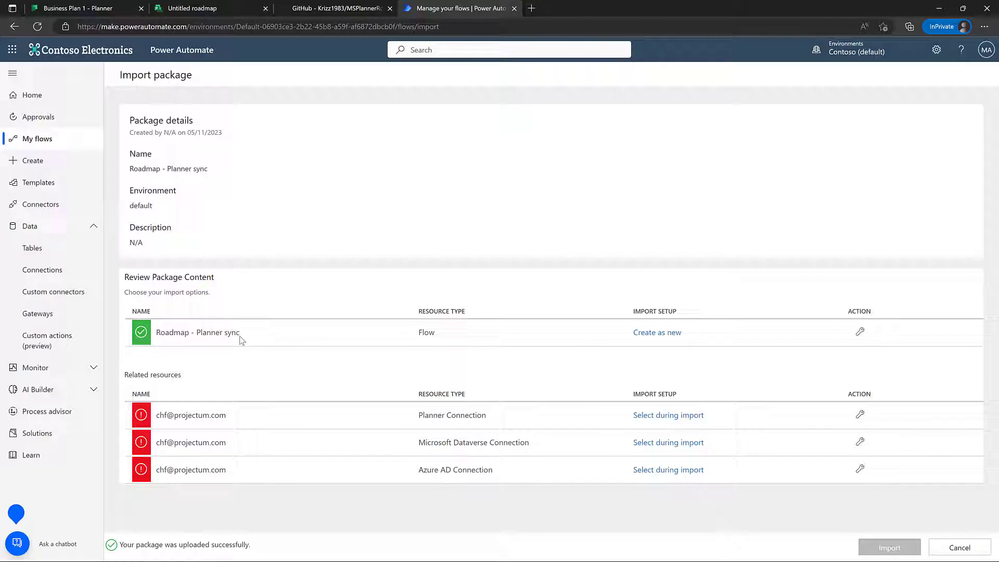
pyautogui.moveTo(252, 340)
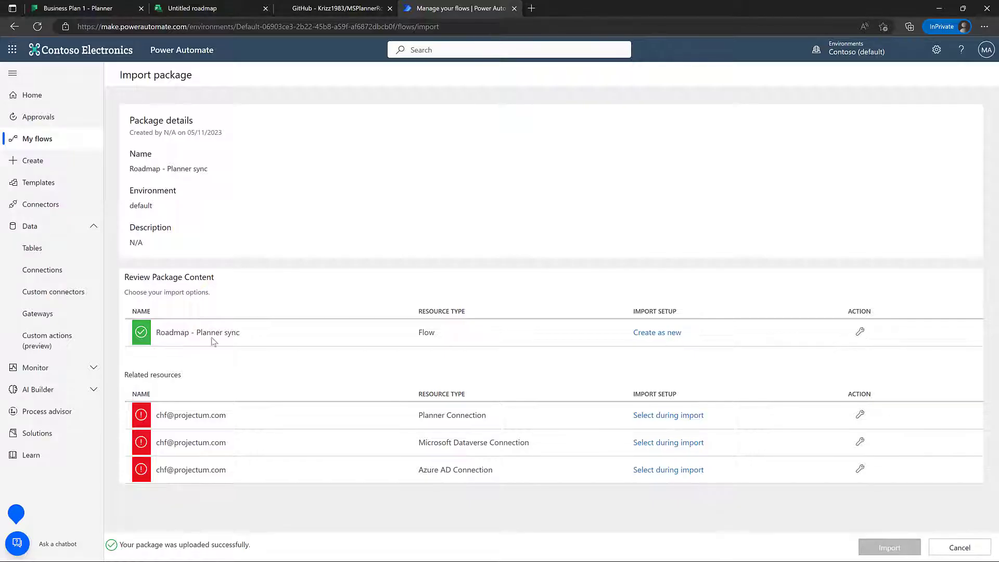
pyautogui.moveTo(613, 427)
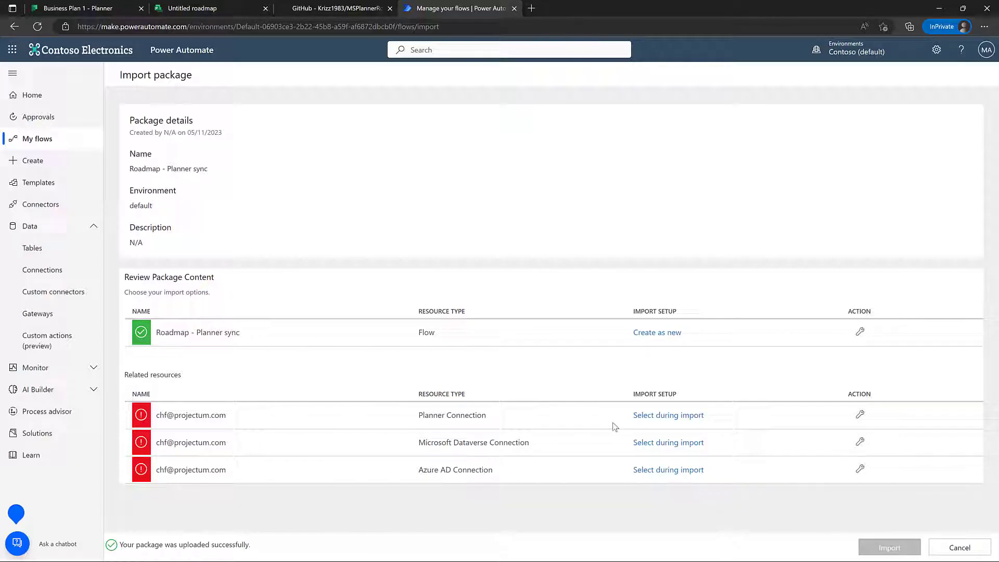
pyautogui.moveTo(610, 425)
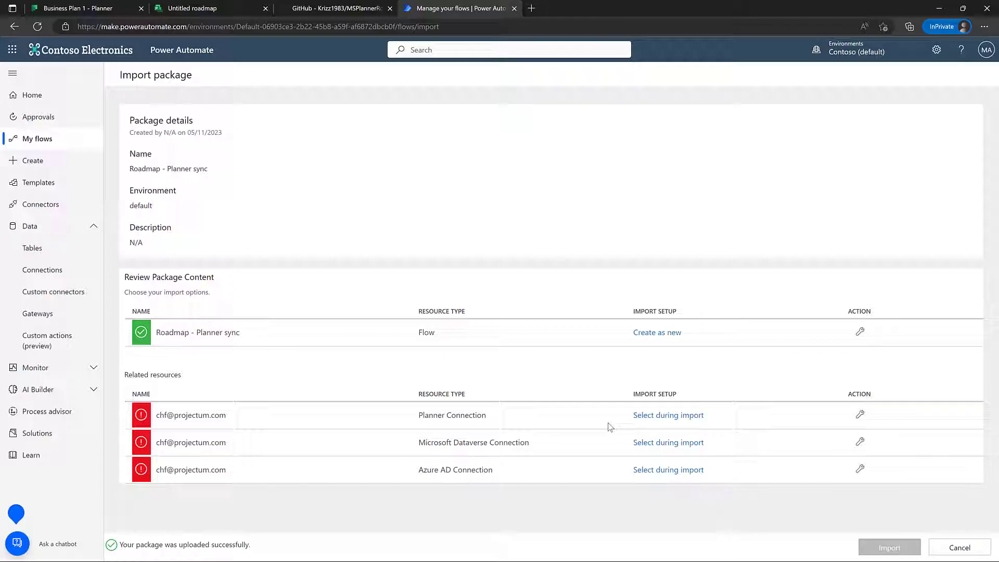
pyautogui.moveTo(446, 413)
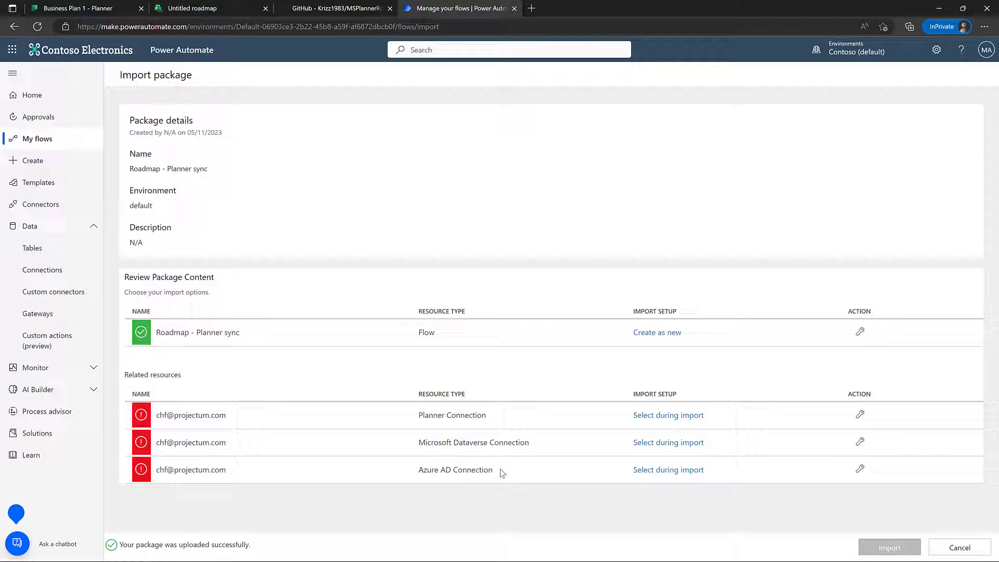
pyautogui.moveTo(663, 418)
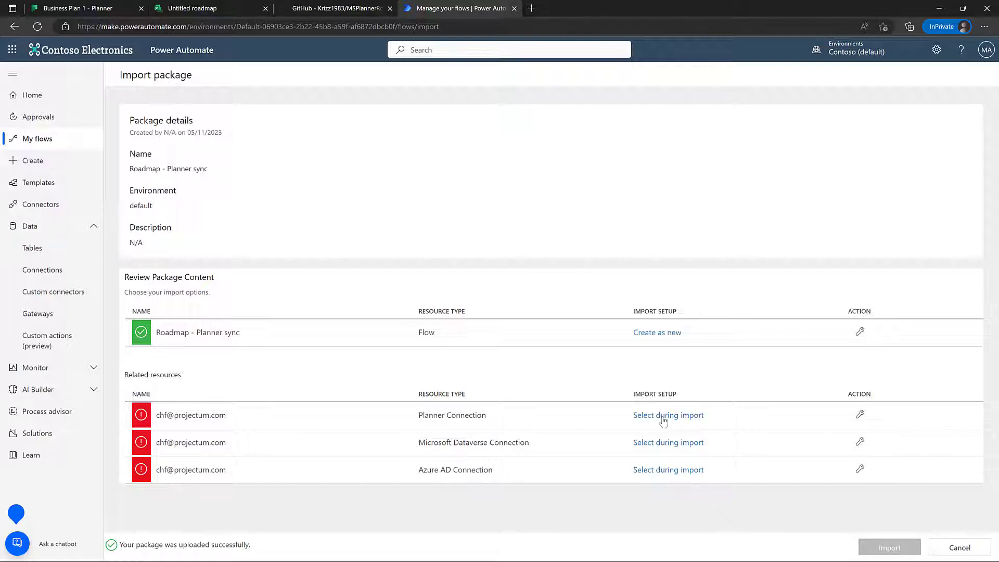
pyautogui.click(668, 416)
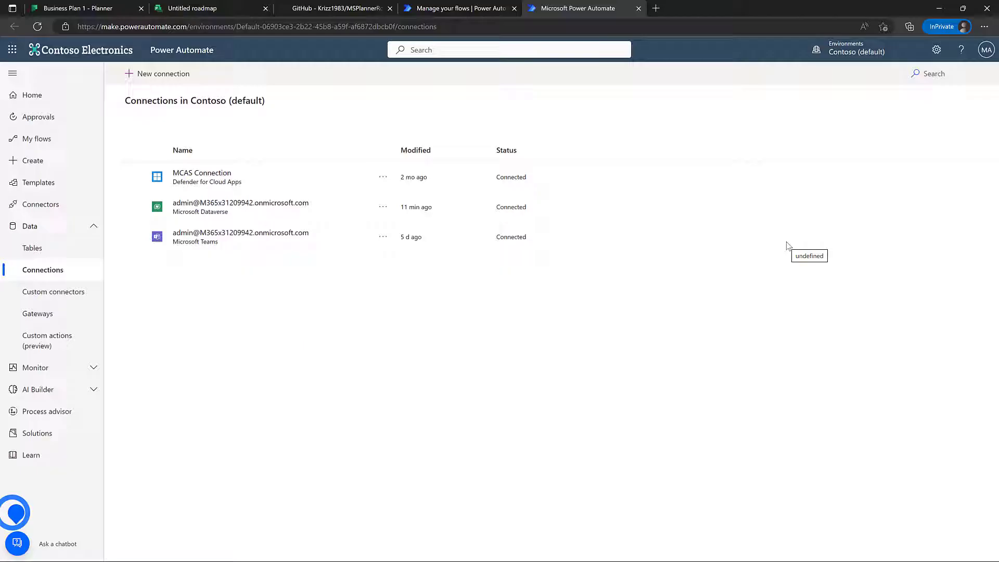
# Create a new Planner connection and assign it to the package's Planner Connection
pyautogui.click(163, 74)
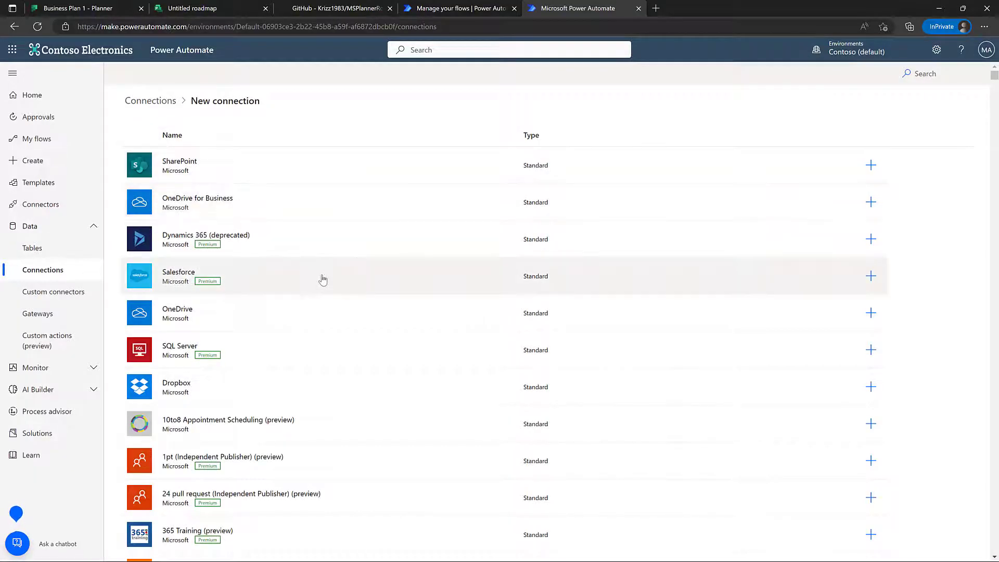
pyautogui.scroll(-3)
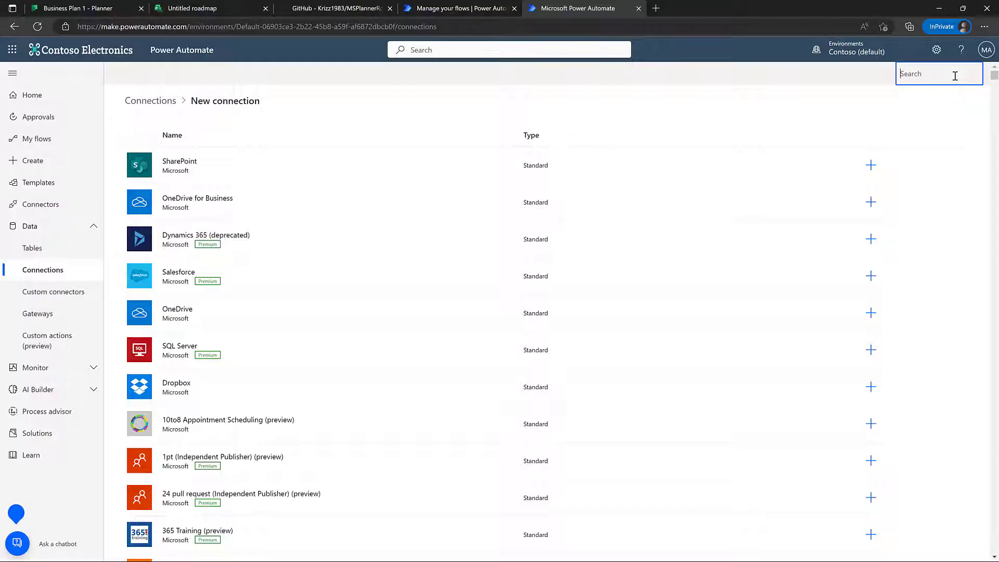
pyautogui.write('planner')
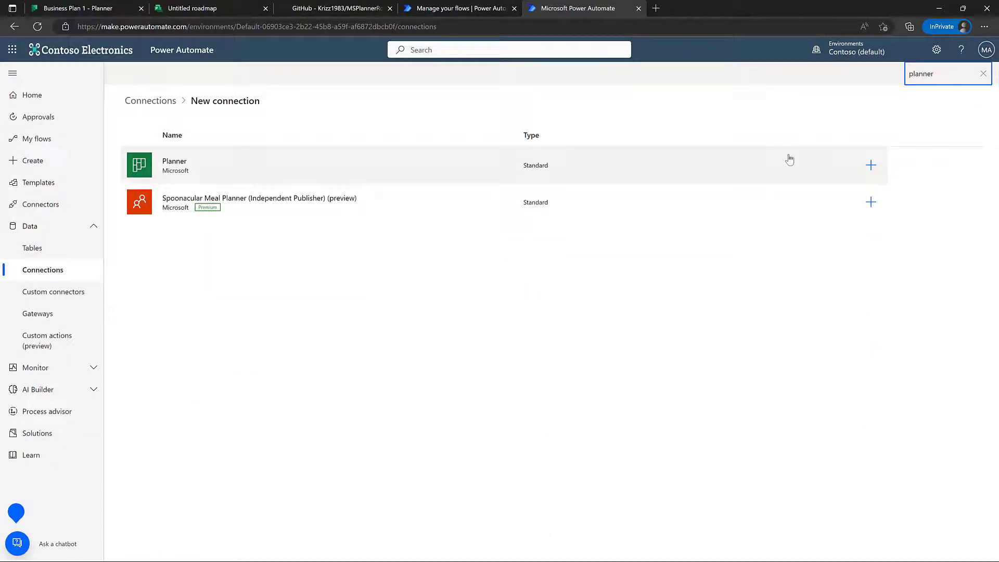
pyautogui.click(870, 165)
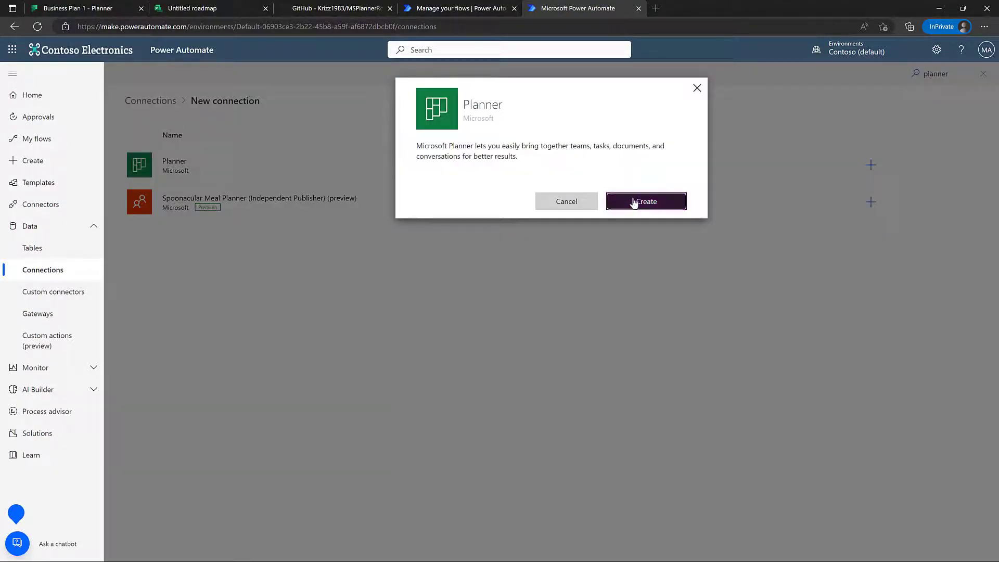
pyautogui.click(646, 202)
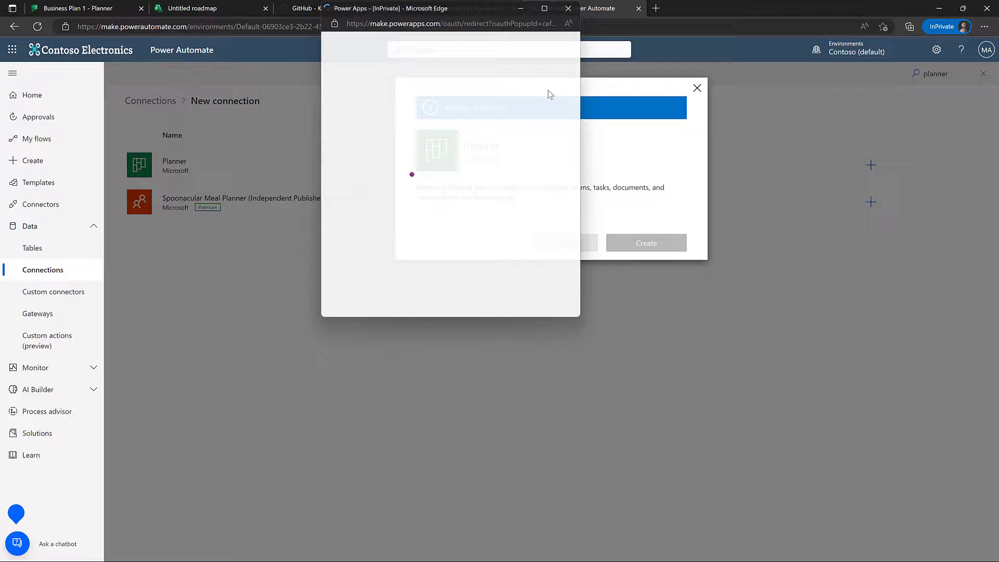
pyautogui.click(647, 243)
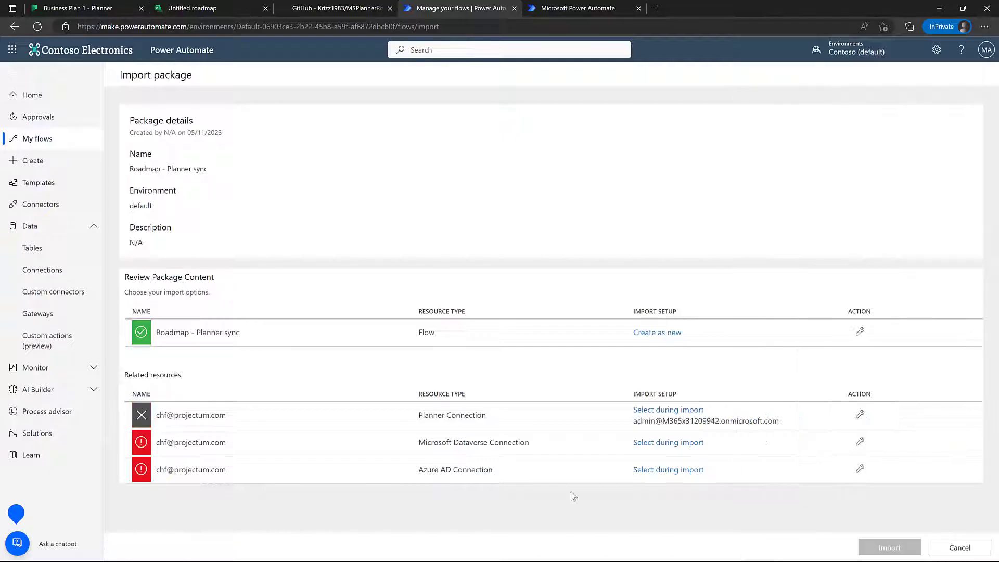
# Start setting up the next import connection, opening the connections list with the new Planner connection
pyautogui.click(668, 443)
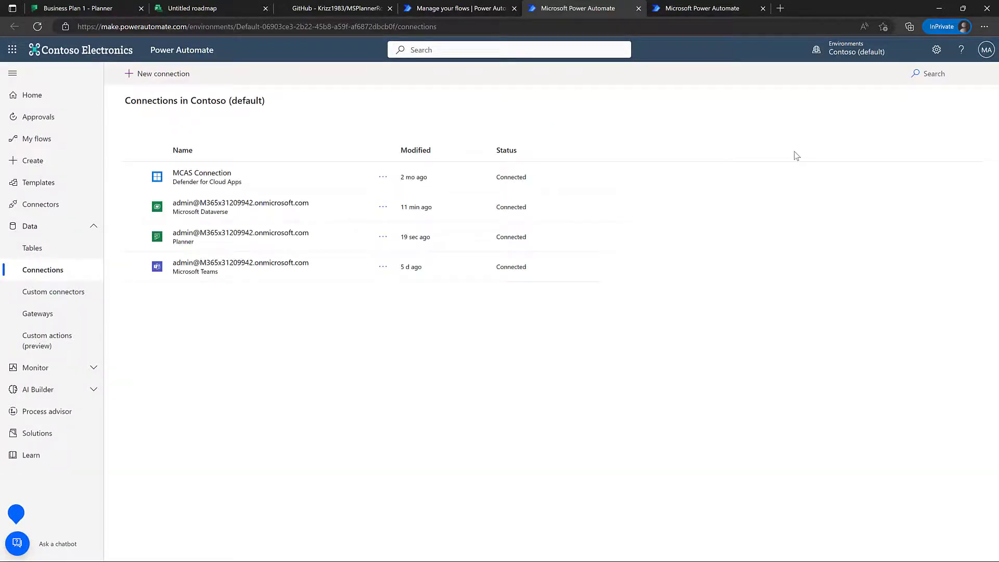
# Create an Azure AD connection, signing in and consenting for the whole organisation
pyautogui.click(163, 73)
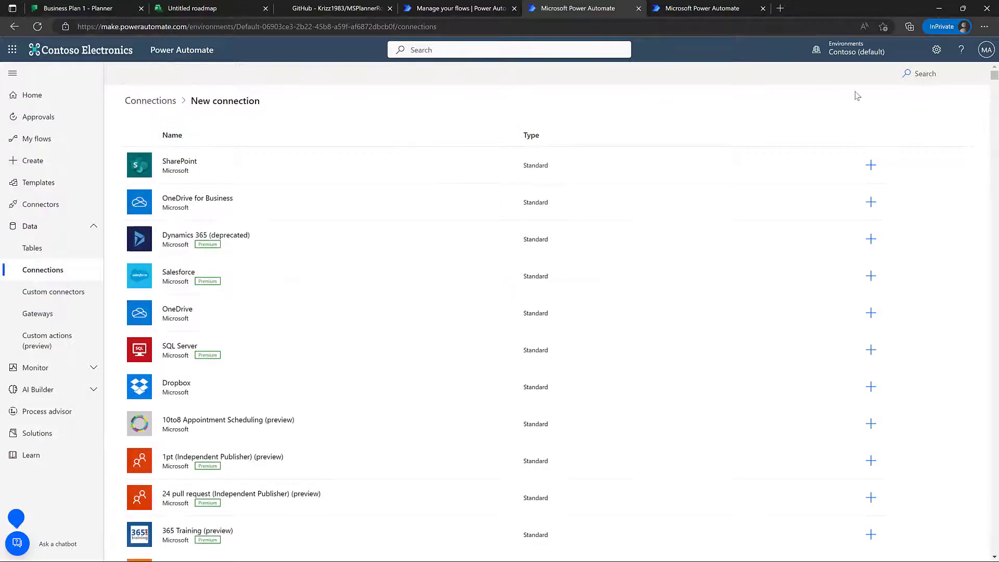
pyautogui.write('azure ad')
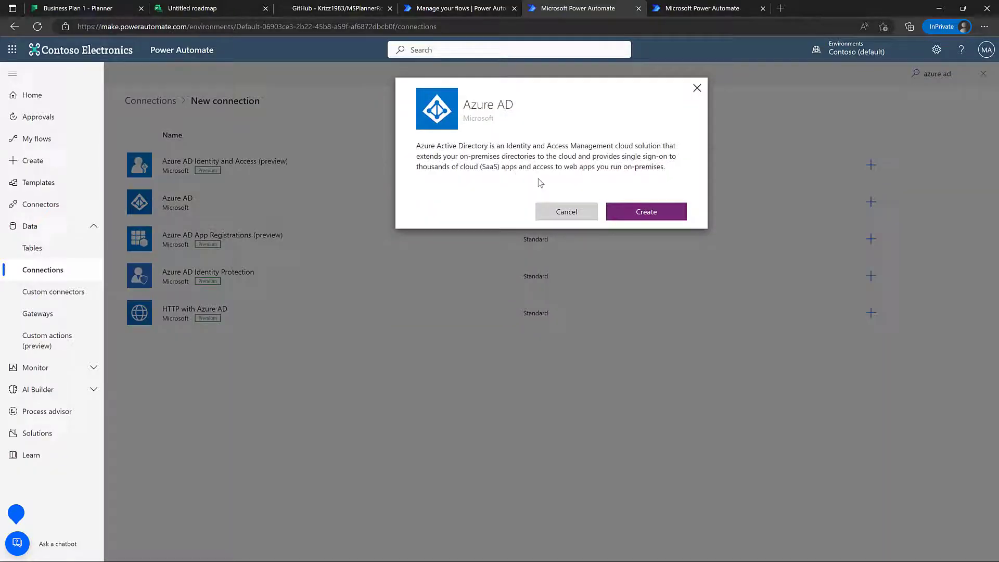
pyautogui.click(645, 212)
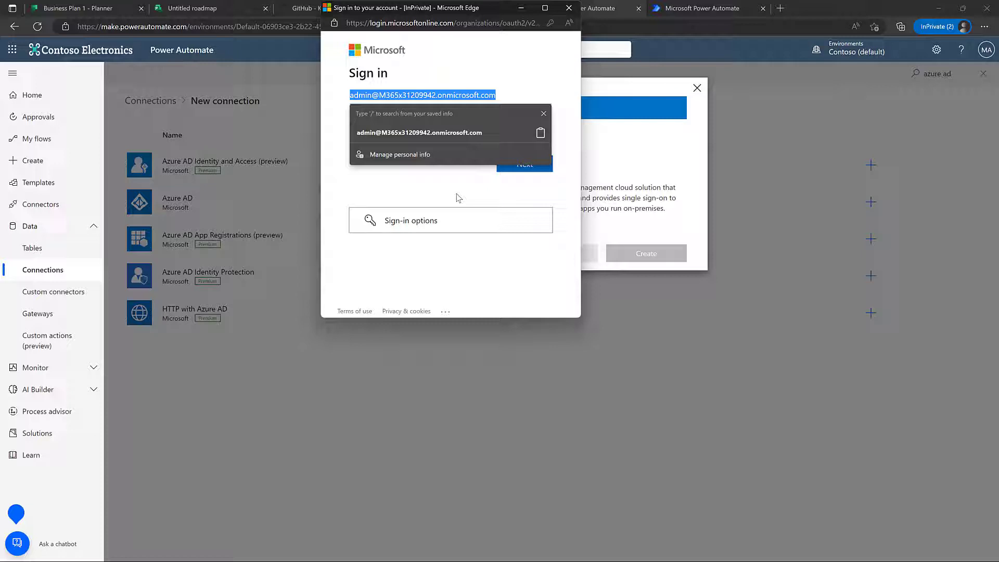
pyautogui.click(524, 163)
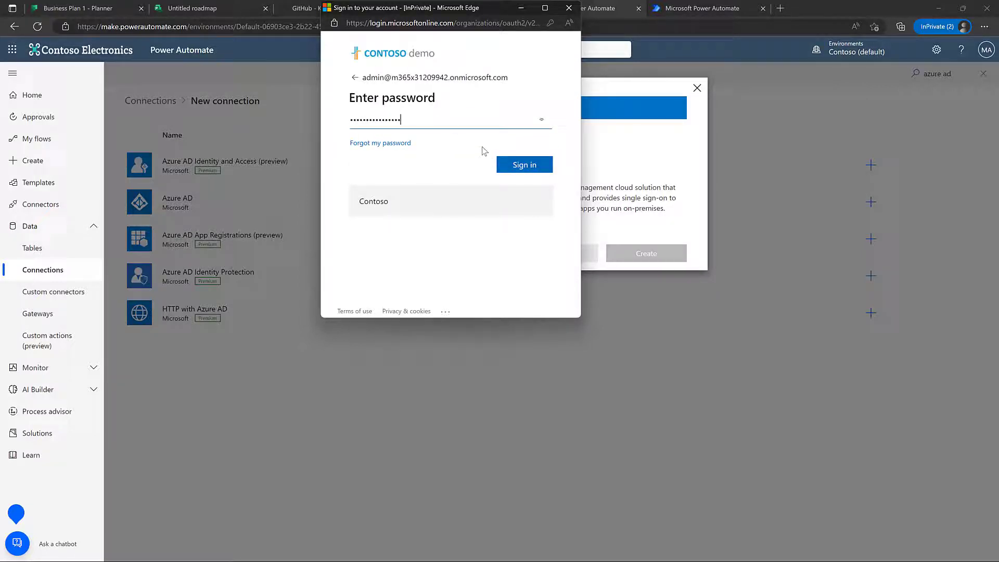
pyautogui.click(524, 165)
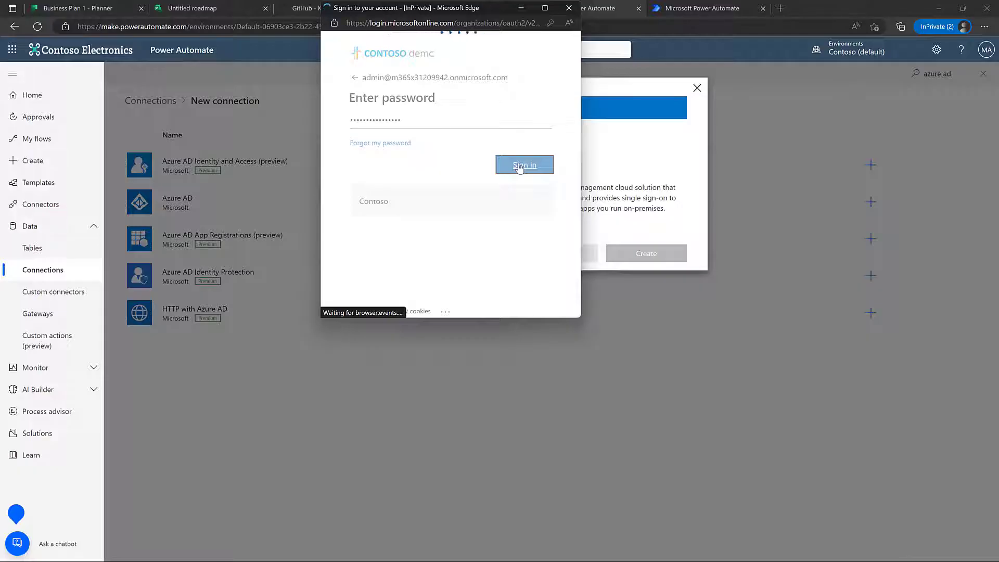
pyautogui.click(525, 165)
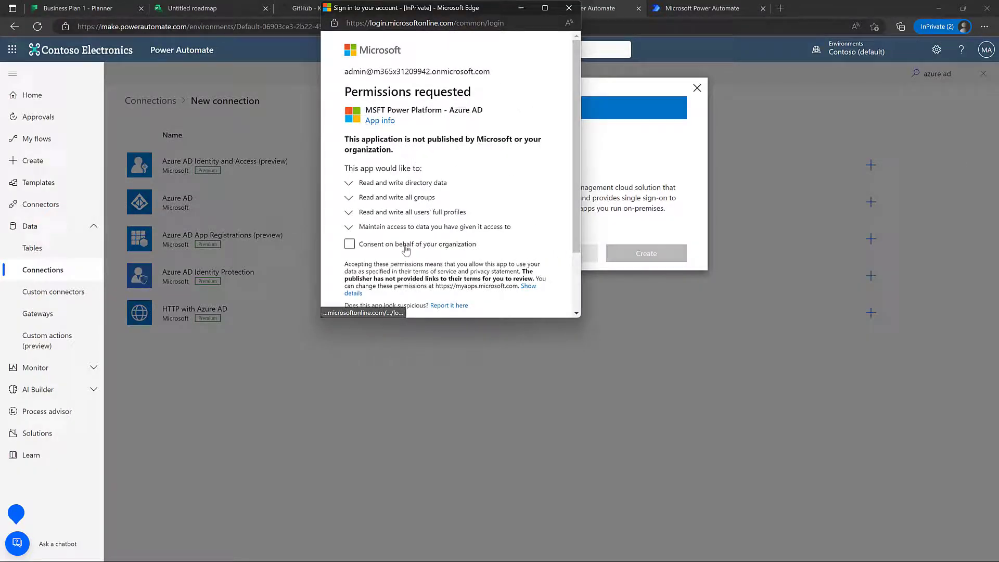
pyautogui.click(349, 245)
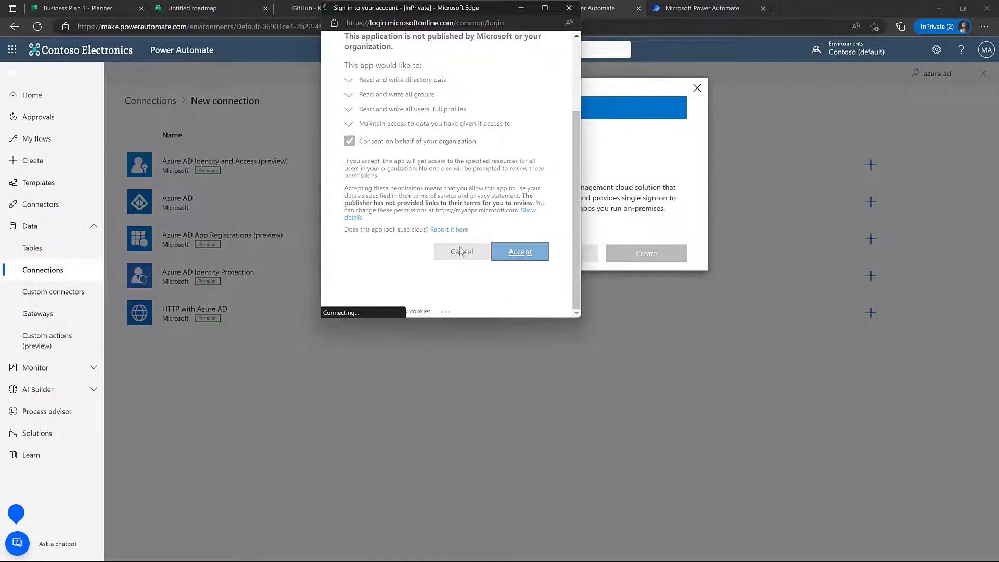
pyautogui.click(520, 252)
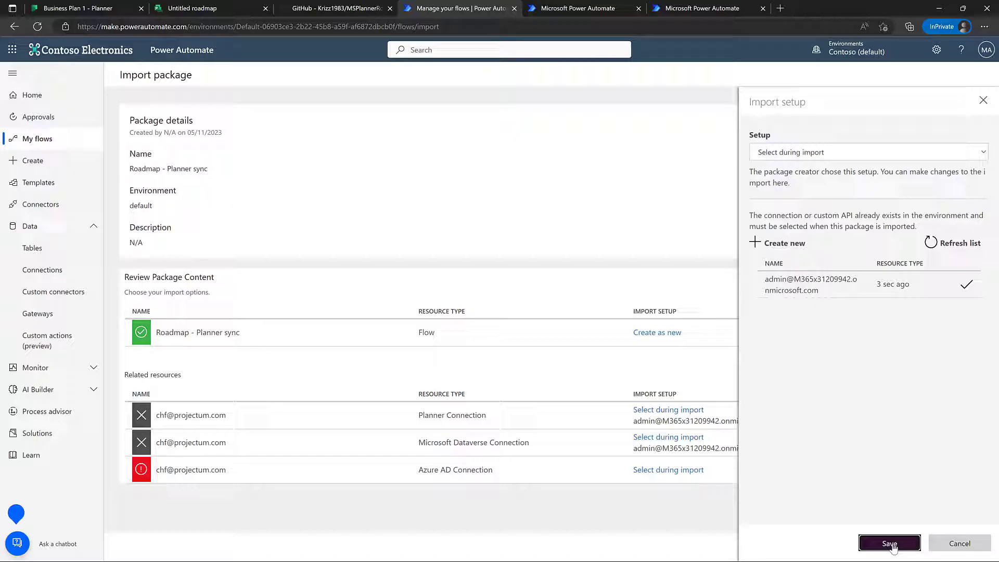
# Save the chosen Azure AD connection and import the Roadmap - Planner sync package
pyautogui.click(890, 543)
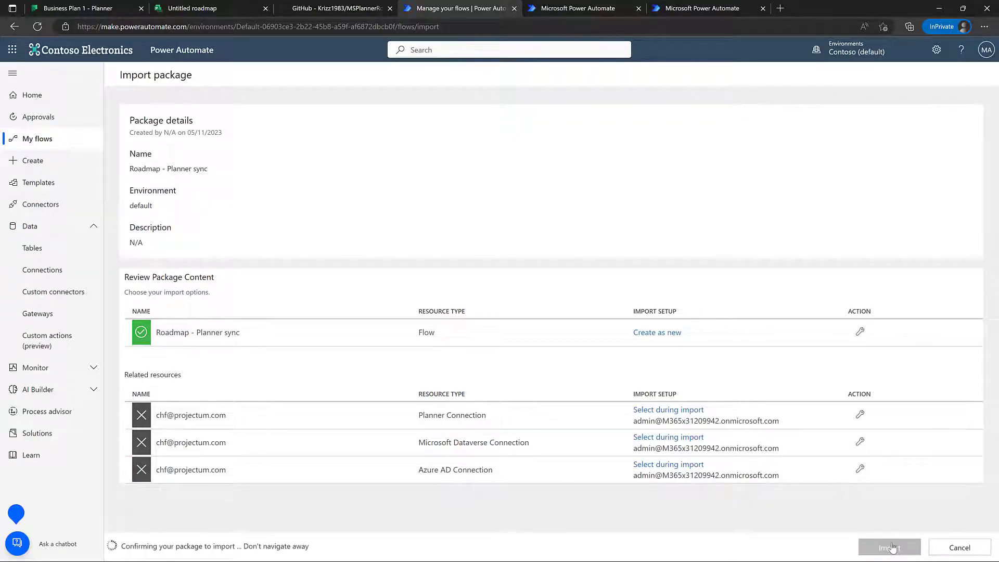
pyautogui.click(893, 561)
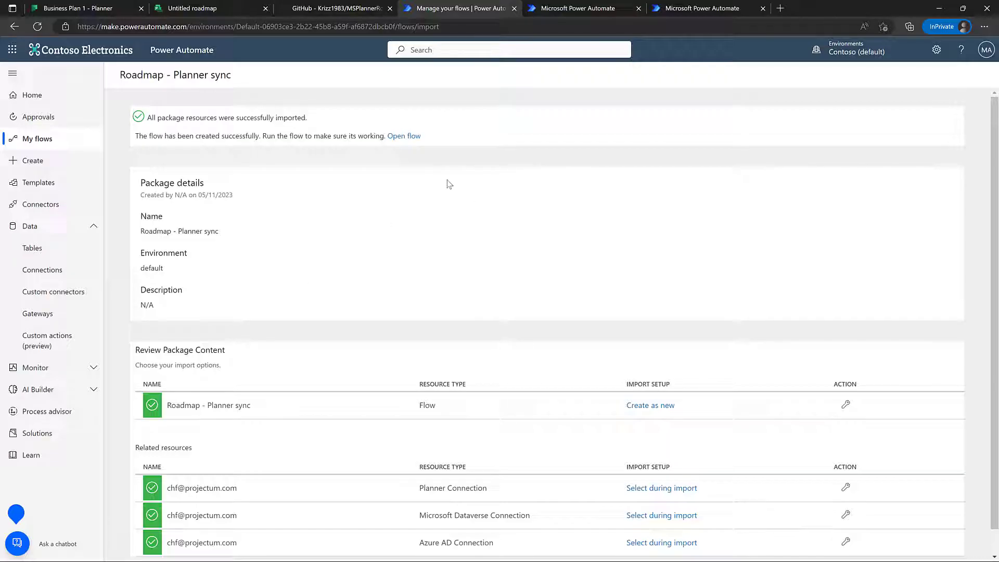
pyautogui.moveTo(76, 141)
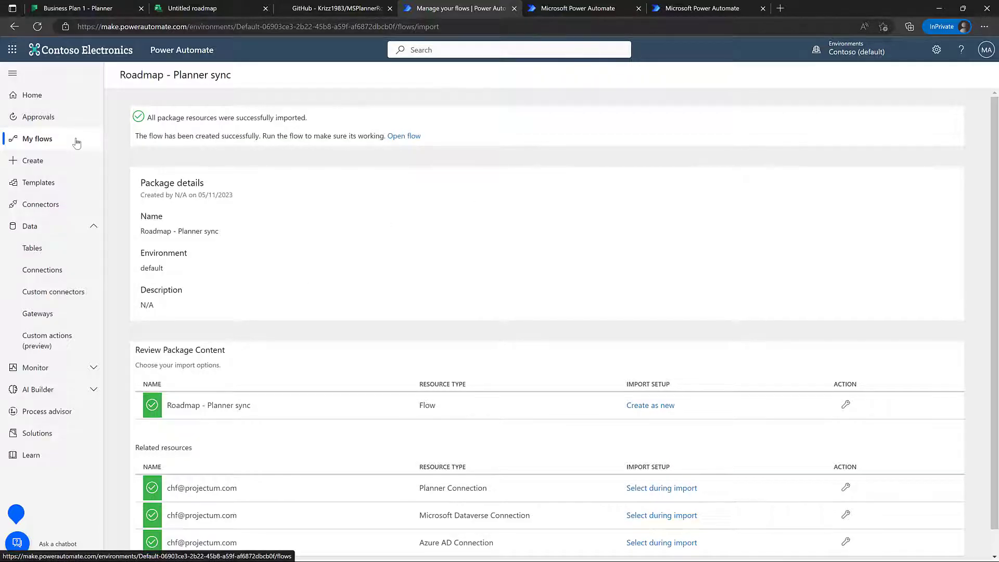
# Open the imported Roadmap - Planner sync flow from My flows and turn it on
pyautogui.click(38, 139)
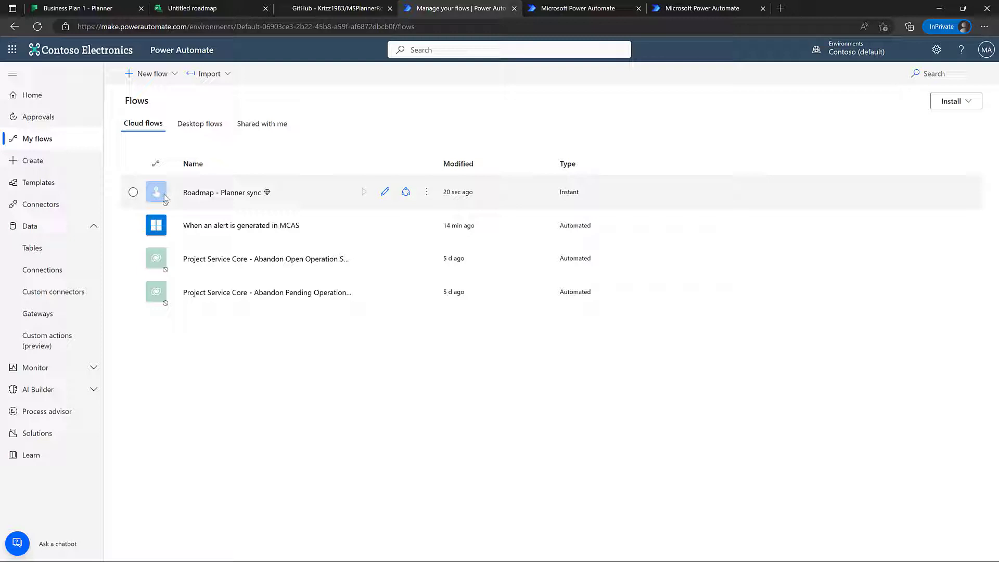
pyautogui.click(222, 192)
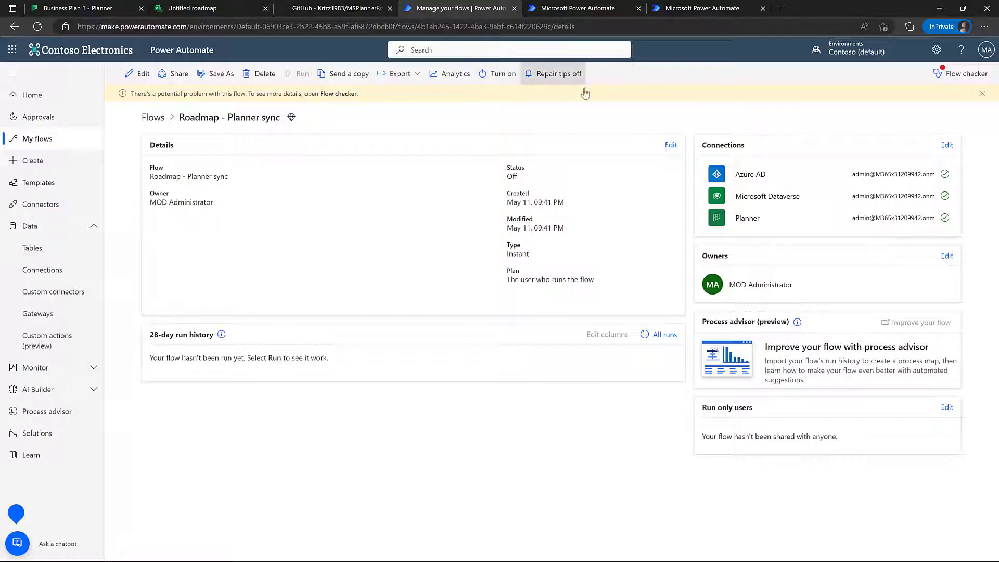
pyautogui.click(966, 74)
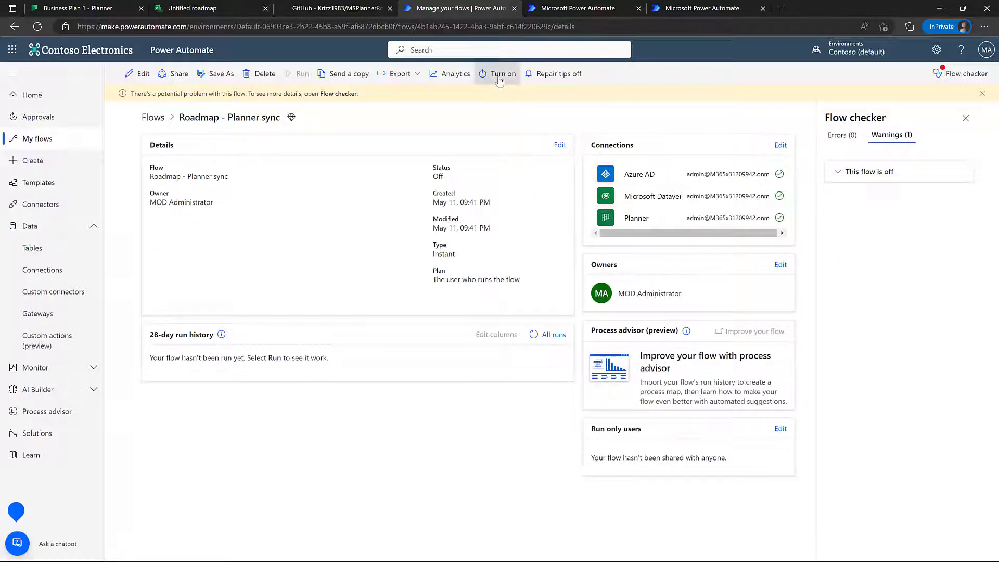
pyautogui.click(498, 73)
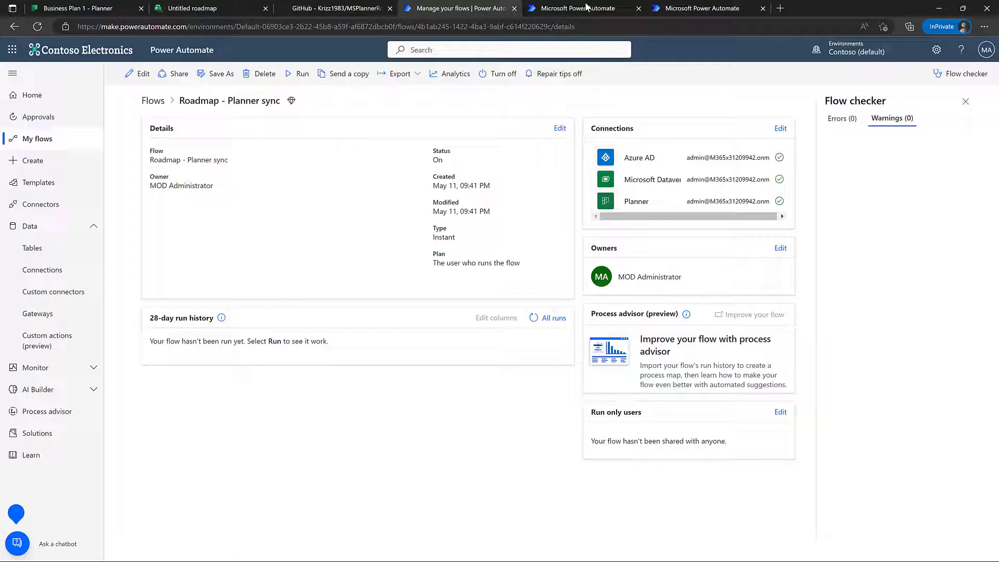
pyautogui.moveTo(370, 84)
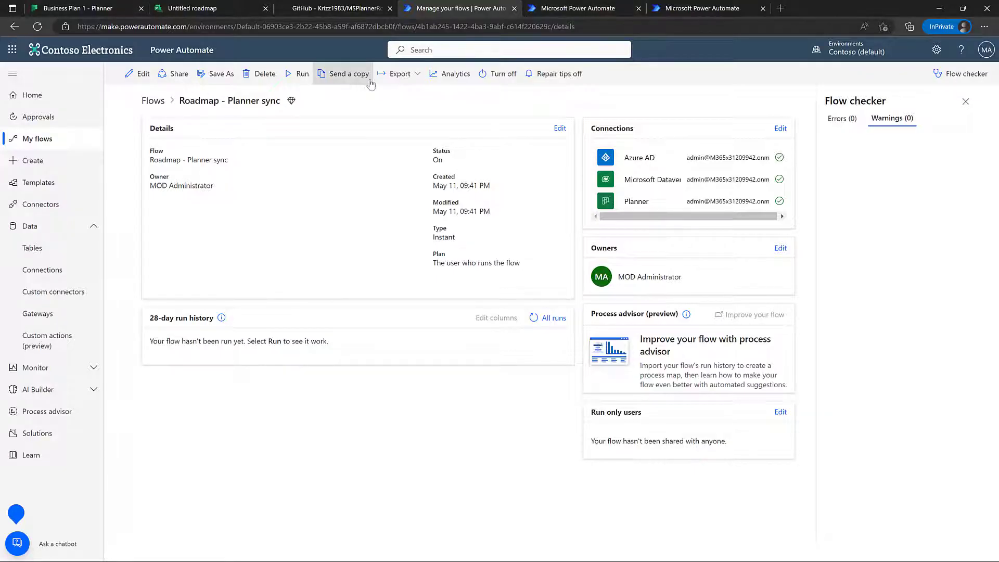
# Run the sync flow manually, refresh history until it succeeds, then view the Planner board
pyautogui.click(301, 73)
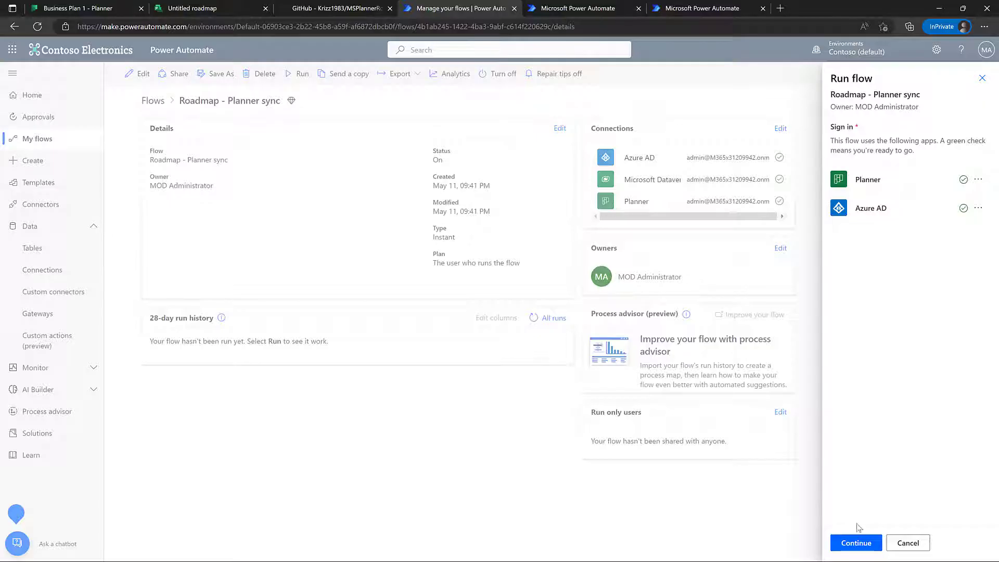
pyautogui.click(855, 543)
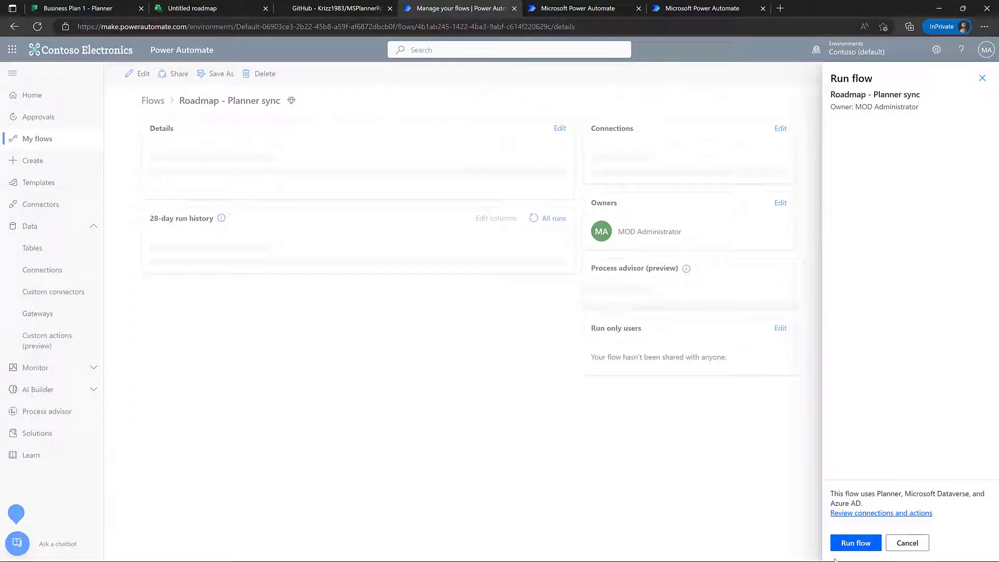
pyautogui.click(855, 543)
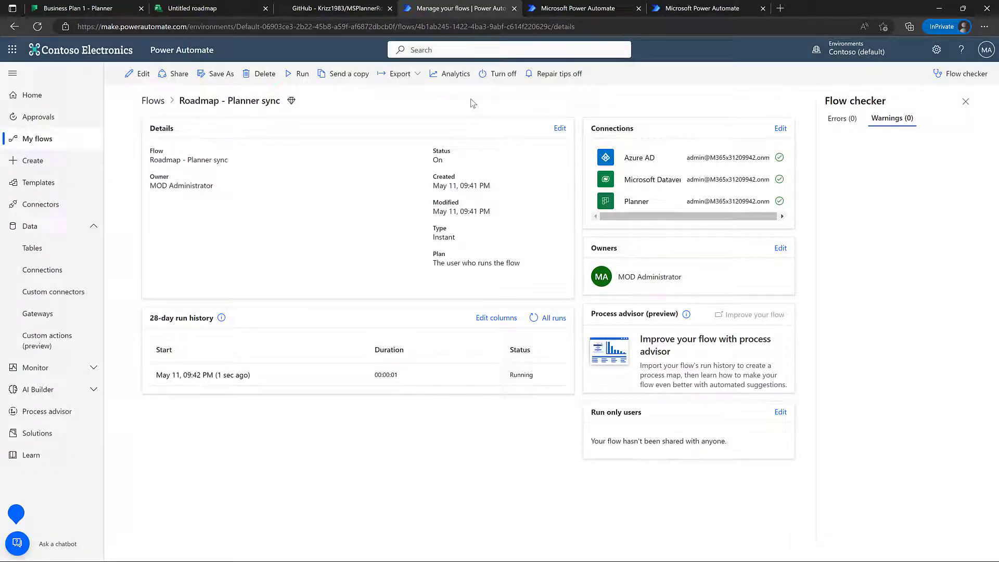
pyautogui.moveTo(515, 118)
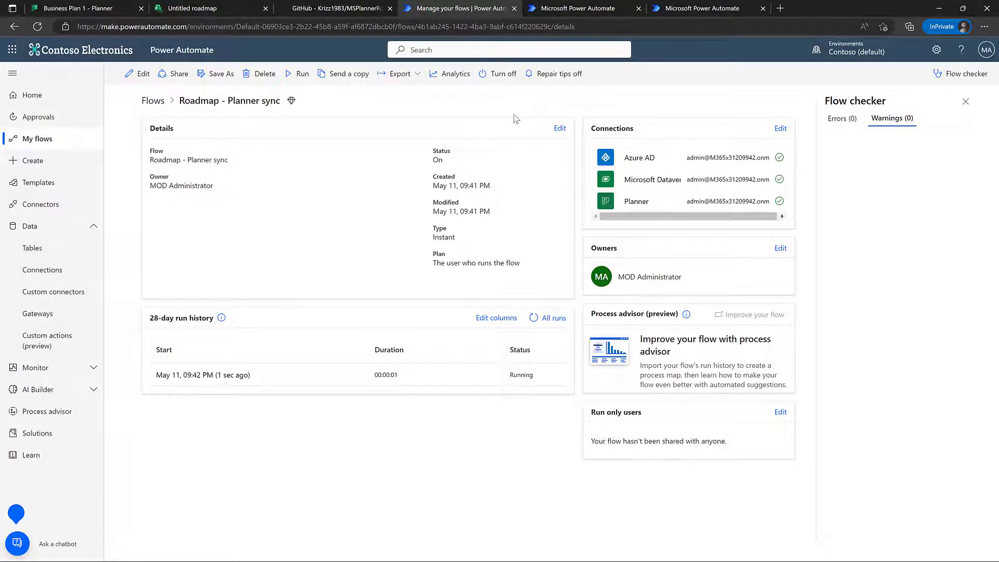
pyautogui.moveTo(532, 318)
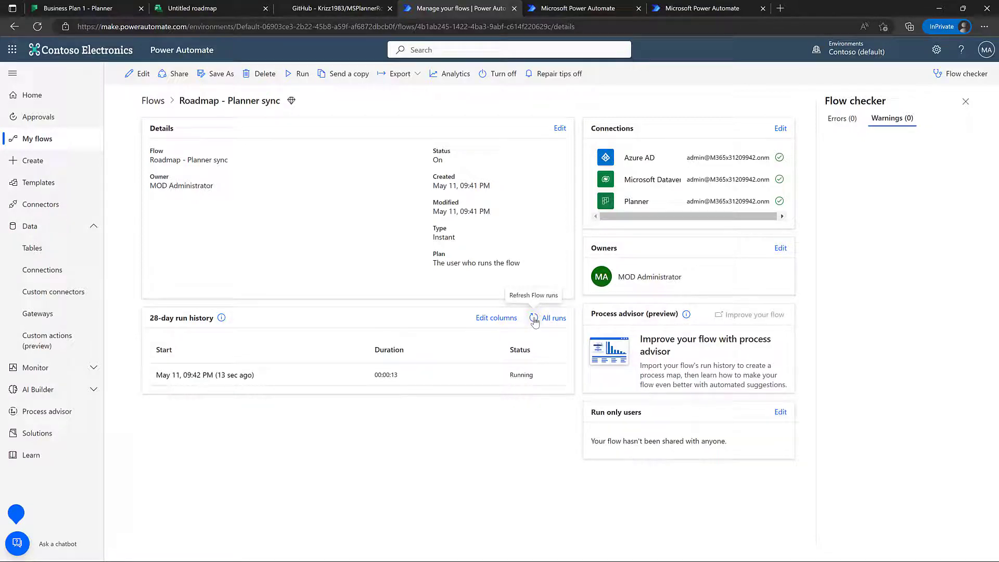
pyautogui.click(534, 318)
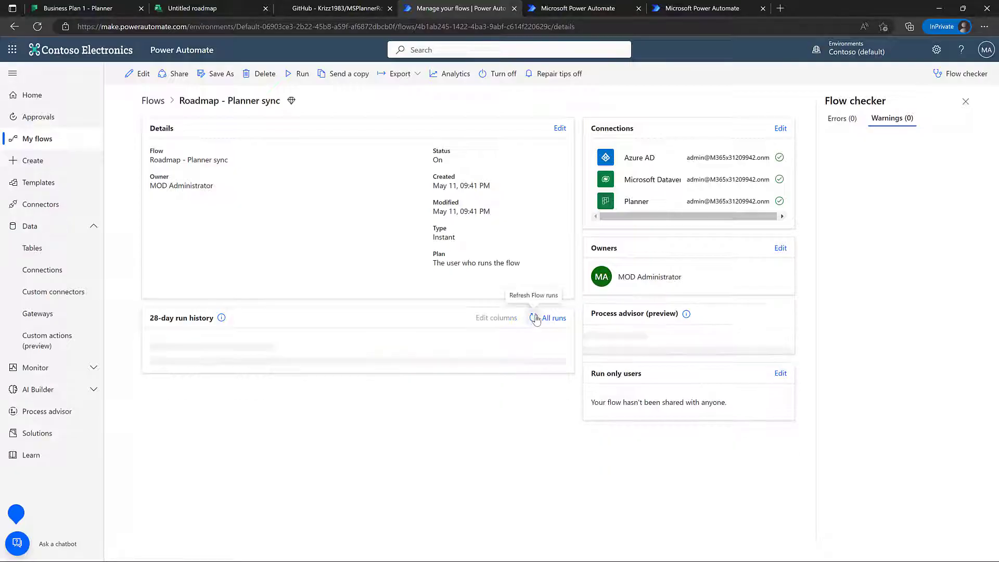
pyautogui.click(536, 318)
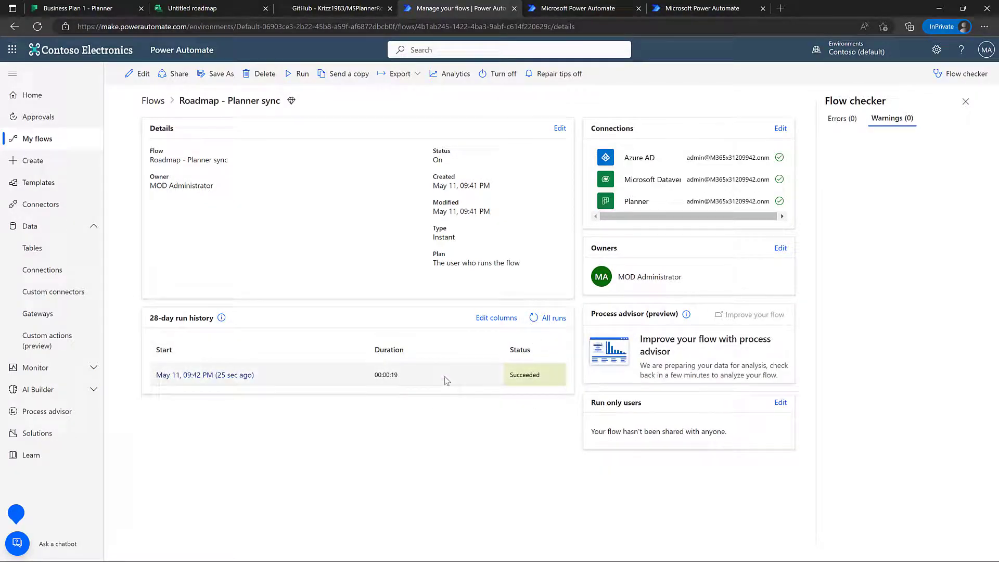
pyautogui.click(83, 9)
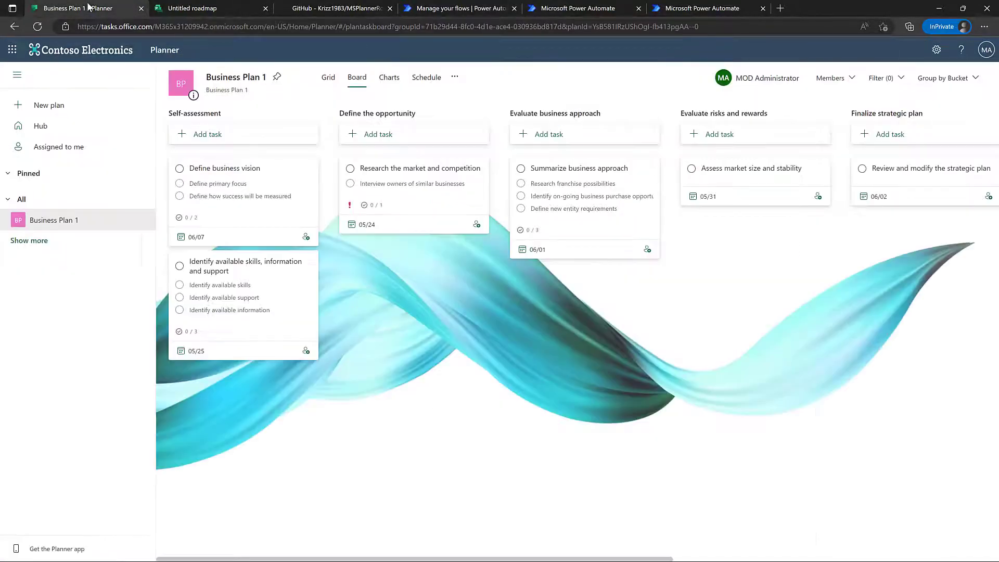
# On the zoomed-out Untitled roadmap, mark the skills phase At risk and review its details
pyautogui.click(193, 8)
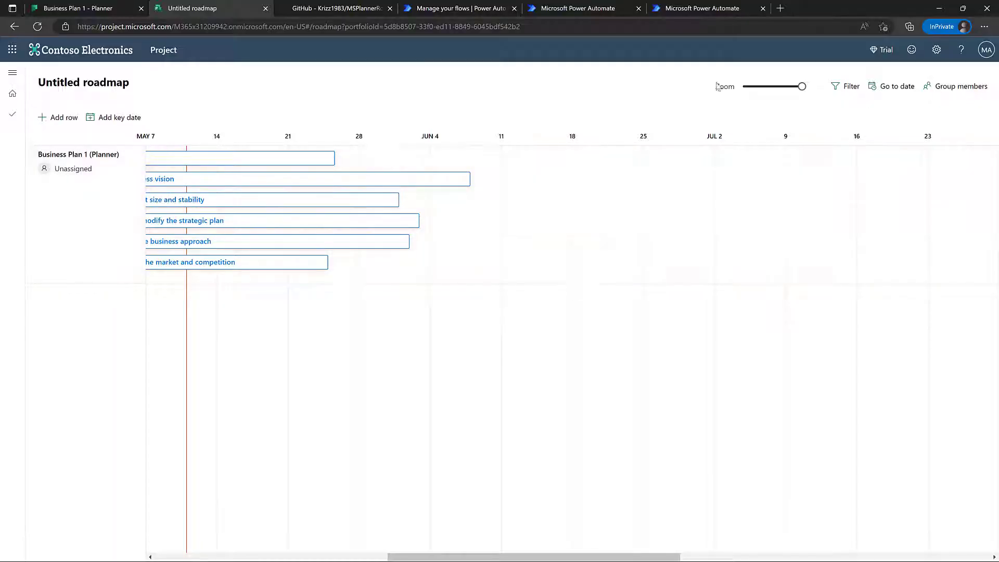
pyautogui.moveTo(801, 86); pyautogui.dragTo(792, 86)
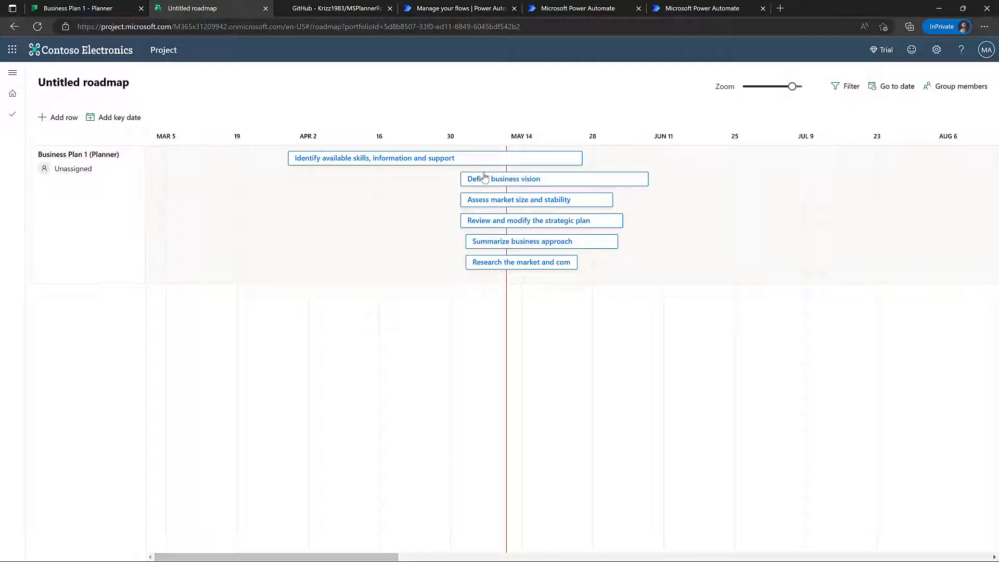
pyautogui.moveTo(313, 167)
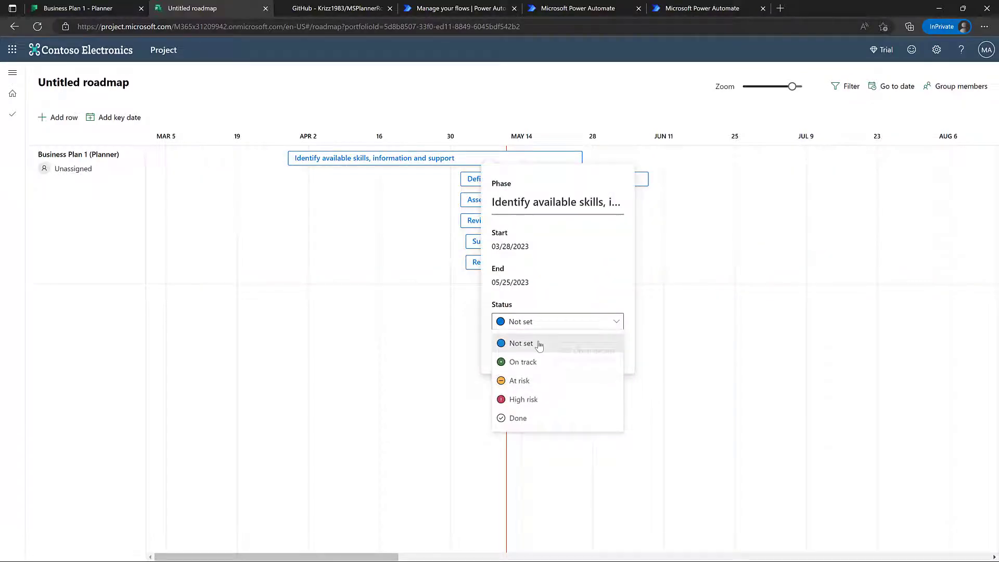
pyautogui.click(518, 380)
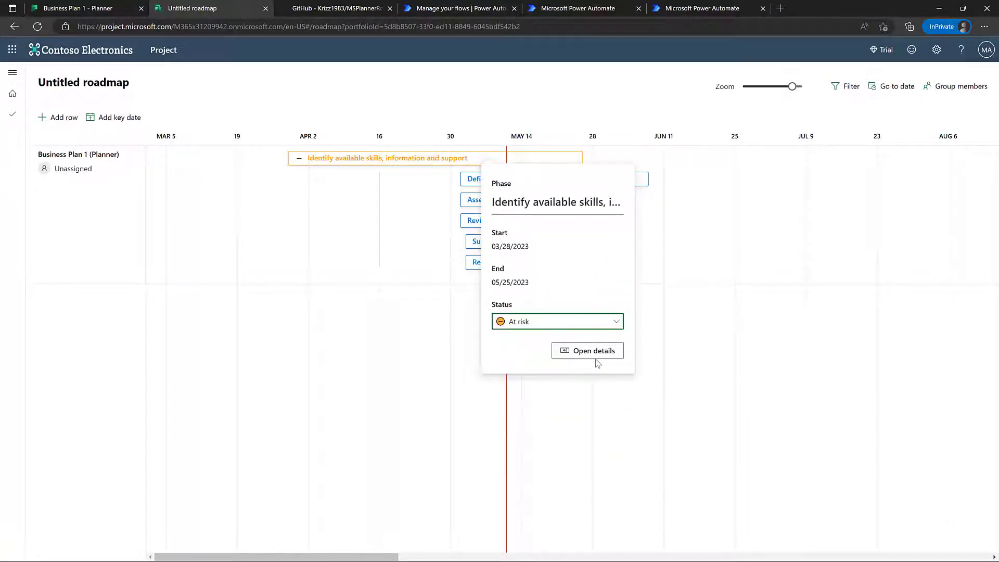
pyautogui.click(588, 351)
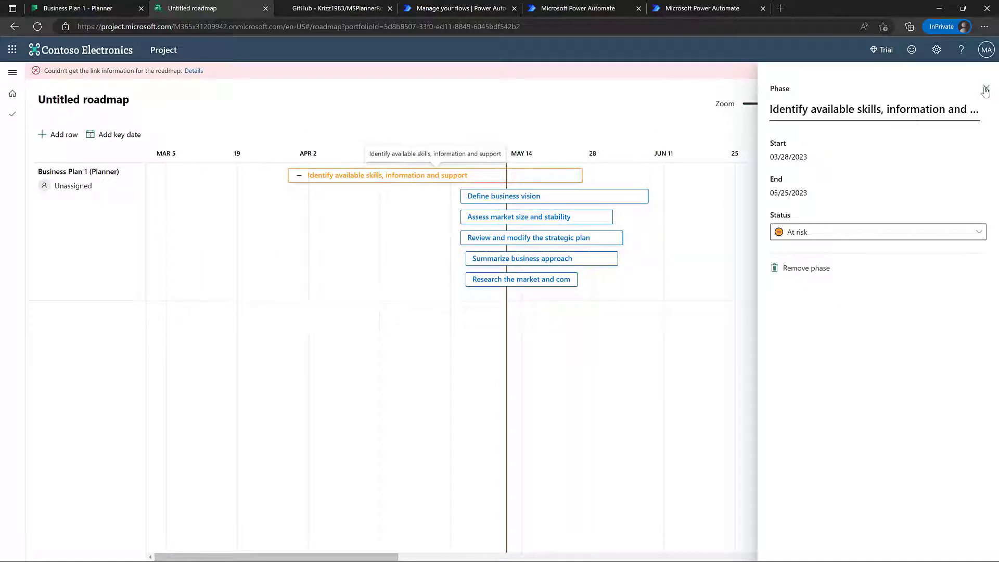
pyautogui.click(986, 90)
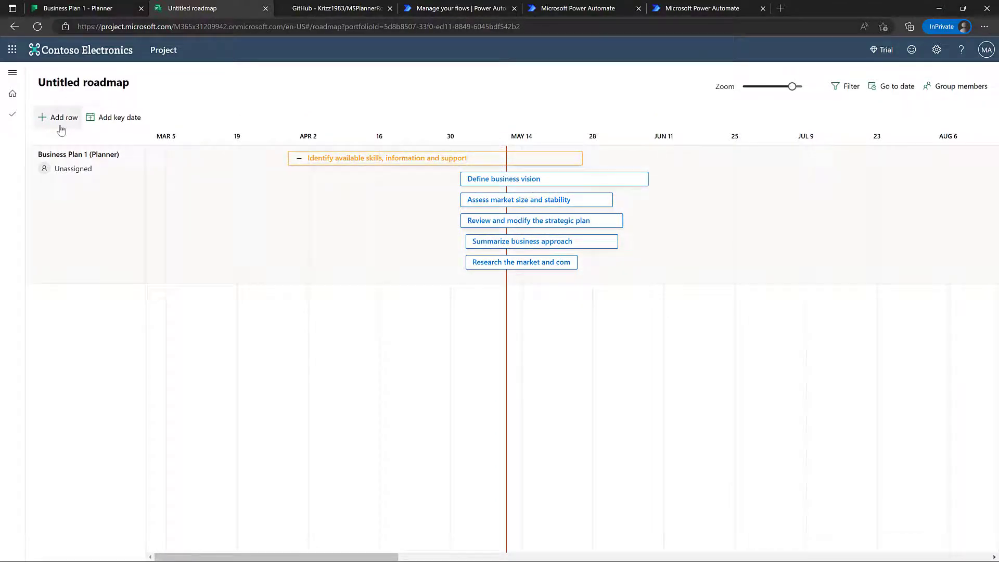
# Add a new row to the roadmap and review its project connection options
pyautogui.click(58, 117)
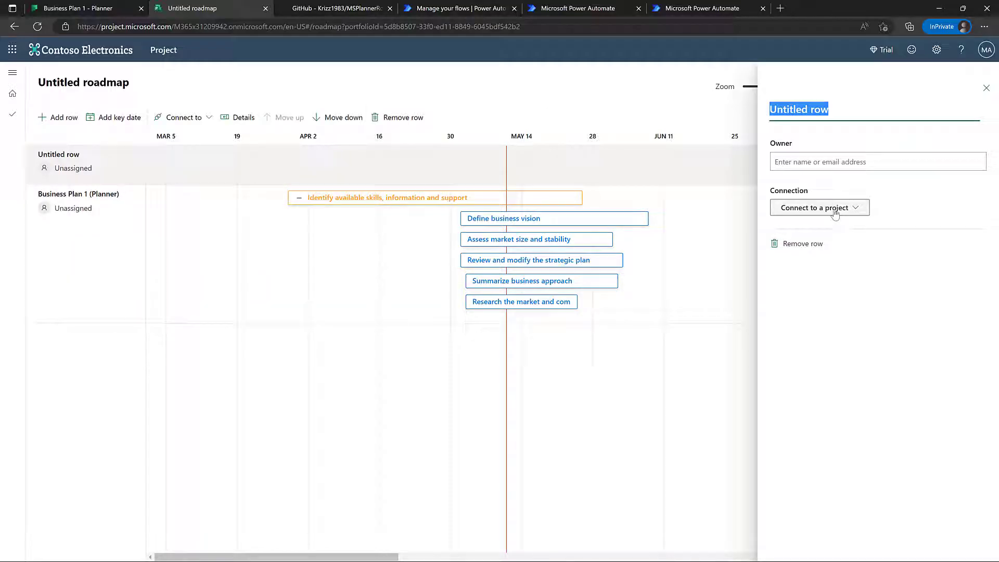
pyautogui.click(820, 208)
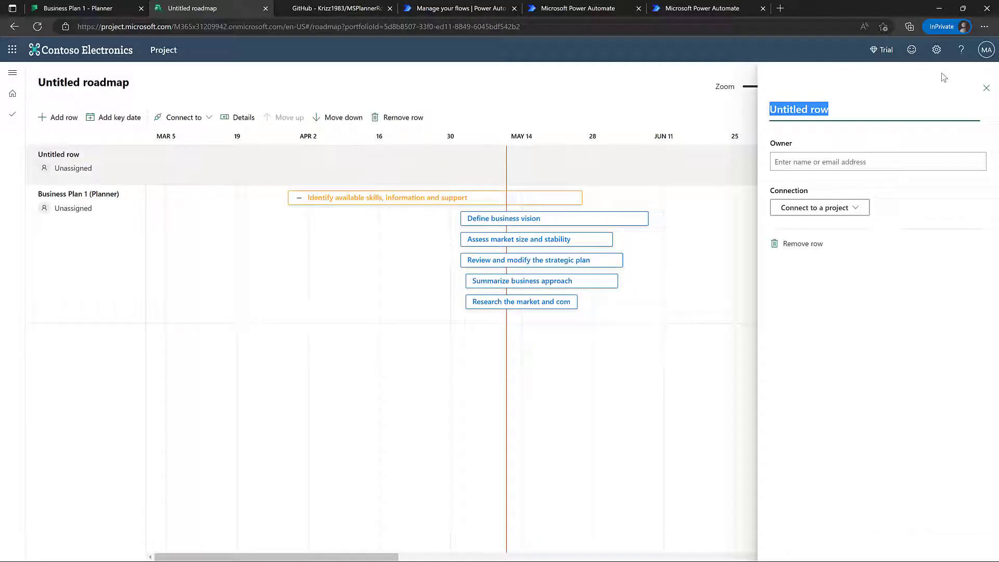
pyautogui.click(986, 87)
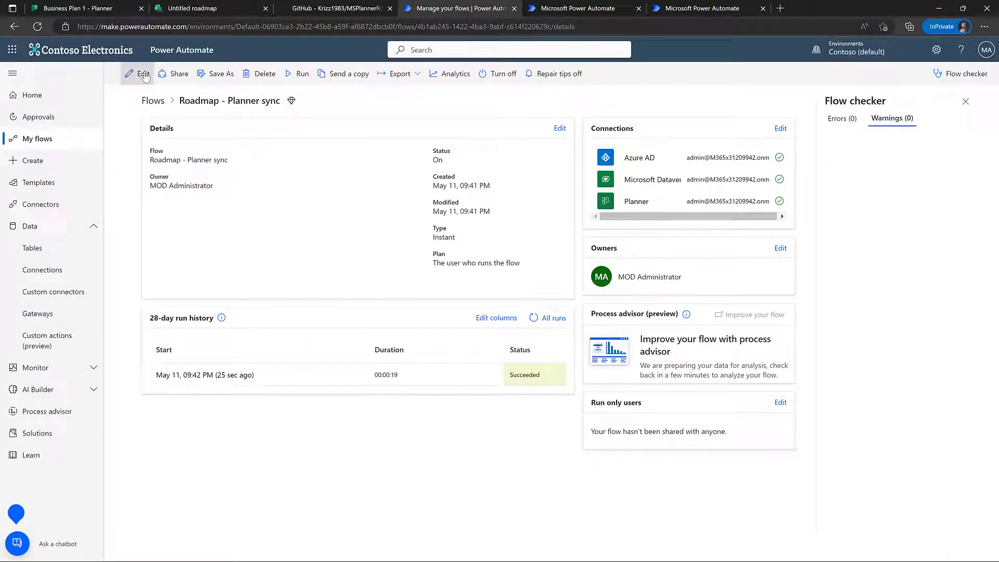
# Open the Roadmap - Planner sync flow in the designer with Edit
pyautogui.click(143, 73)
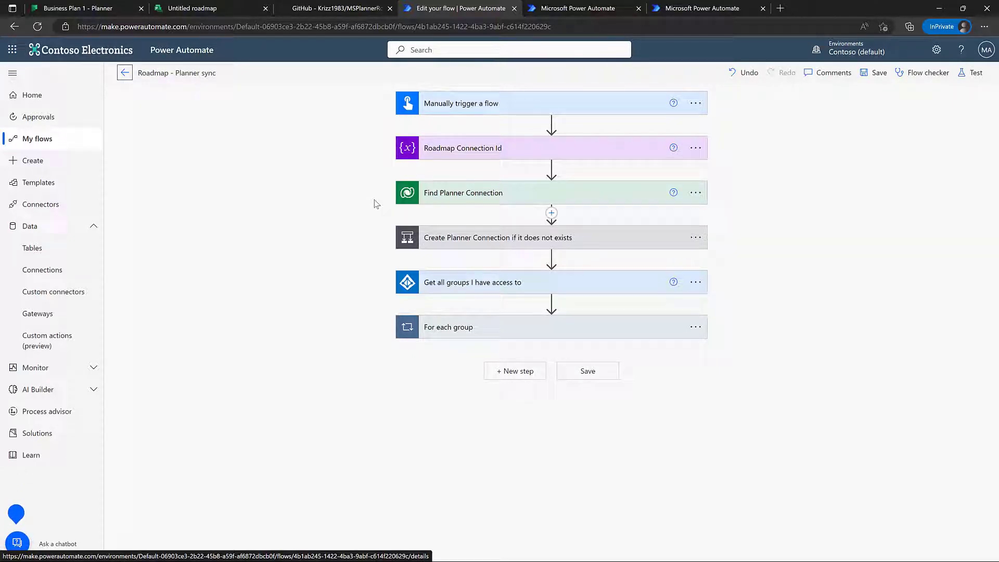
pyautogui.moveTo(345, 197)
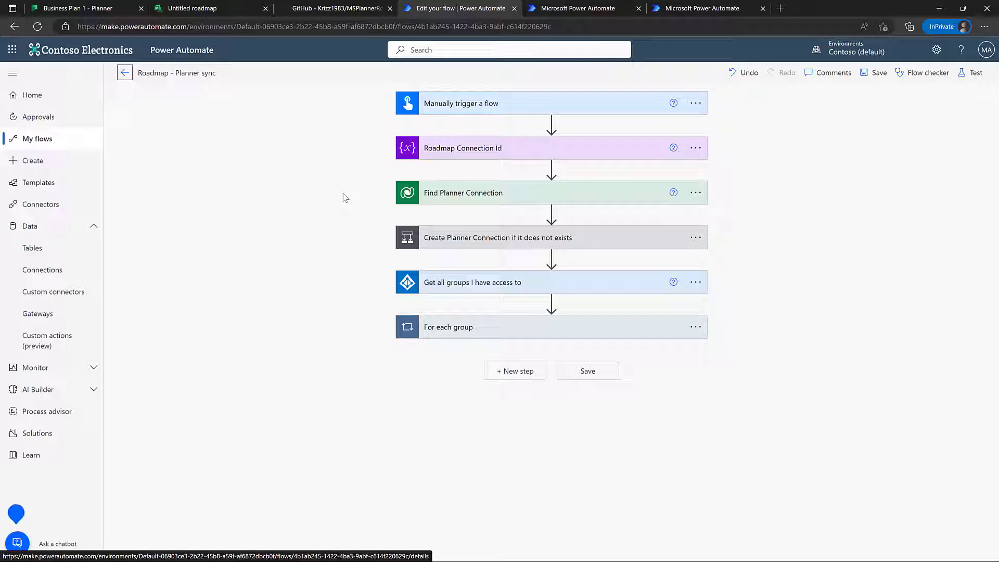
pyautogui.moveTo(436, 200)
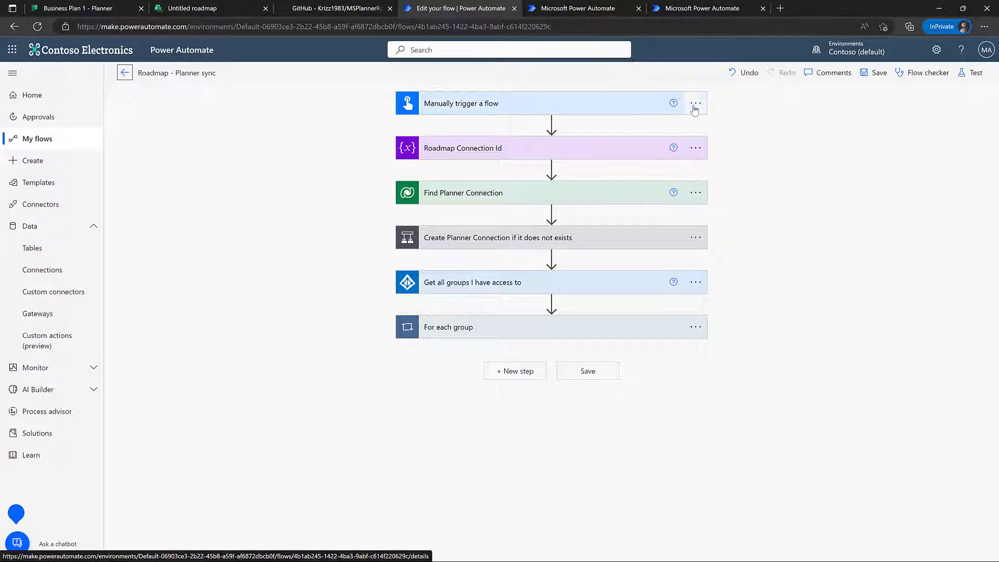
# Replace the manual trigger with a Recurrence trigger set to Day frequency
pyautogui.click(694, 103)
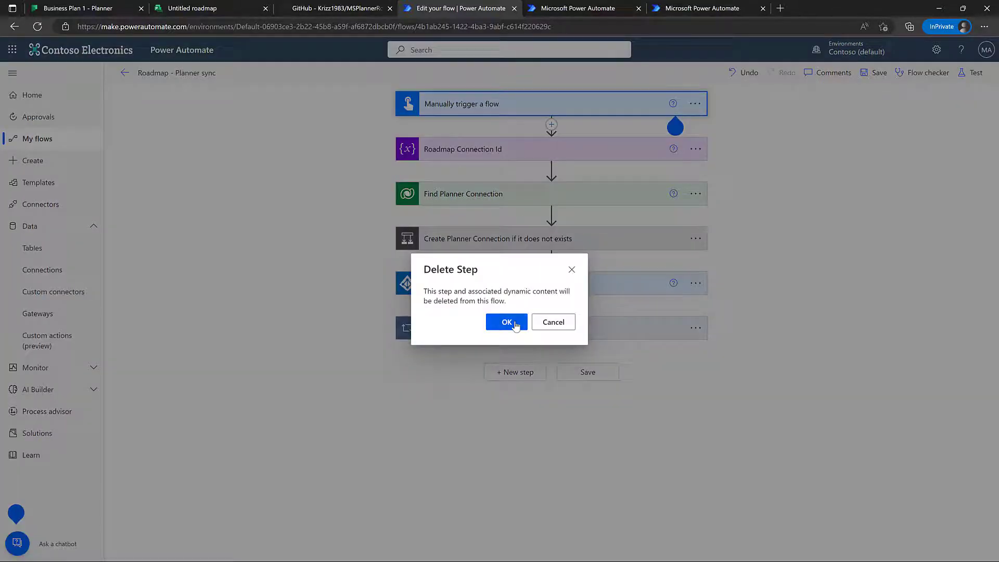
pyautogui.click(507, 322)
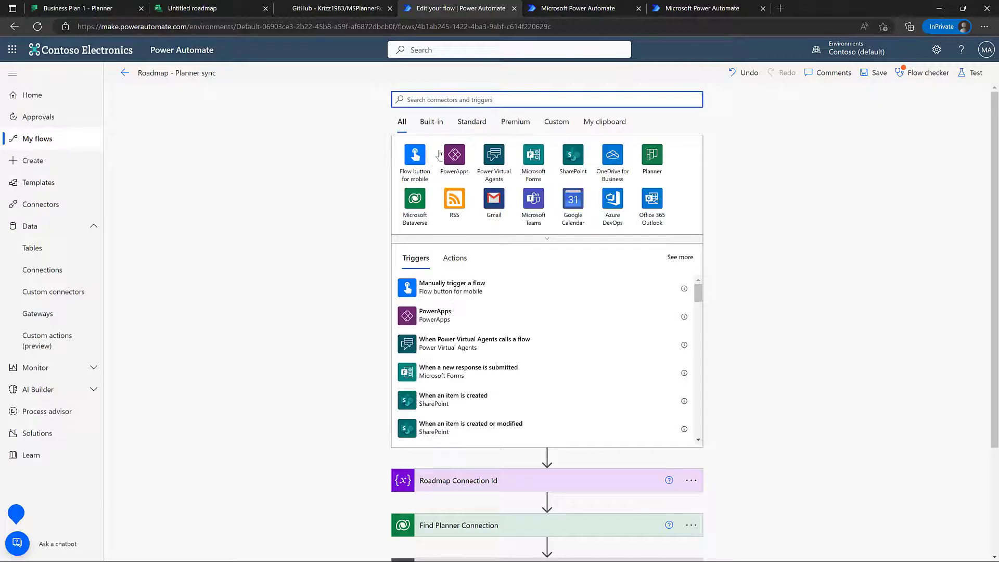
pyautogui.write('sche')
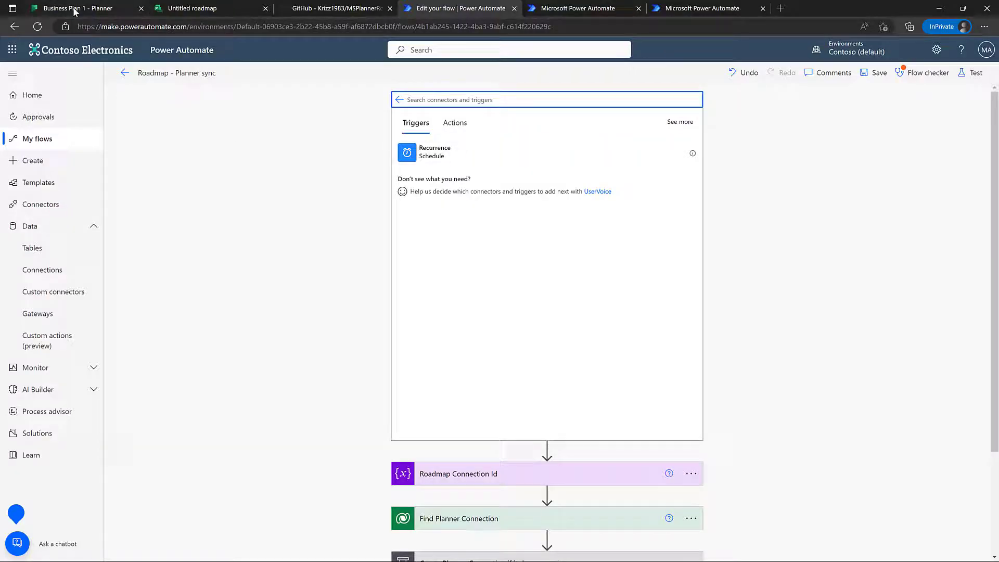
pyautogui.click(434, 151)
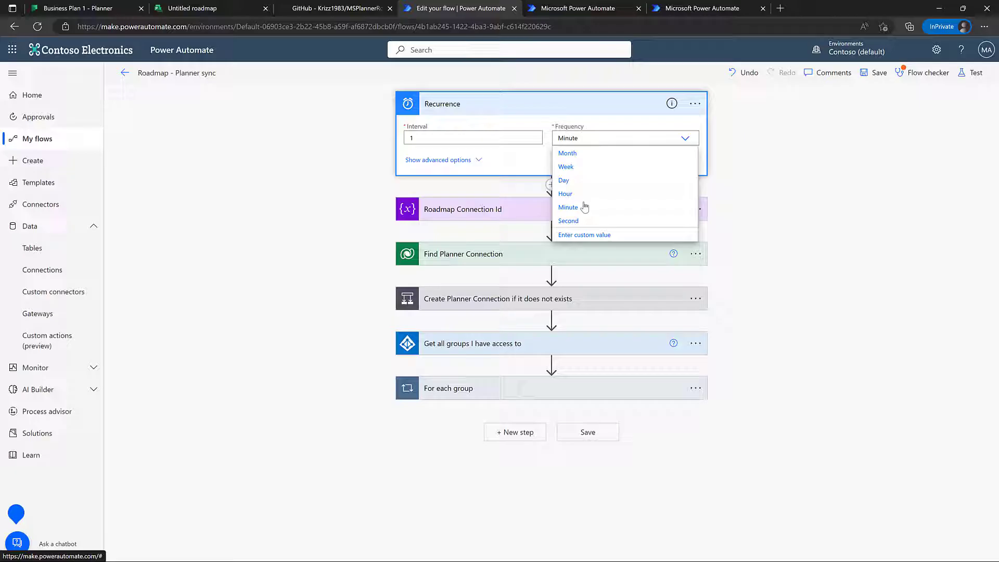
pyautogui.click(563, 180)
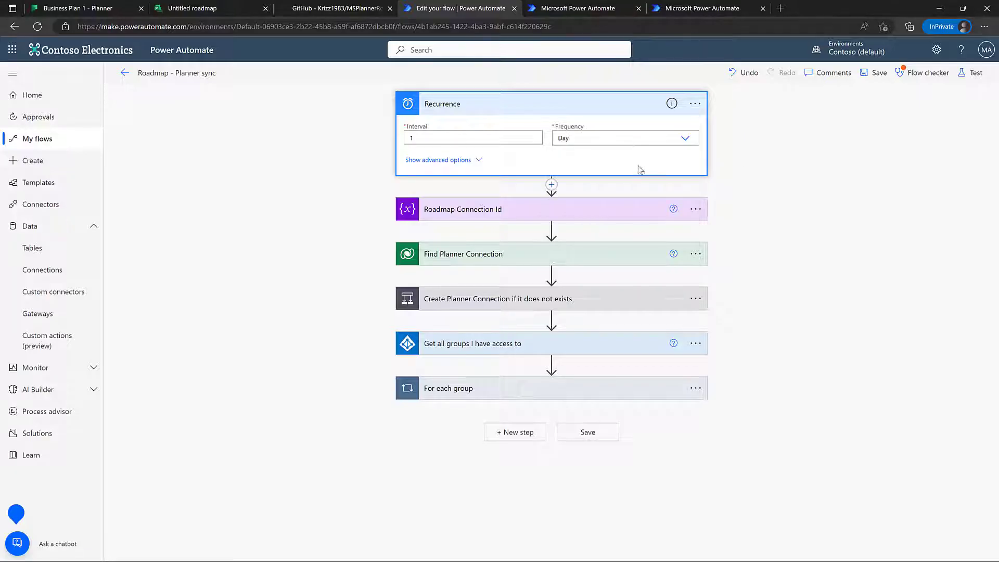
pyautogui.click(442, 104)
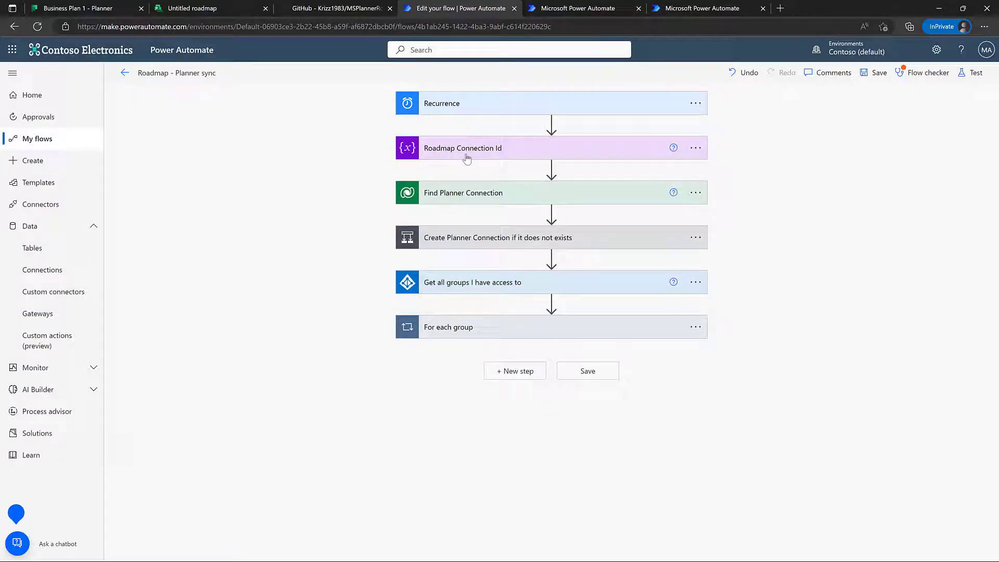
# Review the Roadmap Connection Id and Find Planner Connection row filter, then collapse them
pyautogui.click(462, 149)
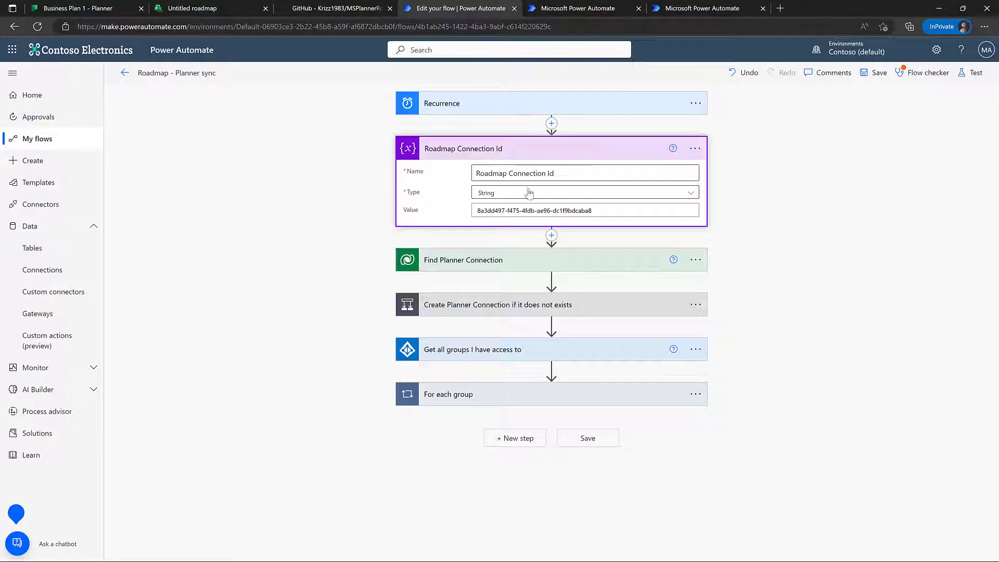
pyautogui.click(585, 210)
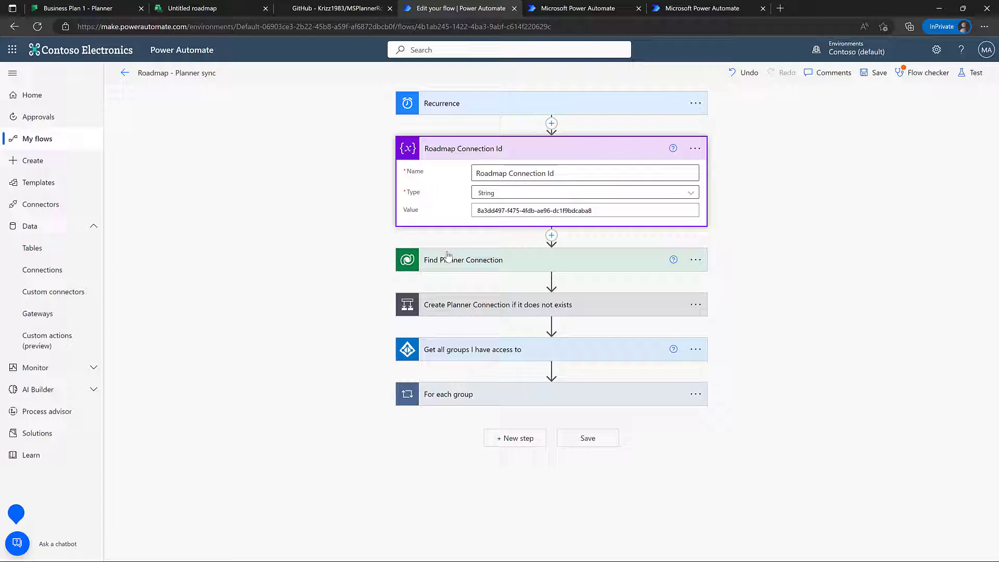
pyautogui.click(462, 260)
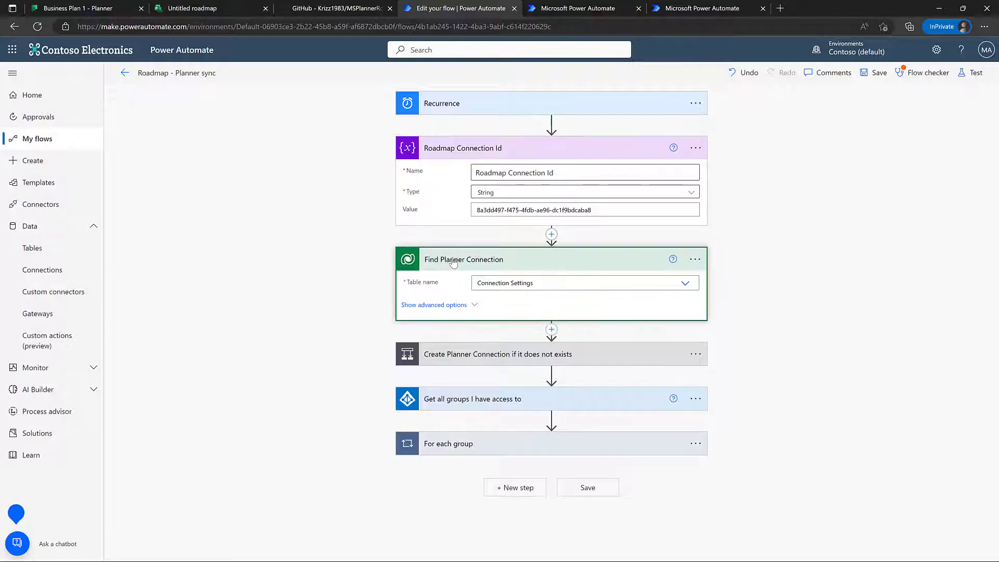
pyautogui.moveTo(280, 313)
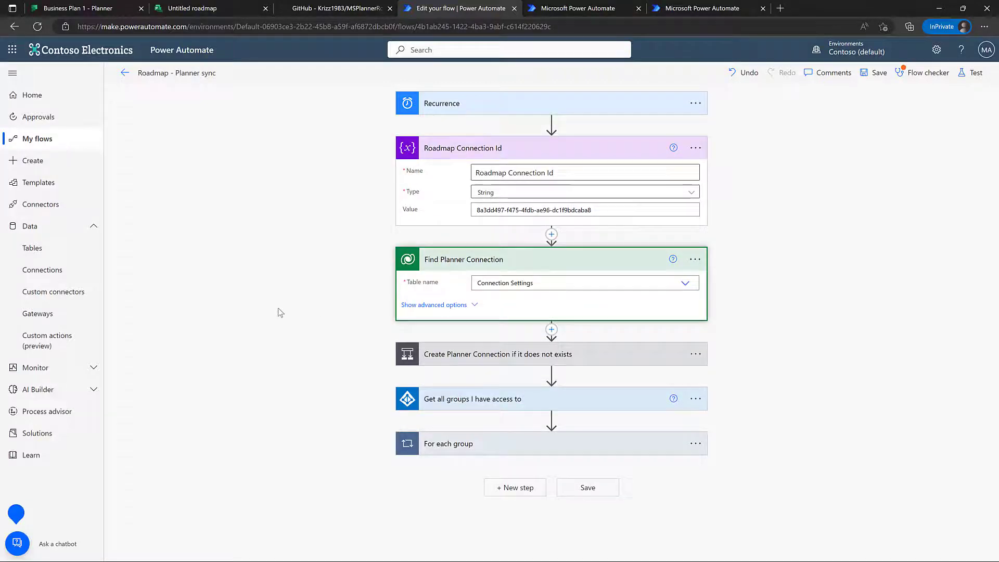
pyautogui.click(433, 304)
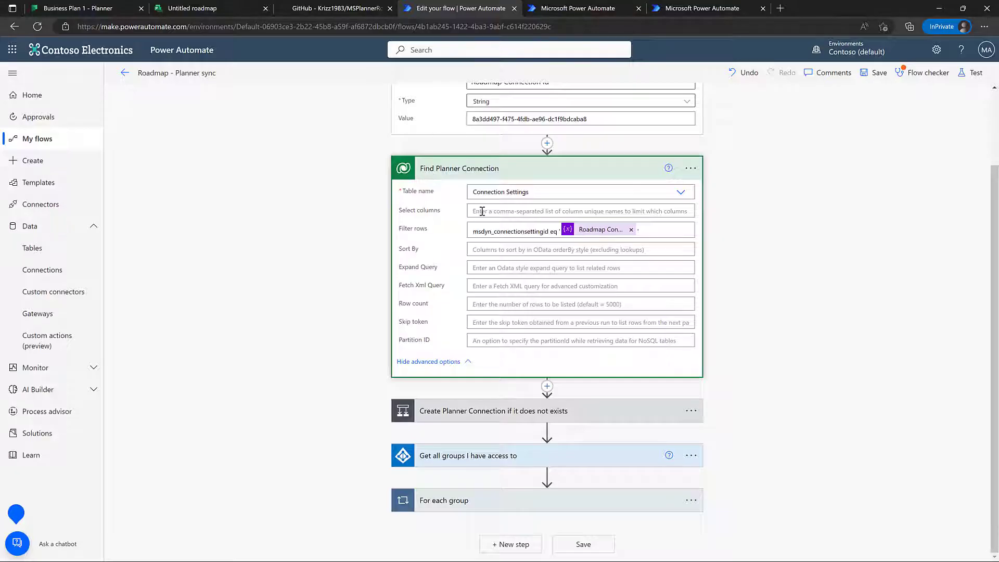
pyautogui.click(460, 168)
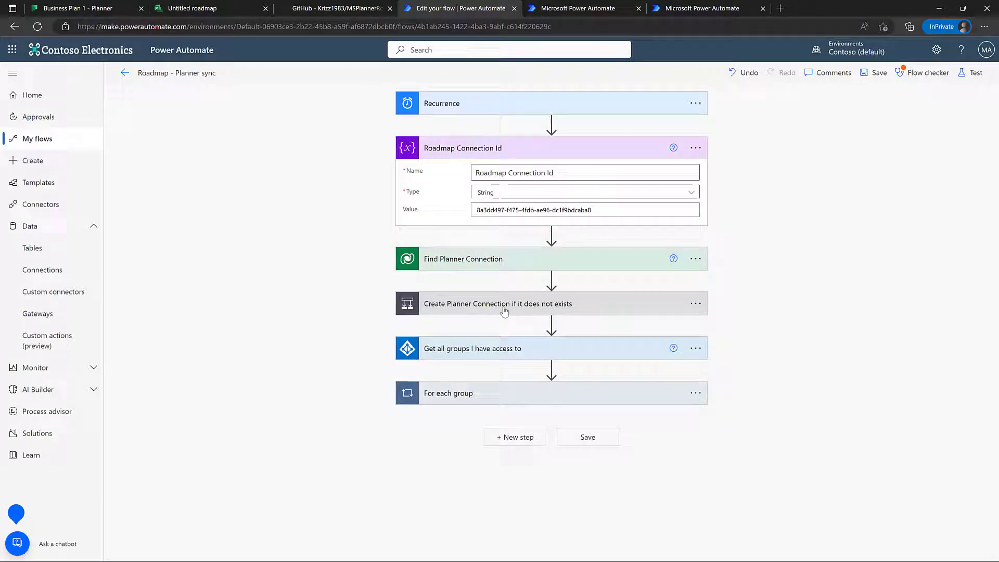
# Expand the Create Planner Connection condition and reveal all its fields
pyautogui.click(498, 304)
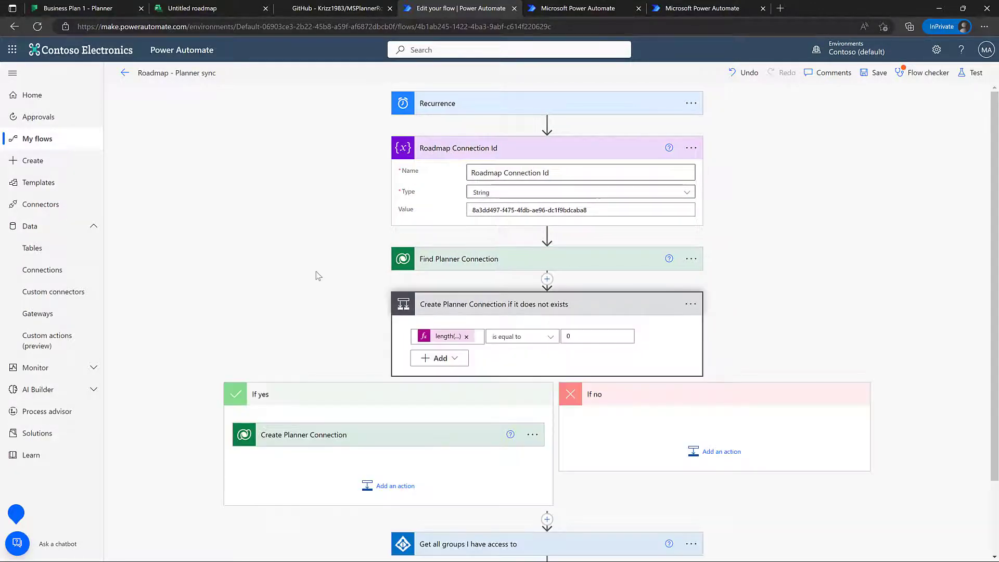
pyautogui.scroll(-3)
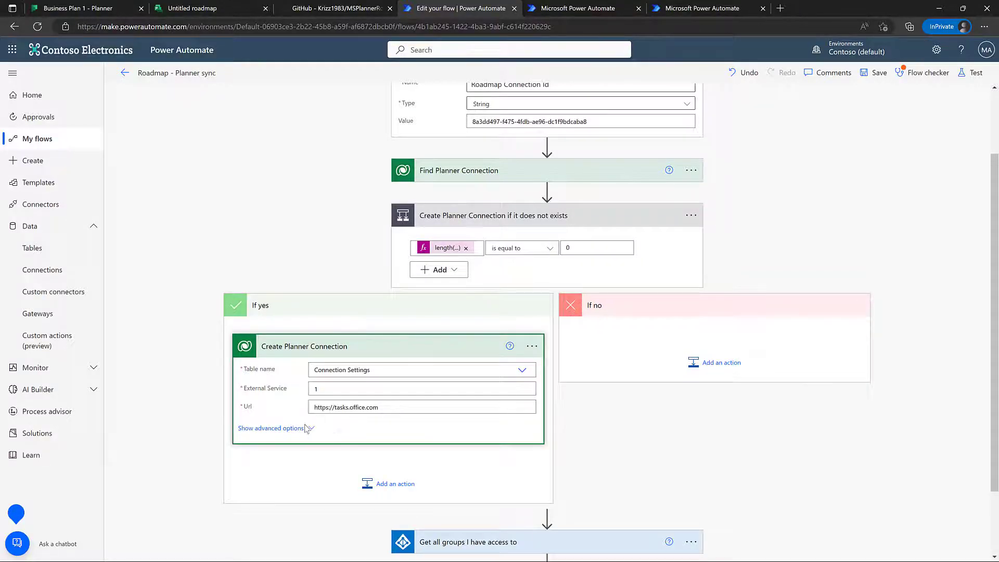
pyautogui.click(271, 428)
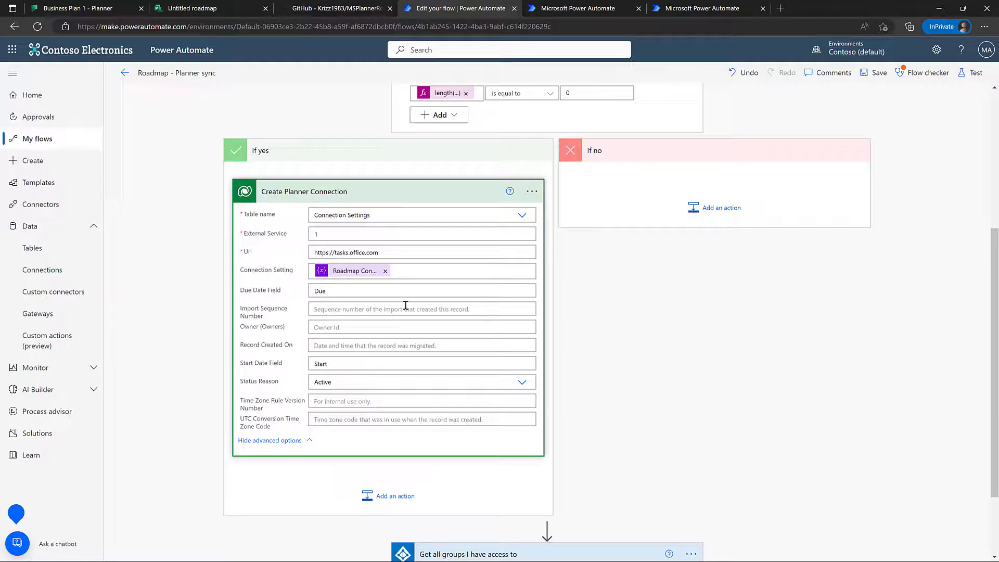
pyautogui.scroll(3)
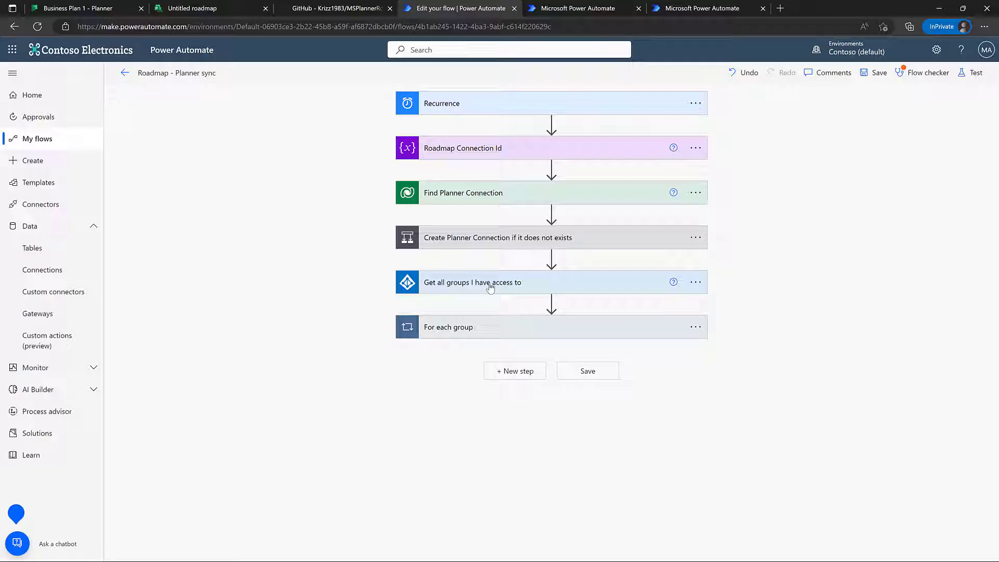
# Expand Get all groups, the For each group loop, and the Find Roadmap action
pyautogui.click(472, 282)
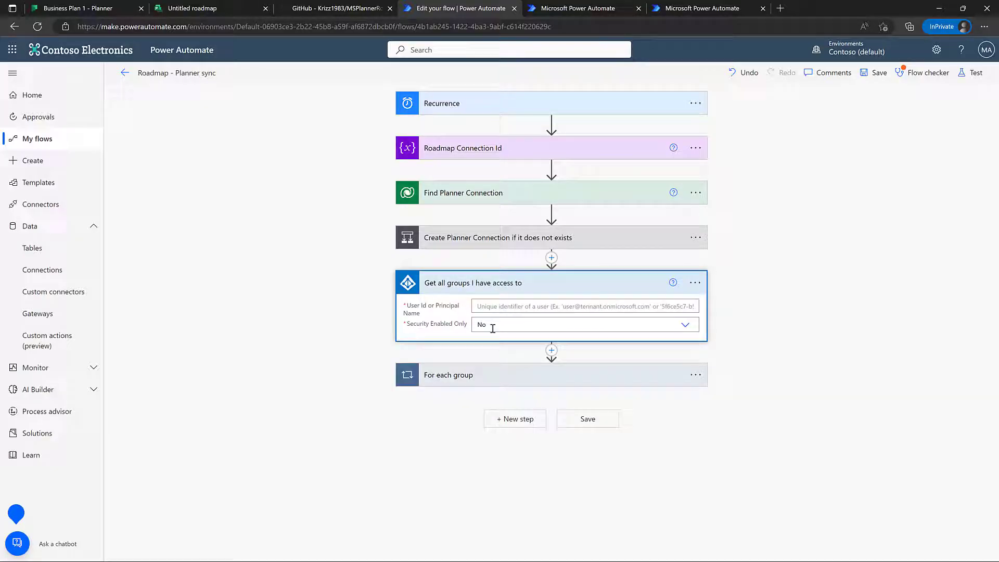
pyautogui.moveTo(495, 325)
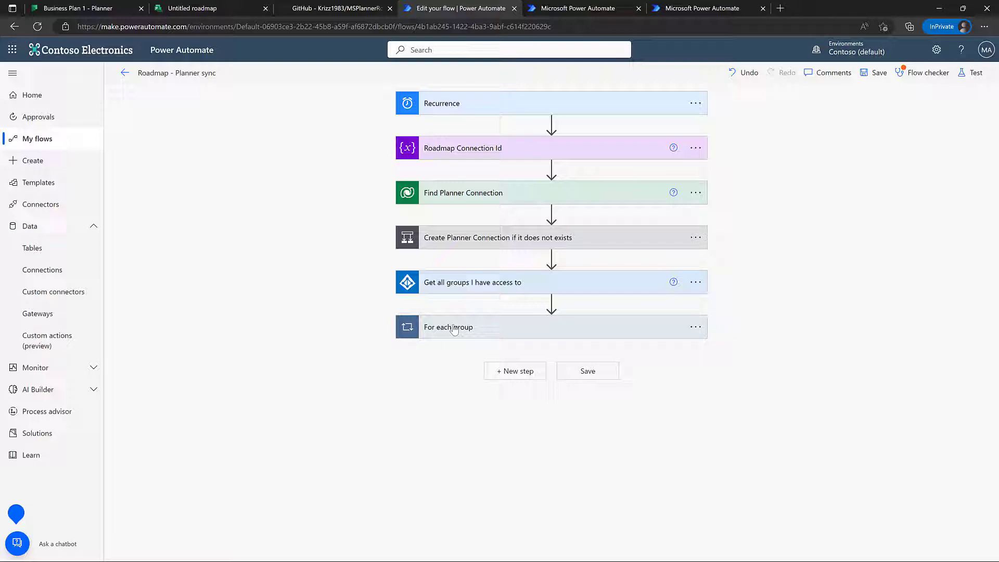
pyautogui.click(448, 327)
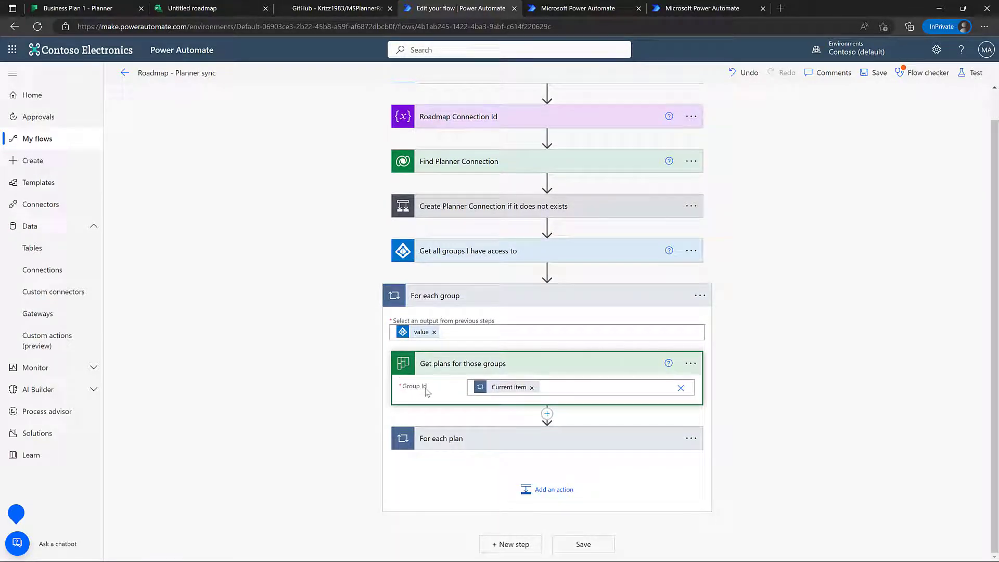
pyautogui.moveTo(426, 391)
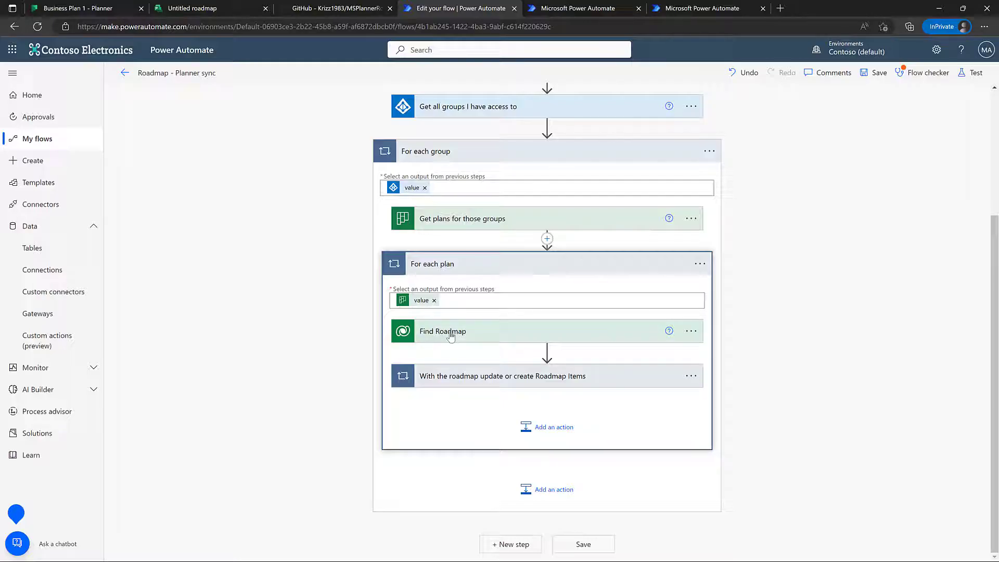
pyautogui.click(442, 331)
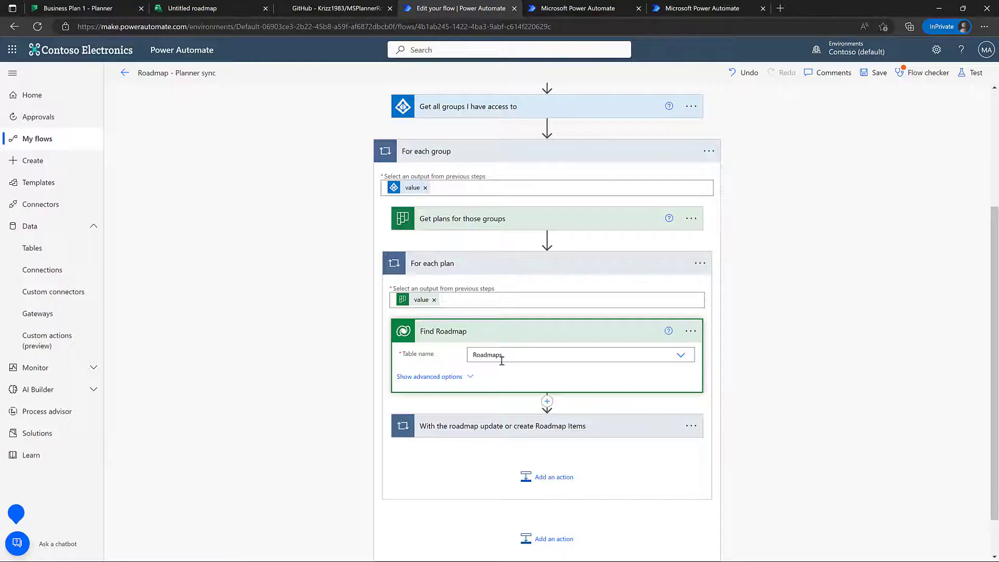
# Inspect Find Roadmap's row filter and compare it with the Business Plan 1 (Planner) roadmap row
pyautogui.click(429, 376)
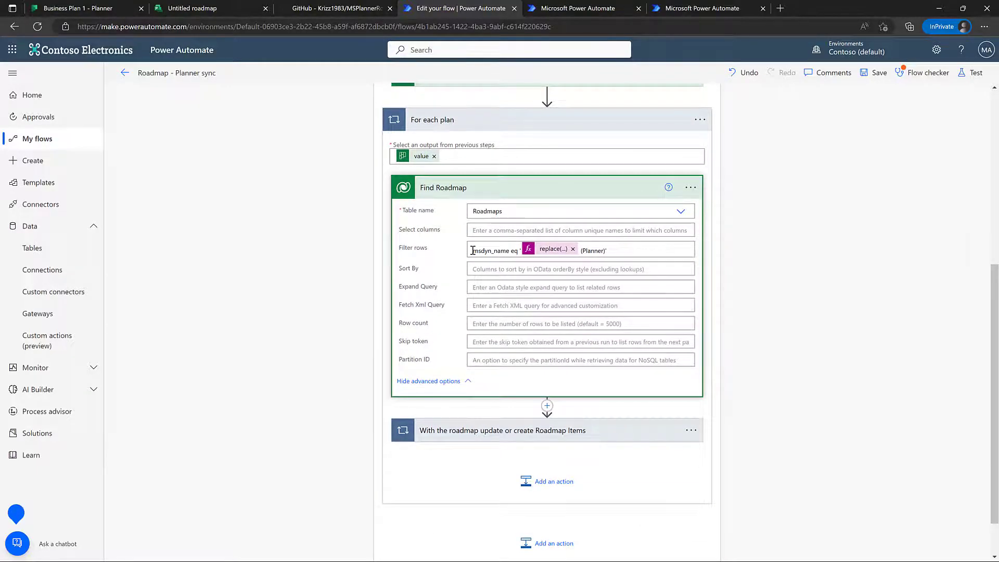
pyautogui.moveTo(511, 252)
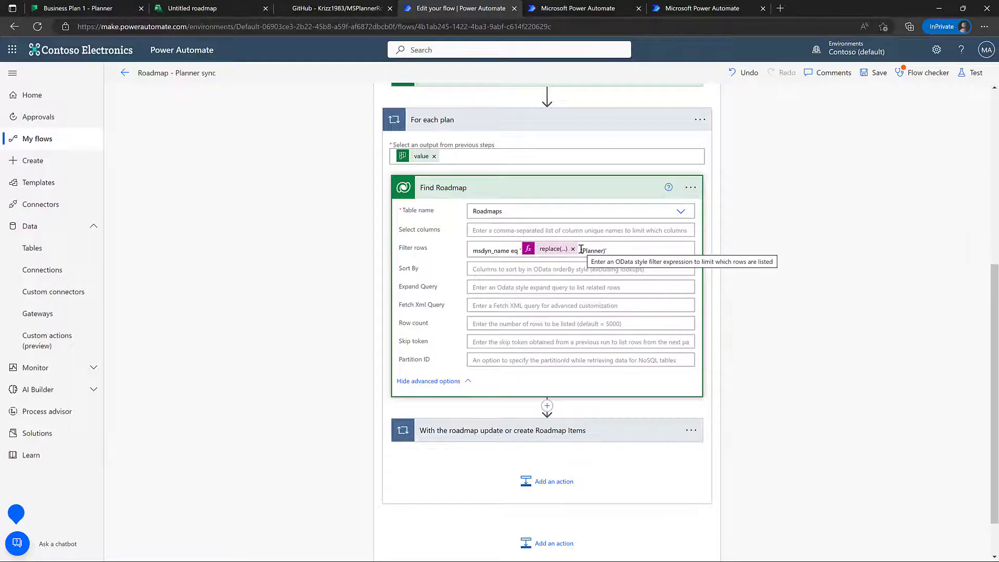
pyautogui.click(601, 249)
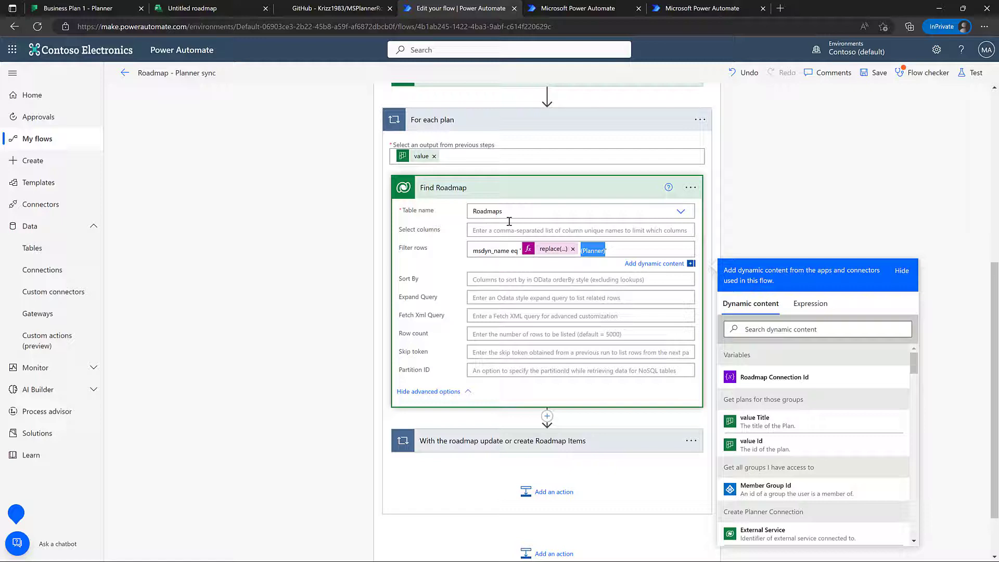
pyautogui.click(189, 8)
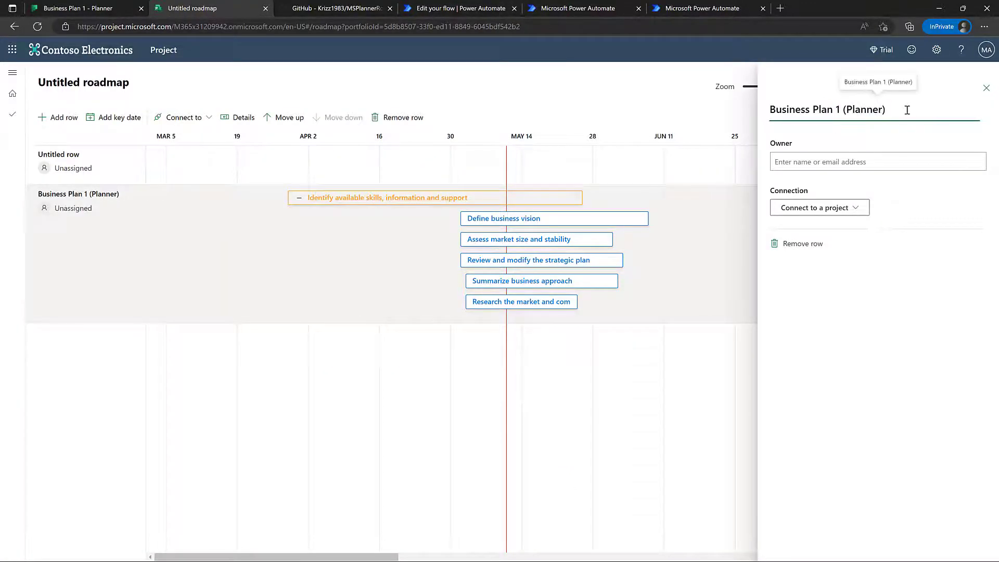
pyautogui.click(458, 8)
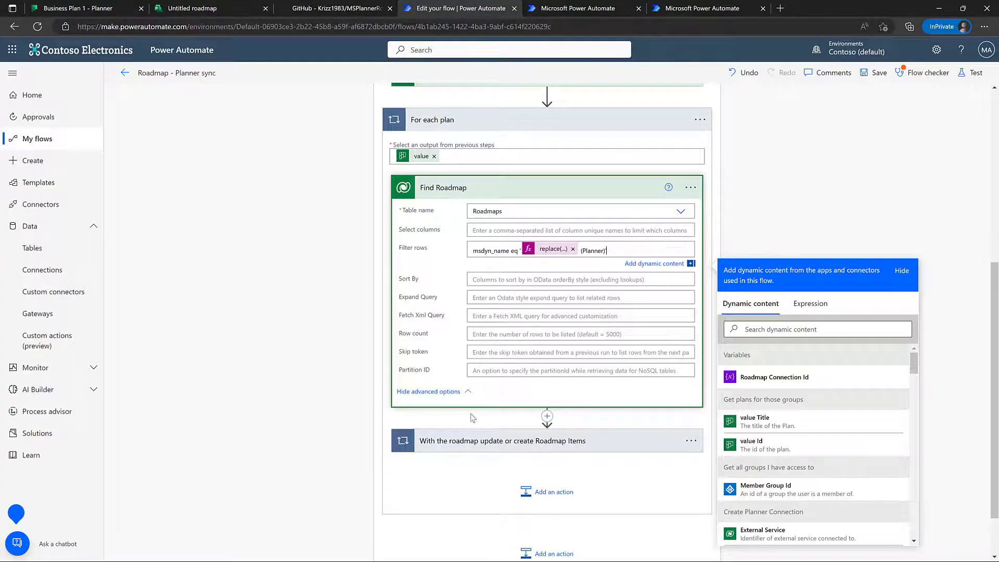
# Expand Get Roadmap Row Links and check the row's project connection options in Project
pyautogui.scroll(-3)
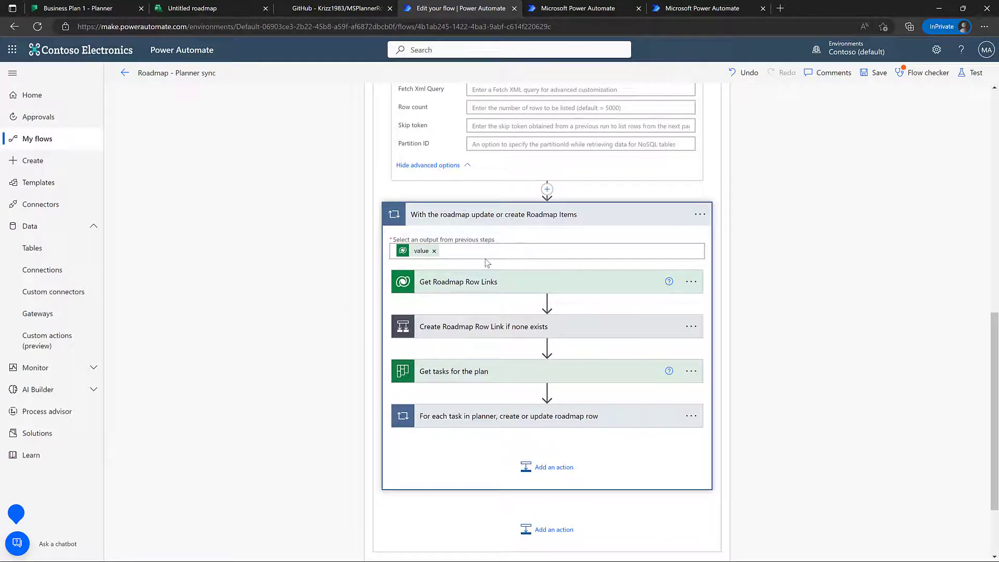
pyautogui.click(458, 281)
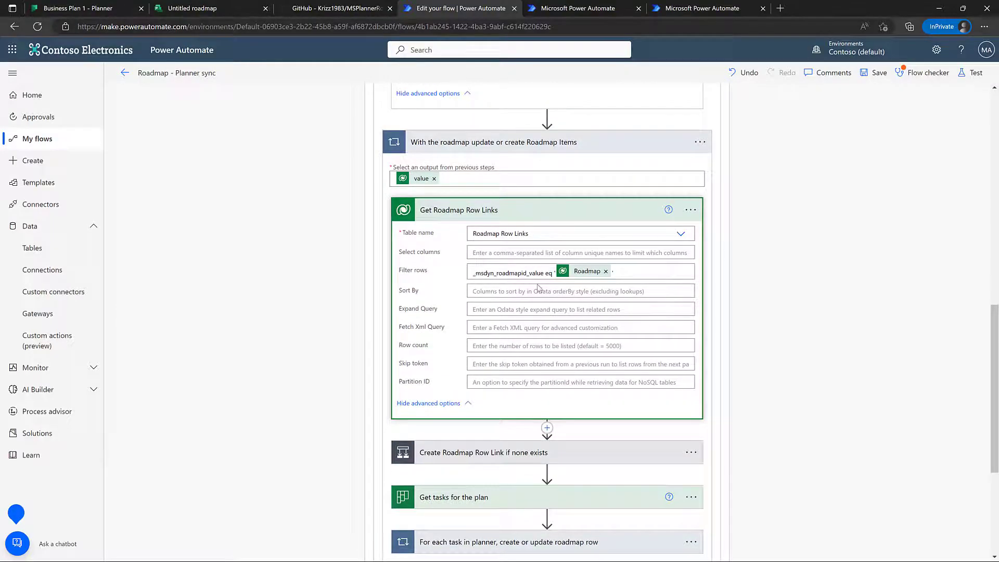
pyautogui.moveTo(587, 271)
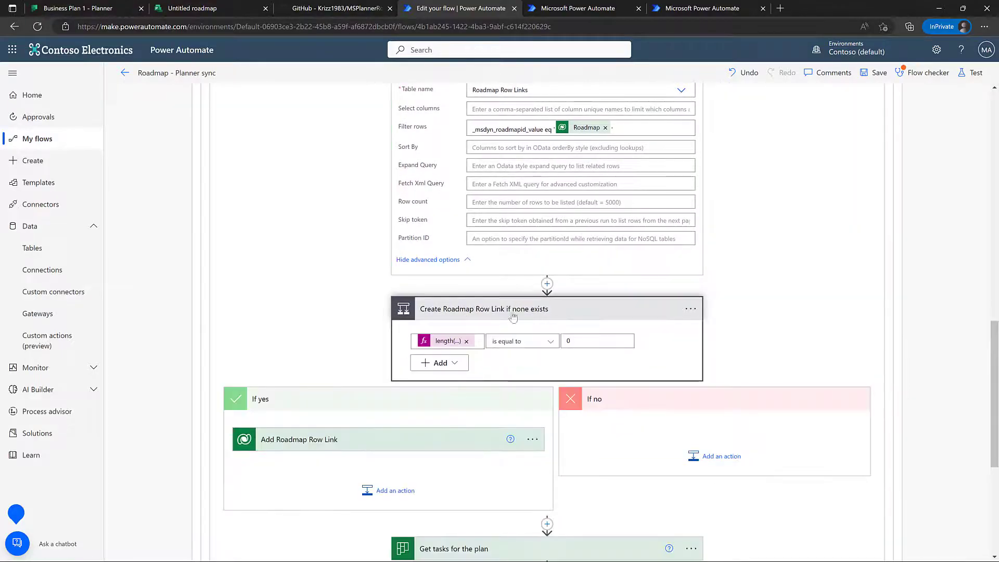
pyautogui.moveTo(487, 300)
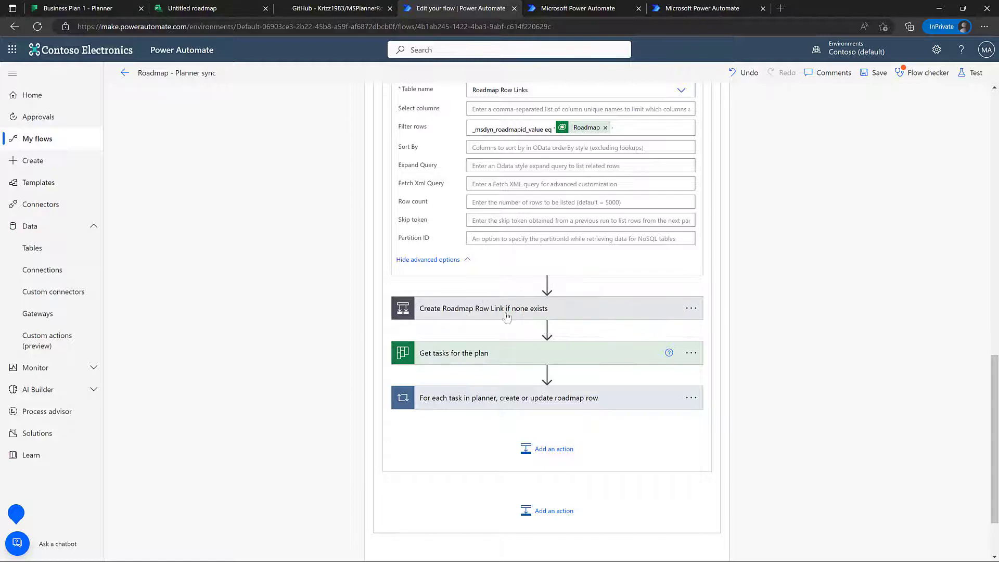
pyautogui.moveTo(529, 310)
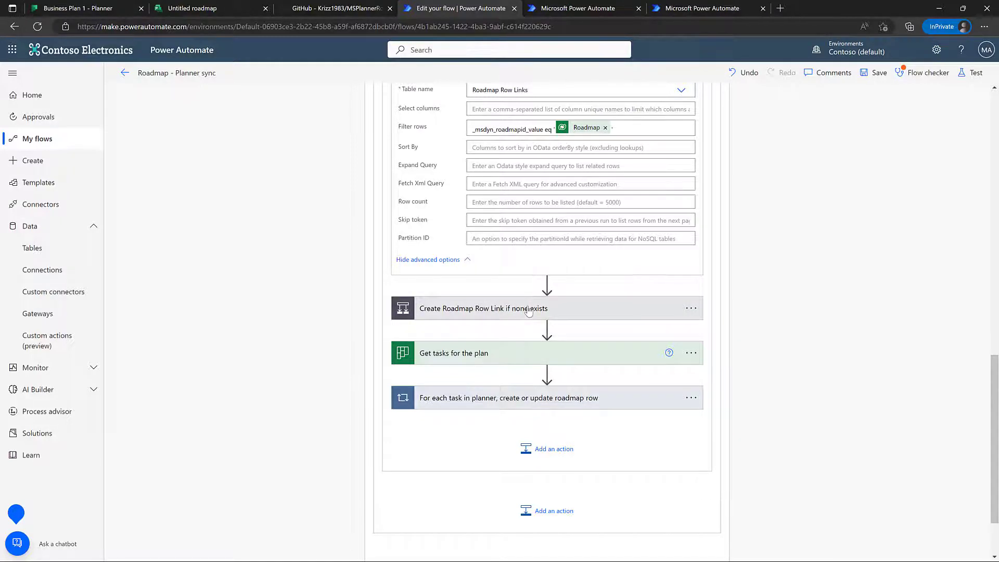
pyautogui.click(189, 8)
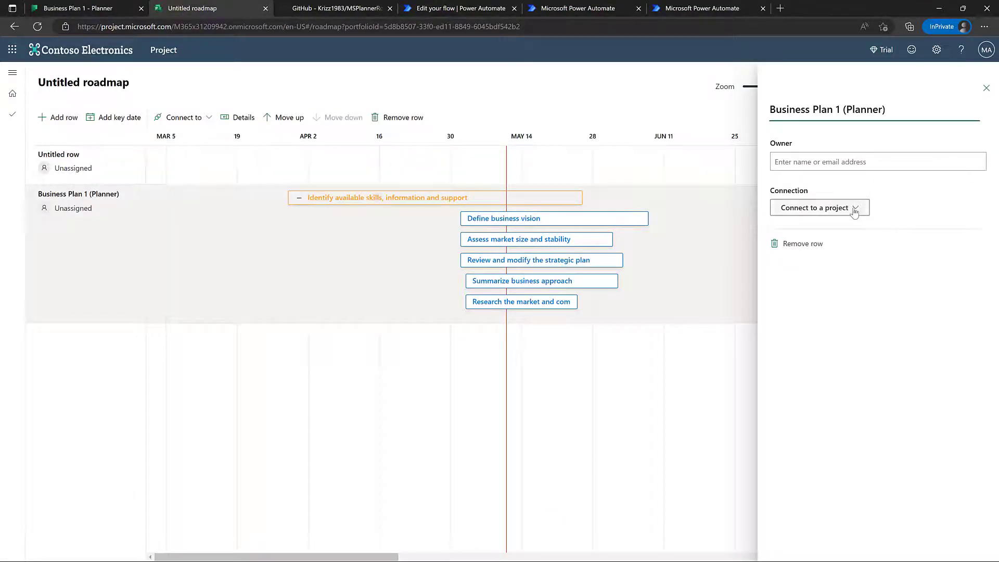
pyautogui.click(819, 207)
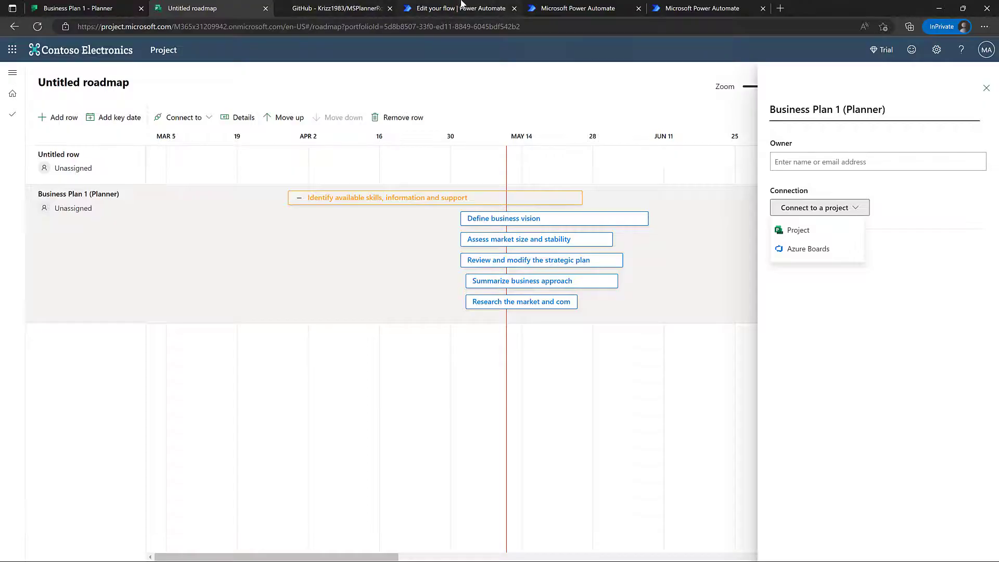
pyautogui.click(459, 9)
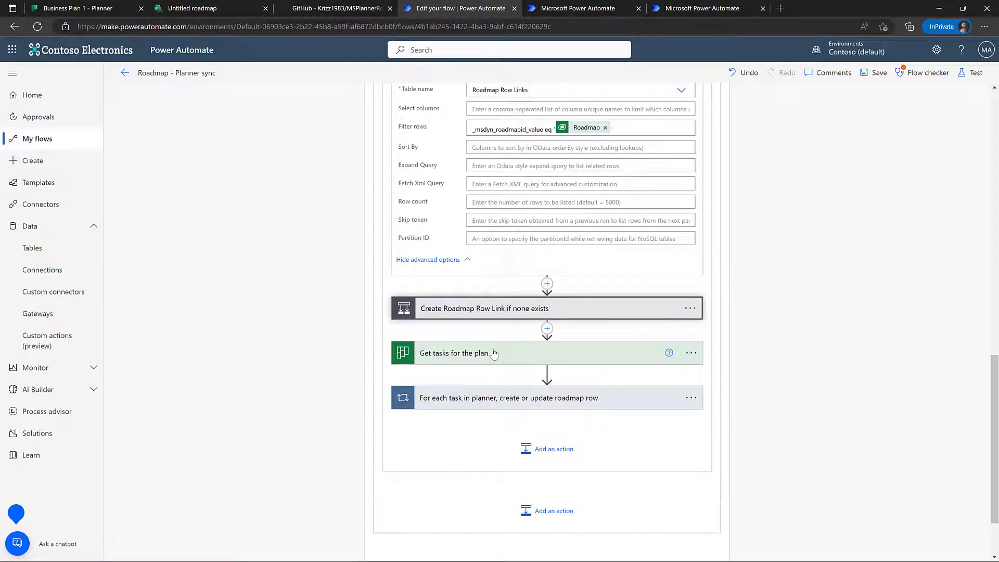
# Expand Get tasks for the plan and the For each task loop, showing Get Roadmap Item Link
pyautogui.click(453, 353)
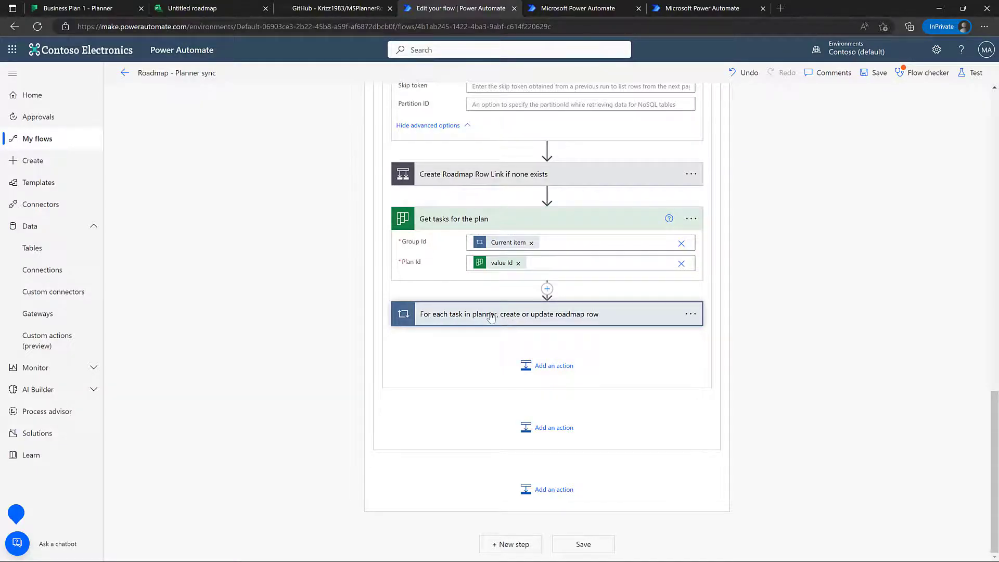
pyautogui.click(509, 314)
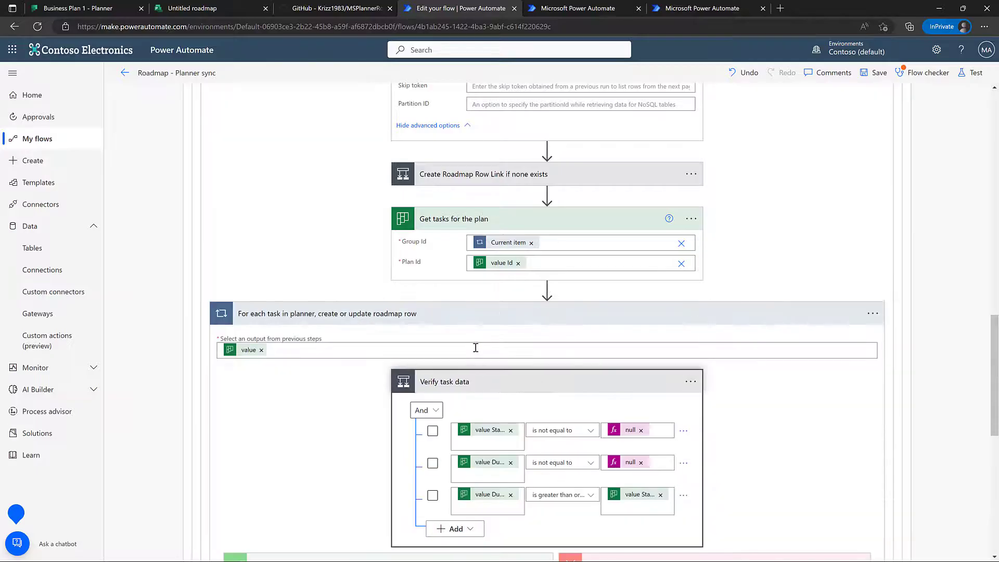
pyautogui.scroll(-3)
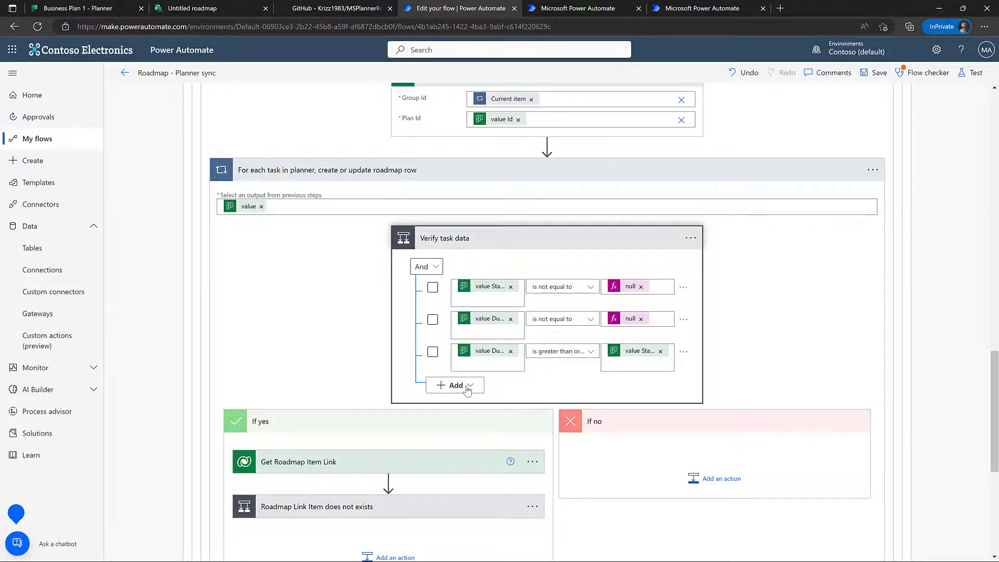
pyautogui.scroll(-3)
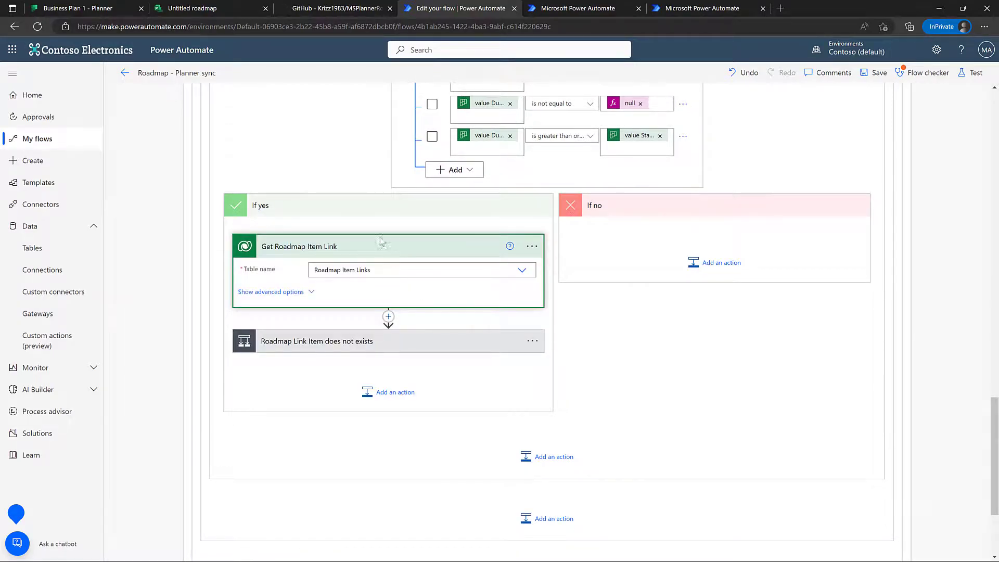
pyautogui.moveTo(344, 252)
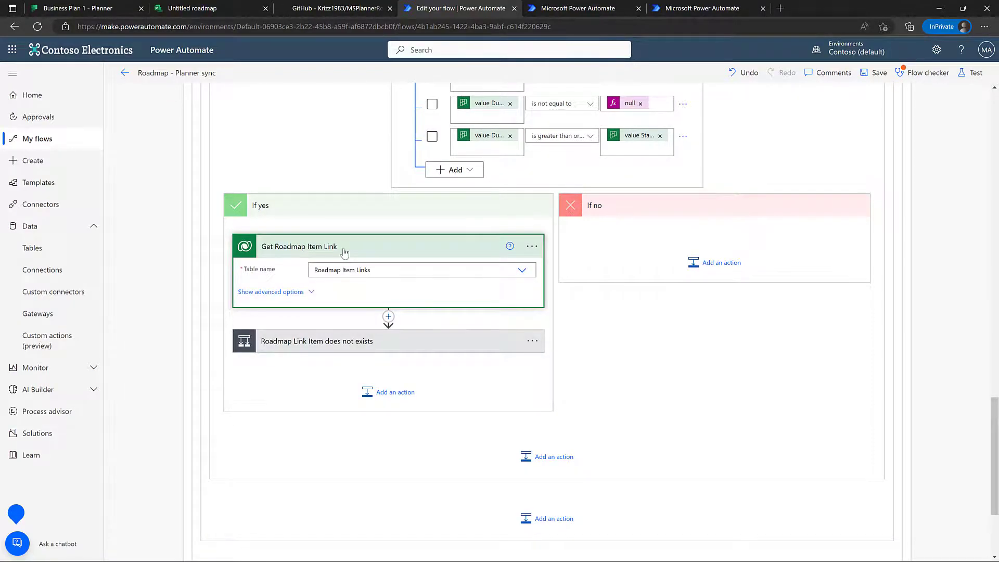
pyautogui.moveTo(314, 253)
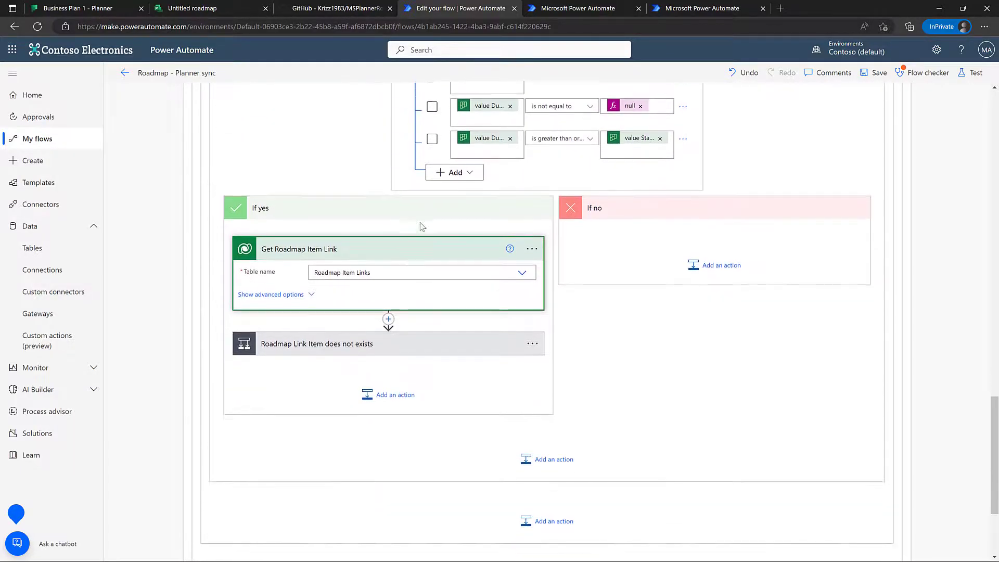
# Reveal Get Roadmap Item Link's filter by task external id and the link-exists condition branches
pyautogui.click(194, 9)
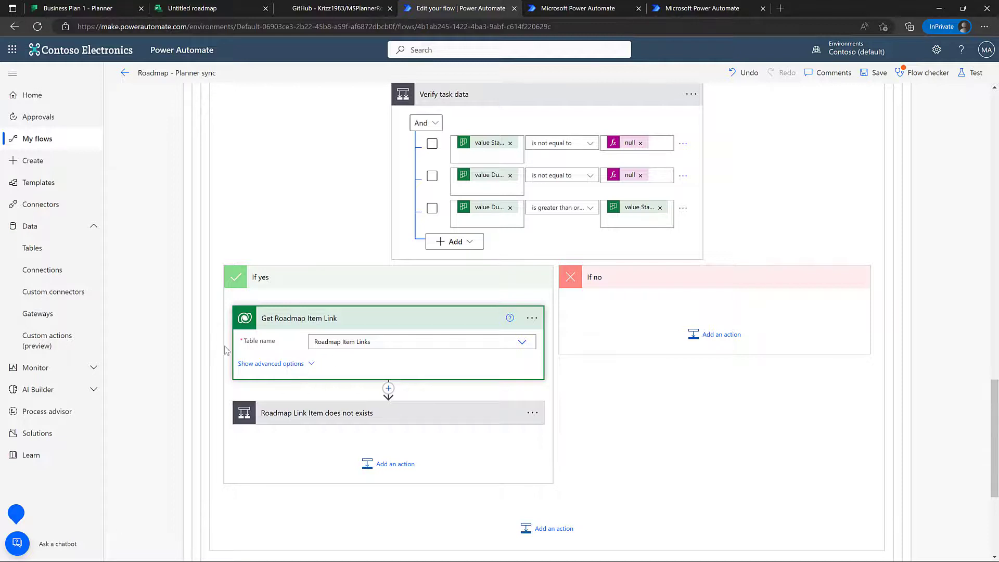
pyautogui.click(271, 363)
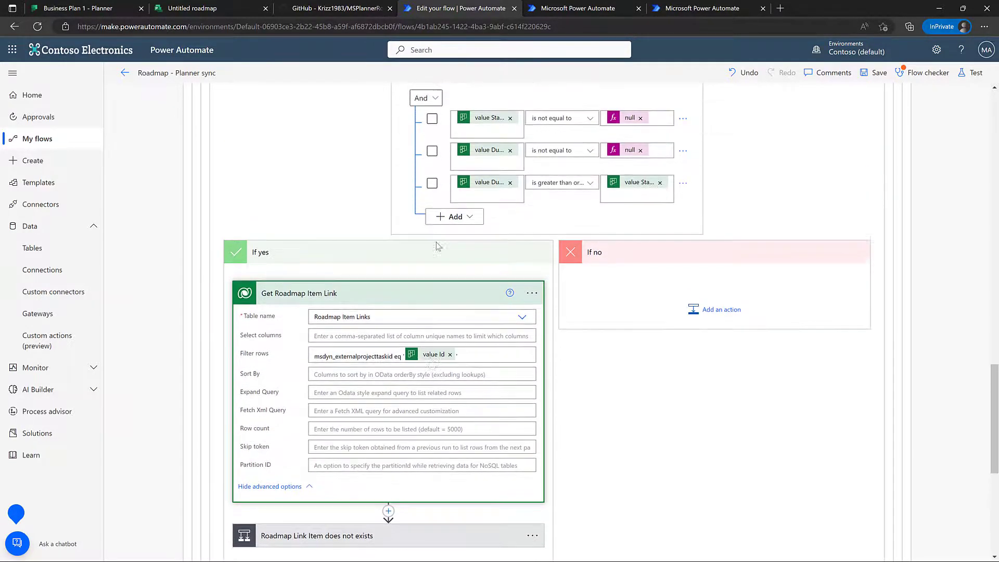
pyautogui.scroll(-3)
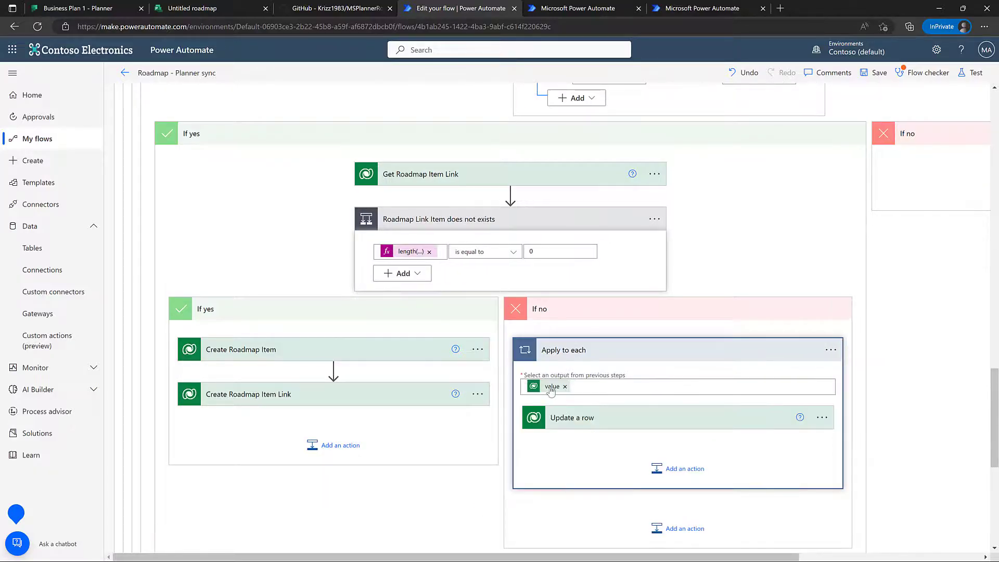
pyautogui.moveTo(489, 419)
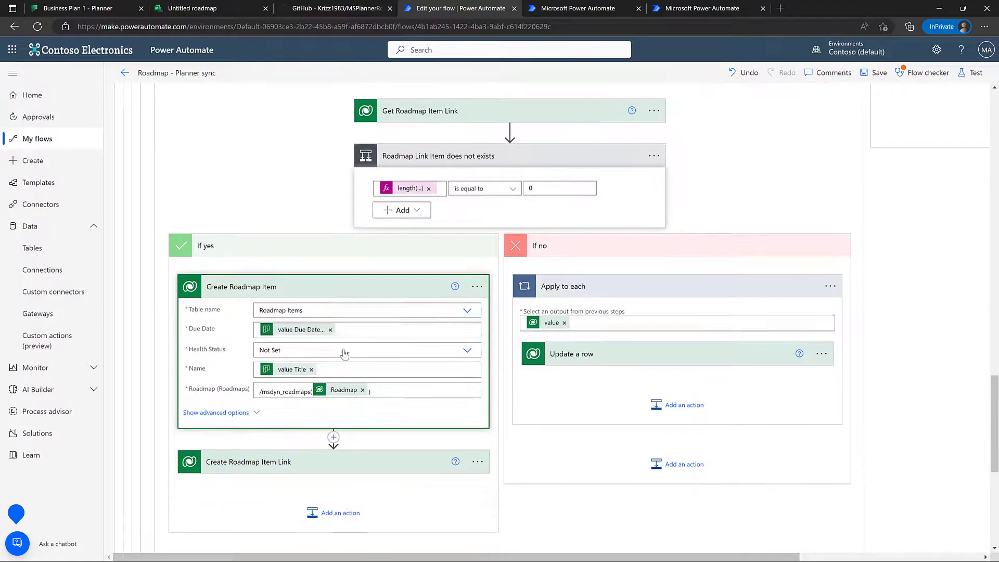
# Show Create Roadmap Item's advanced fields: task start date, Active status, Phase type
pyautogui.scroll(-3)
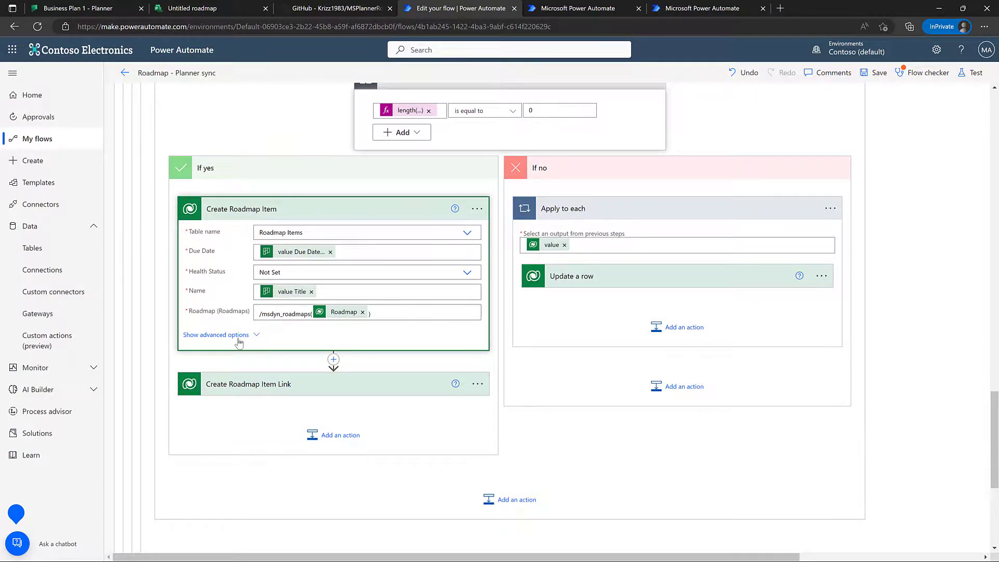
pyautogui.click(216, 335)
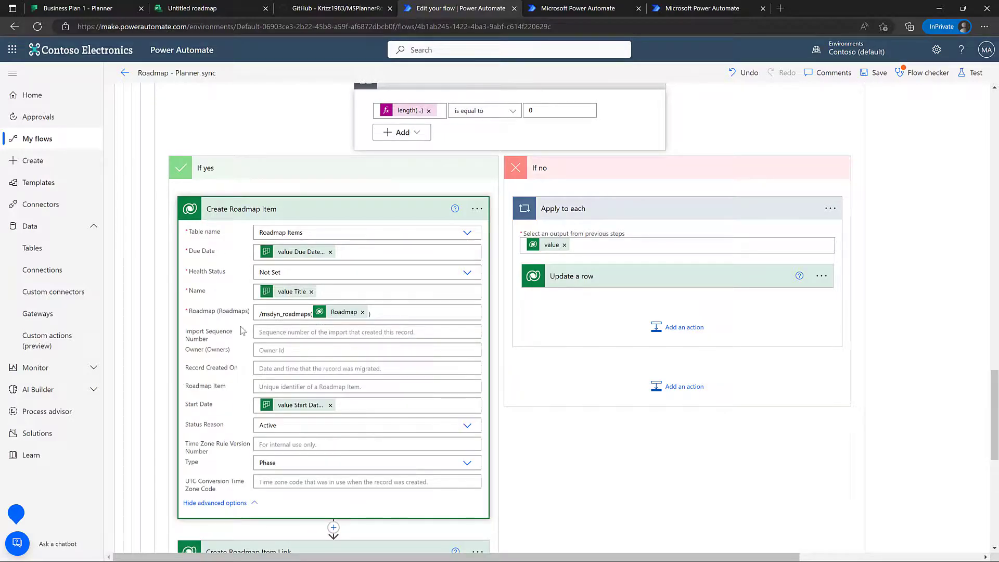
pyautogui.click(392, 312)
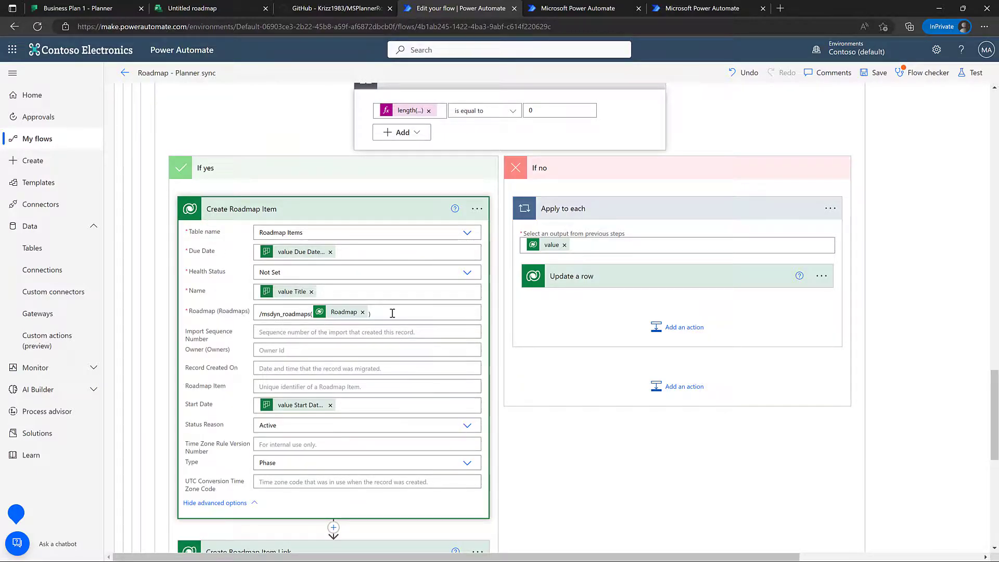
pyautogui.click(391, 312)
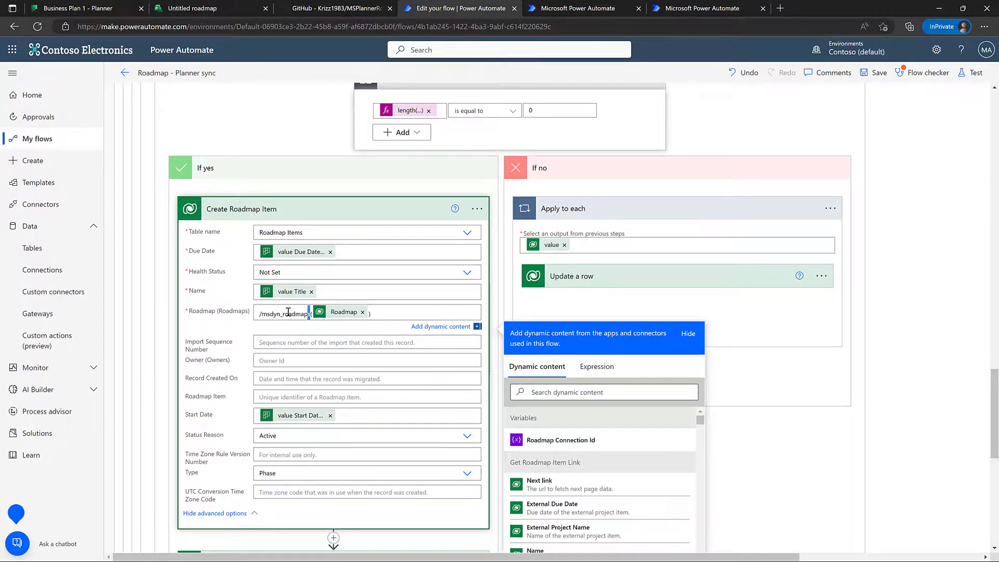
pyautogui.scroll(-3)
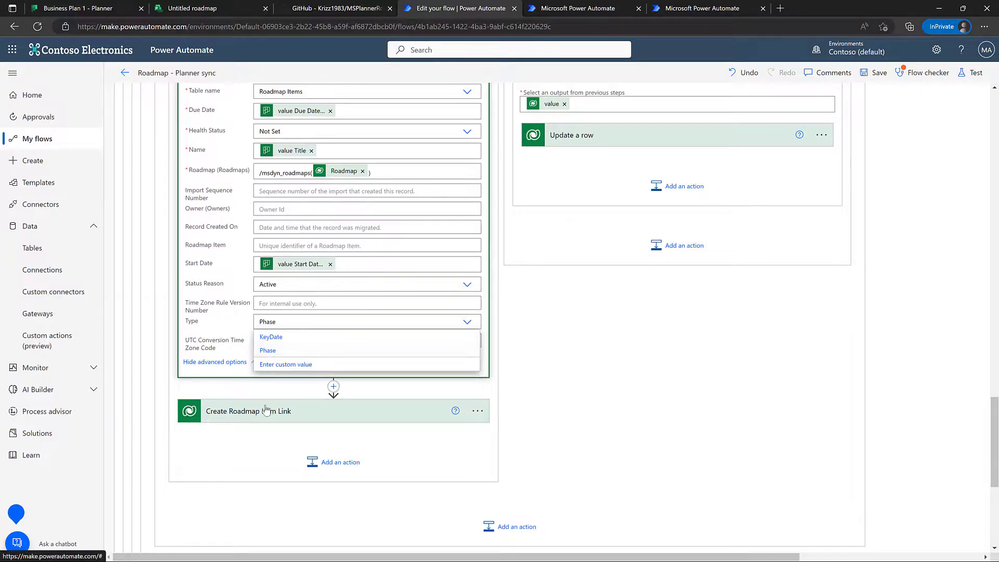
pyautogui.click(267, 350)
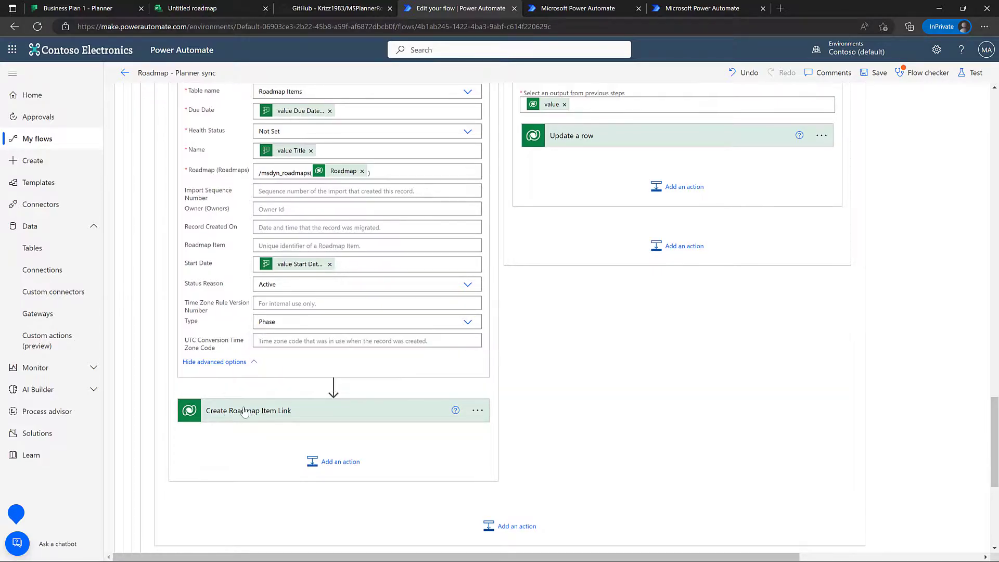
pyautogui.moveTo(251, 423)
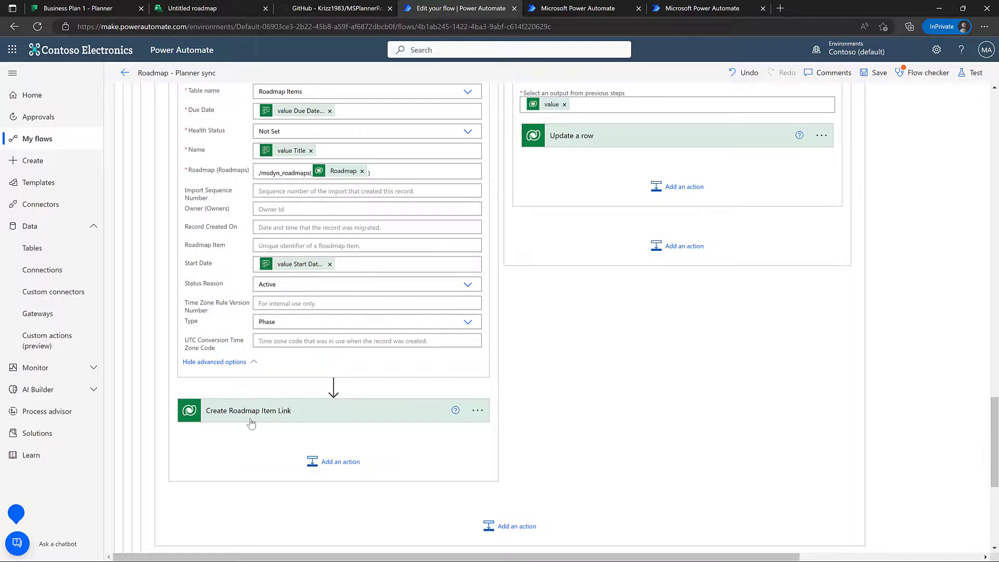
# Expand Create Roadmap Item Link with all fields, mapping task due date, title and ids
pyautogui.click(248, 410)
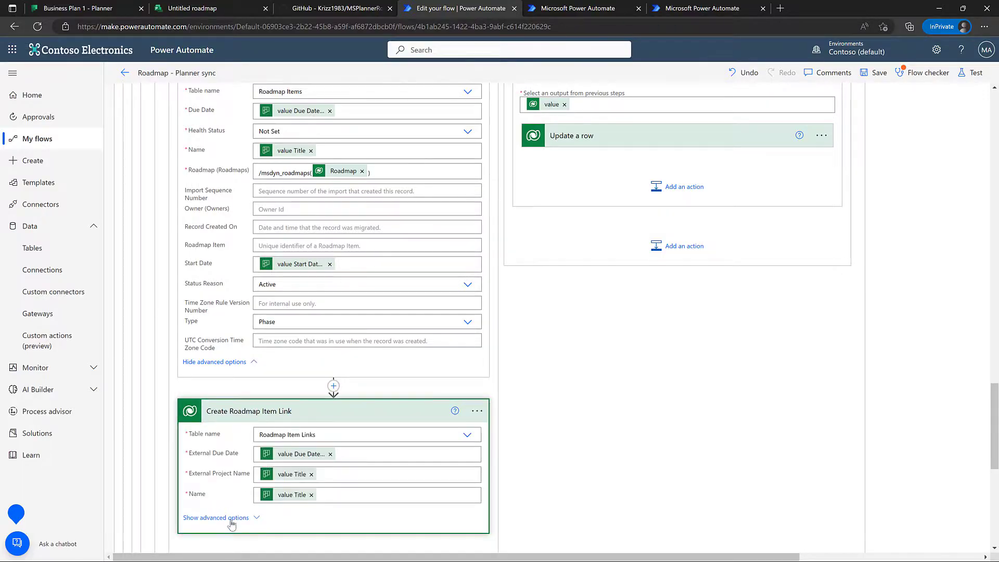
pyautogui.click(216, 518)
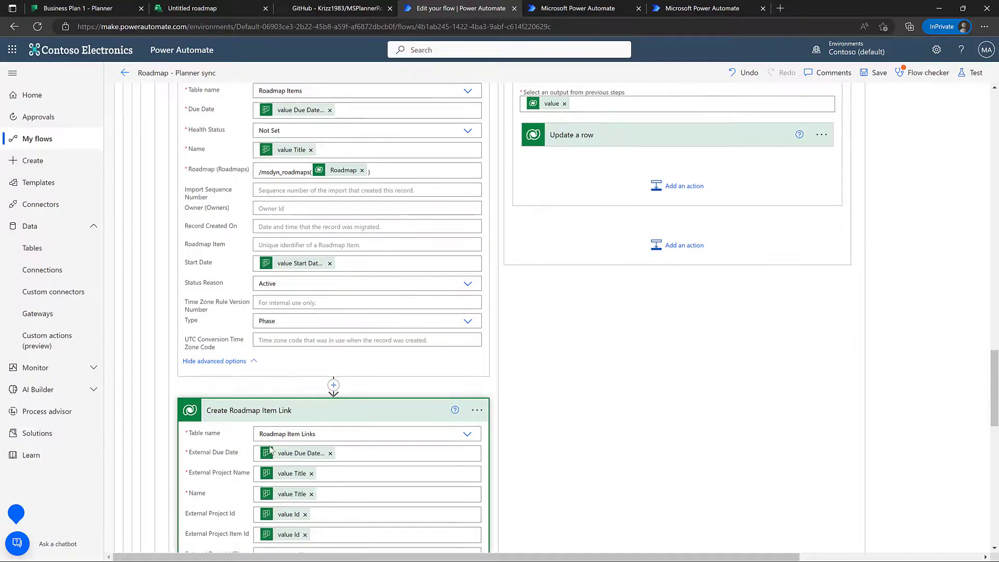
pyautogui.scroll(-3)
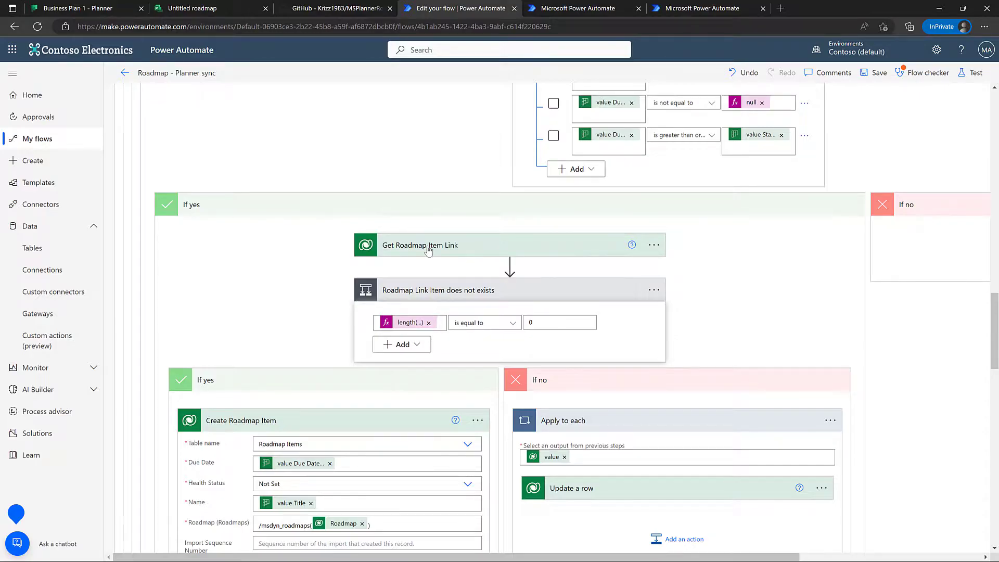
# Expand Update a row with advanced fields, mapping task start date, due date and title
pyautogui.click(571, 488)
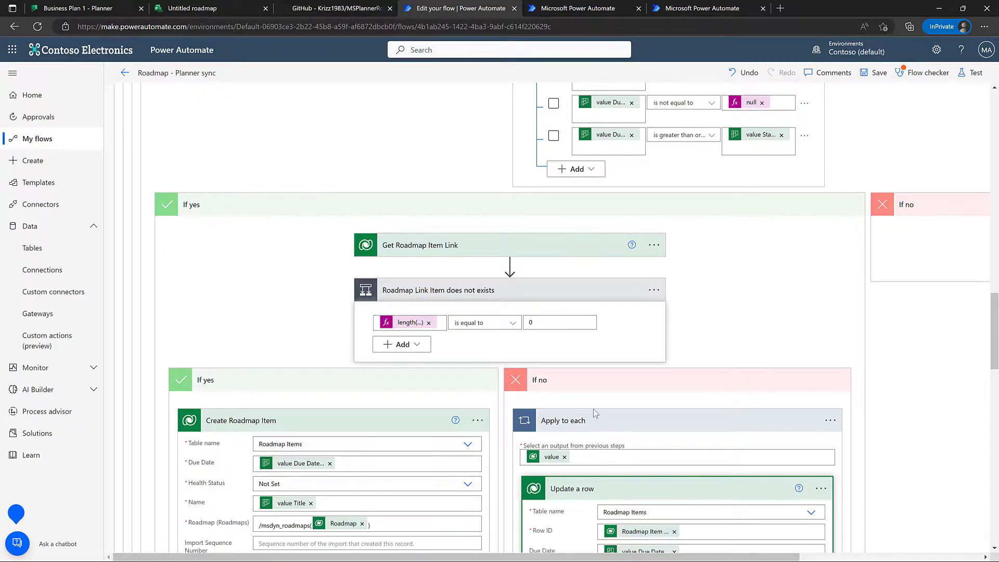
pyautogui.scroll(-3)
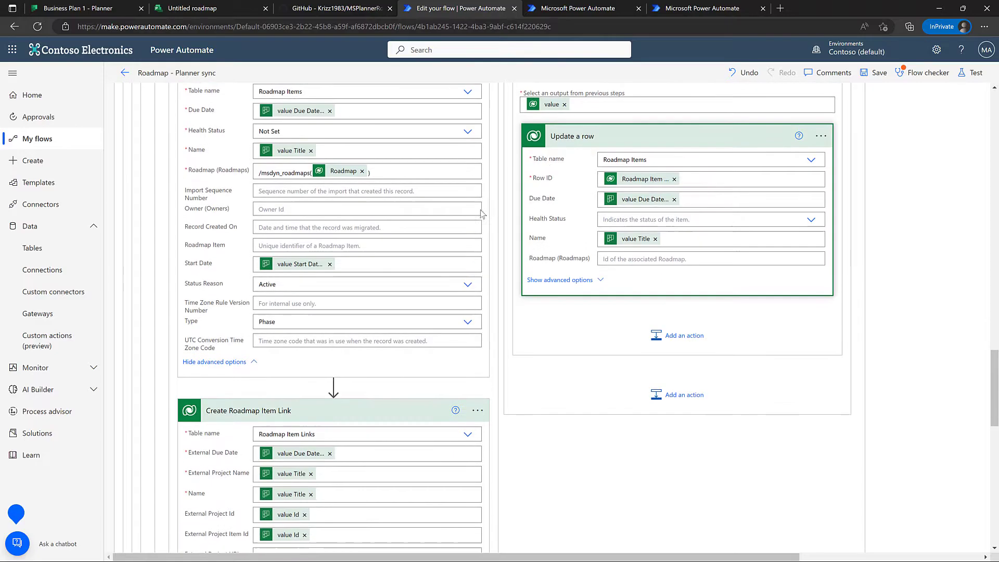
pyautogui.moveTo(578, 182)
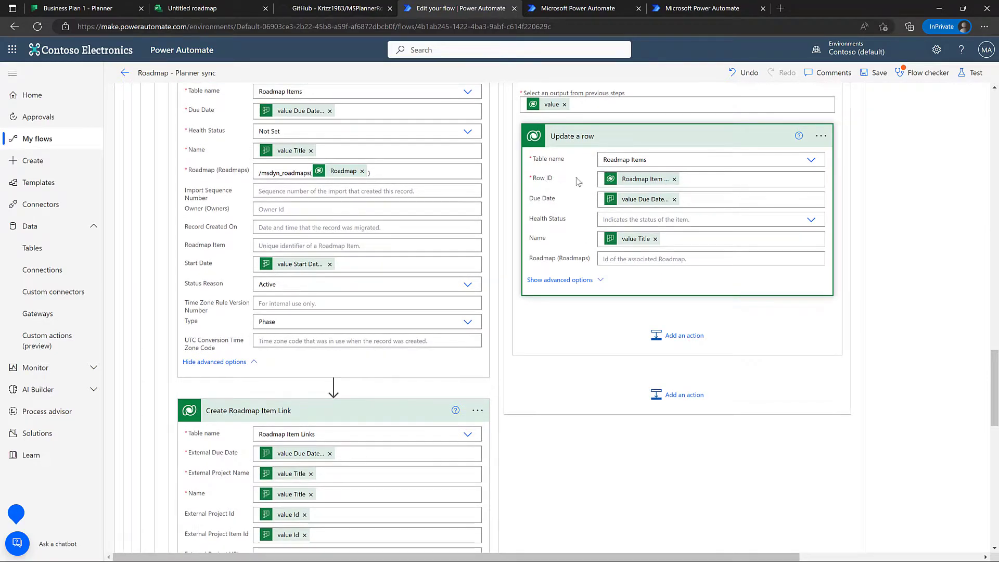
pyautogui.moveTo(648, 199)
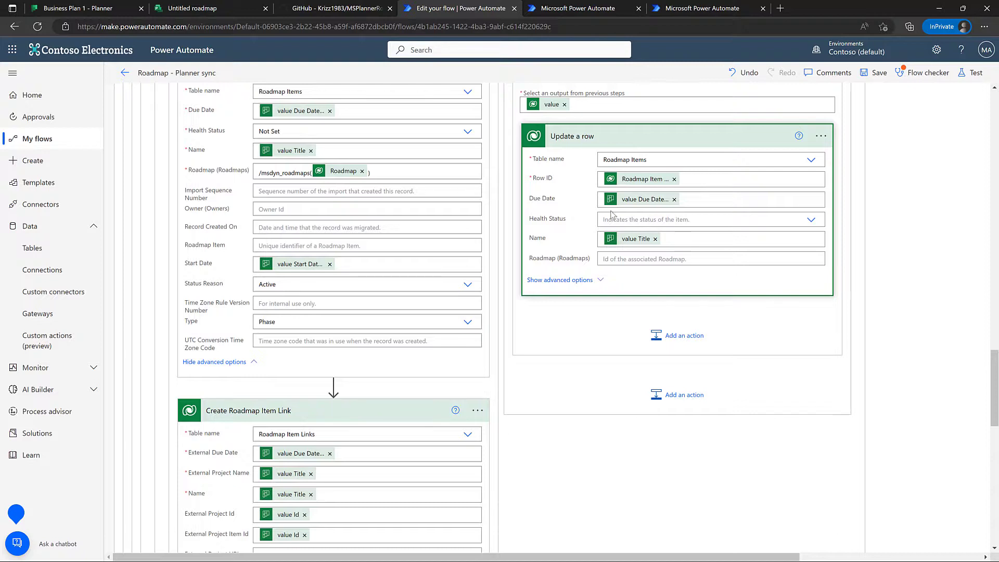
pyautogui.click(559, 279)
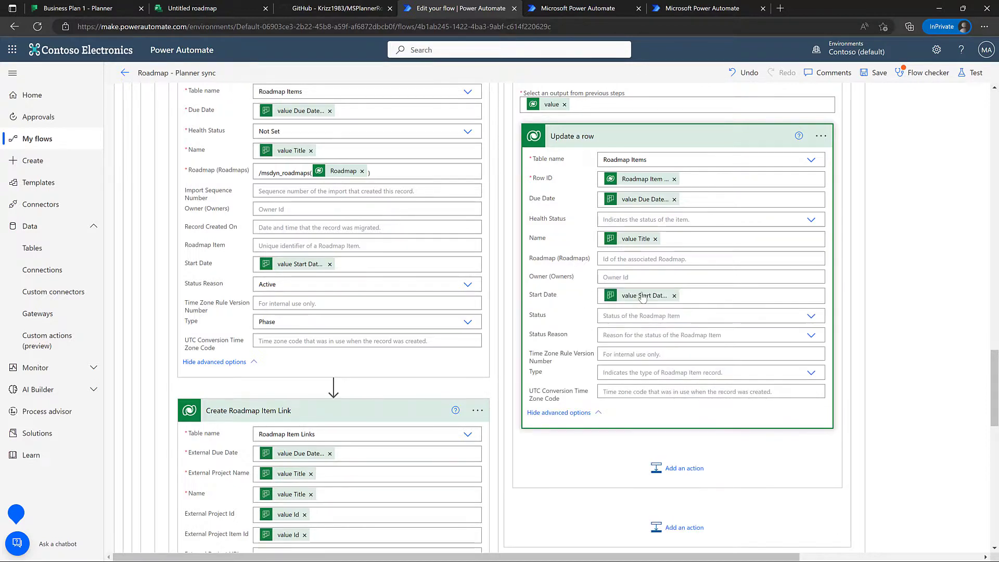
pyautogui.moveTo(643, 298)
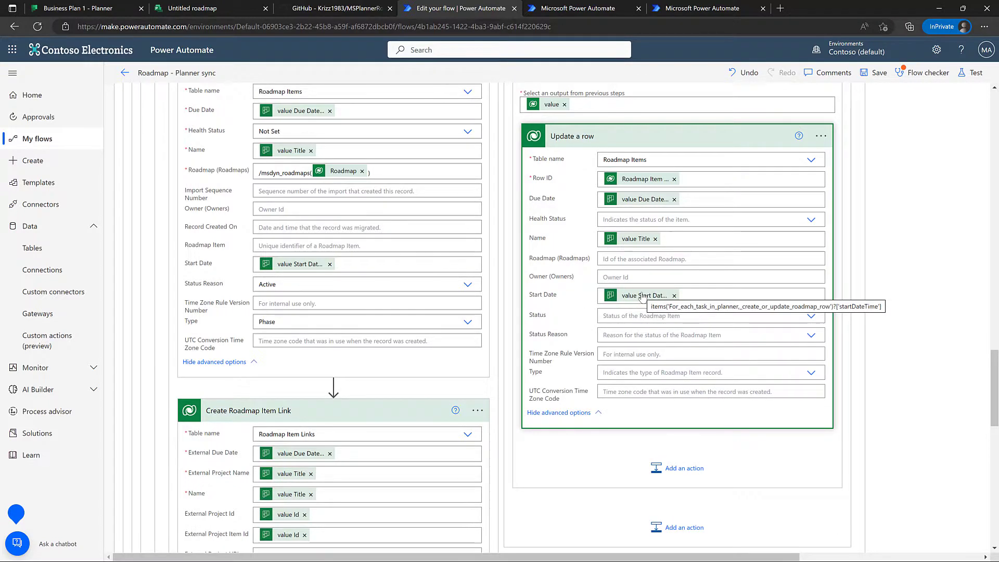
pyautogui.scroll(-3)
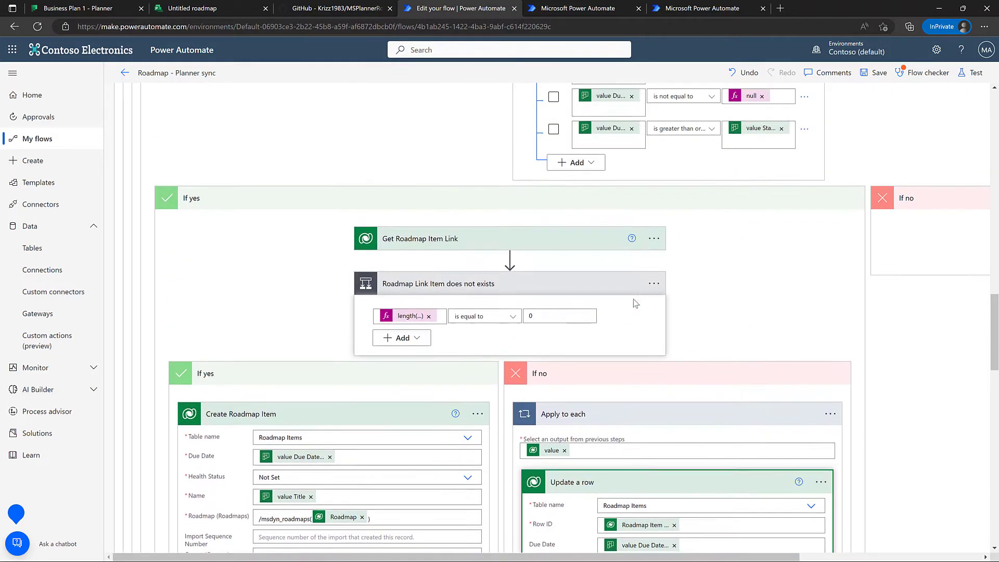
pyautogui.scroll(-3)
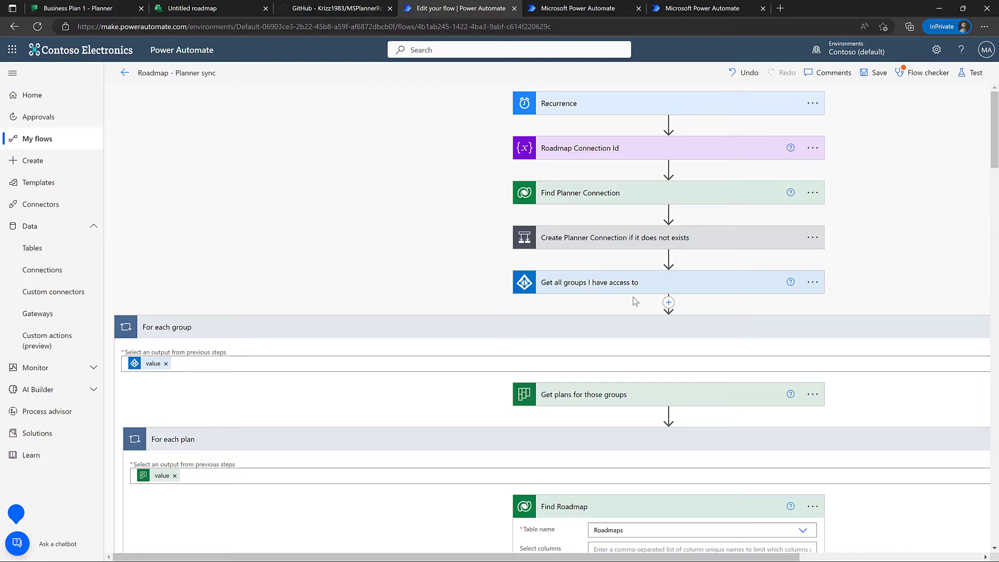
# Go to the GitHub MSPlannerRoadmap repository tab and close the Code dropdown
pyautogui.click(338, 8)
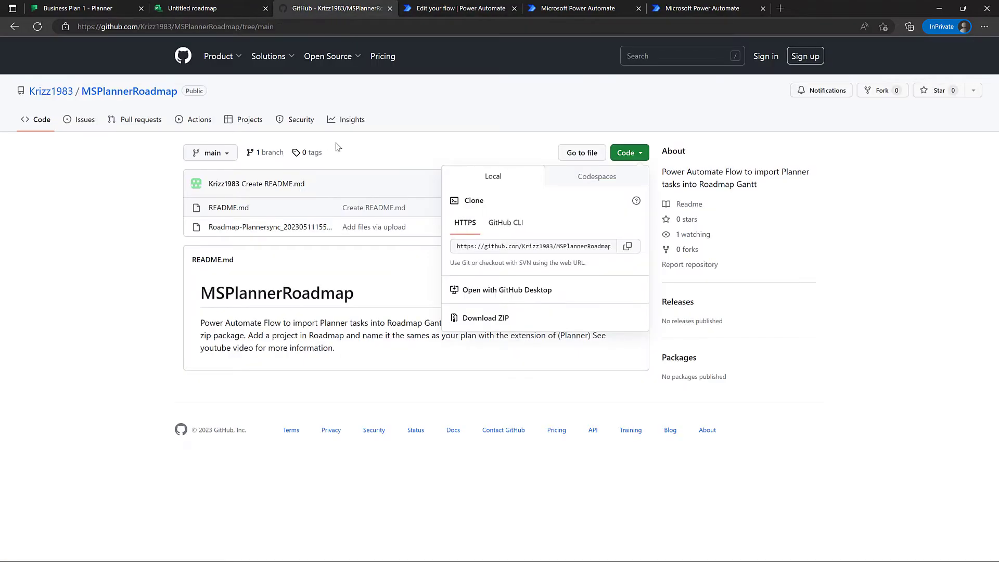
pyautogui.moveTo(380, 255)
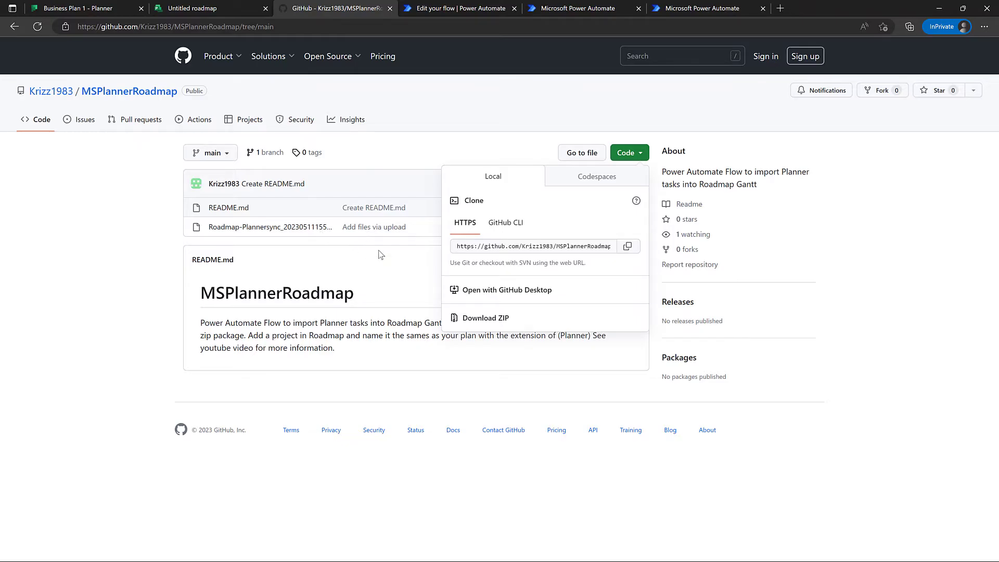
pyautogui.moveTo(367, 167)
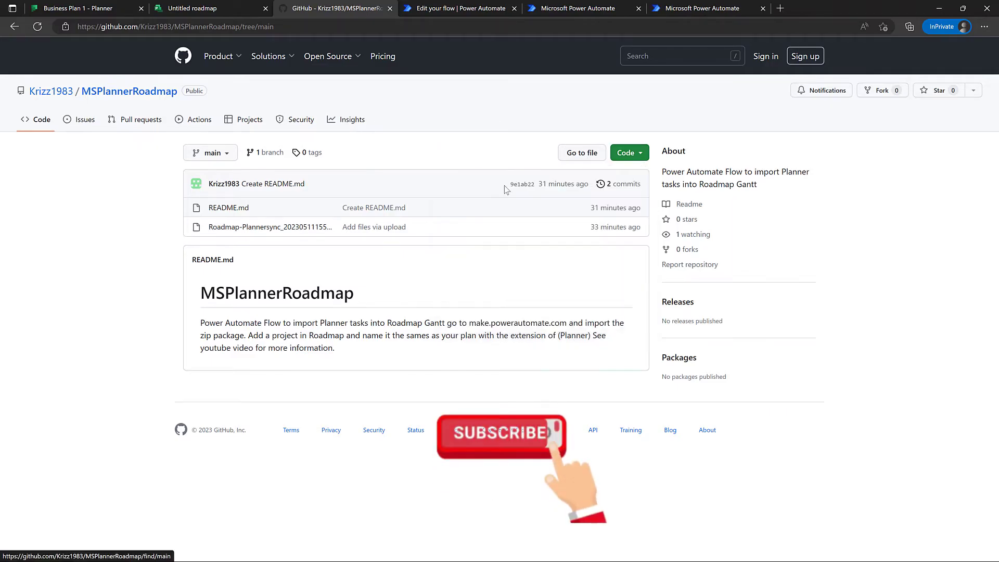
pyautogui.click(502, 436)
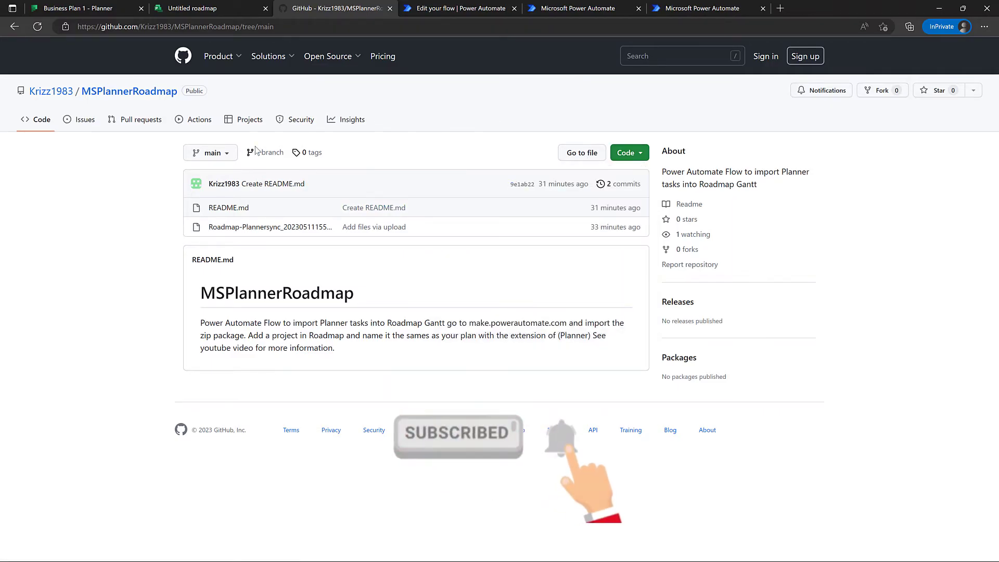